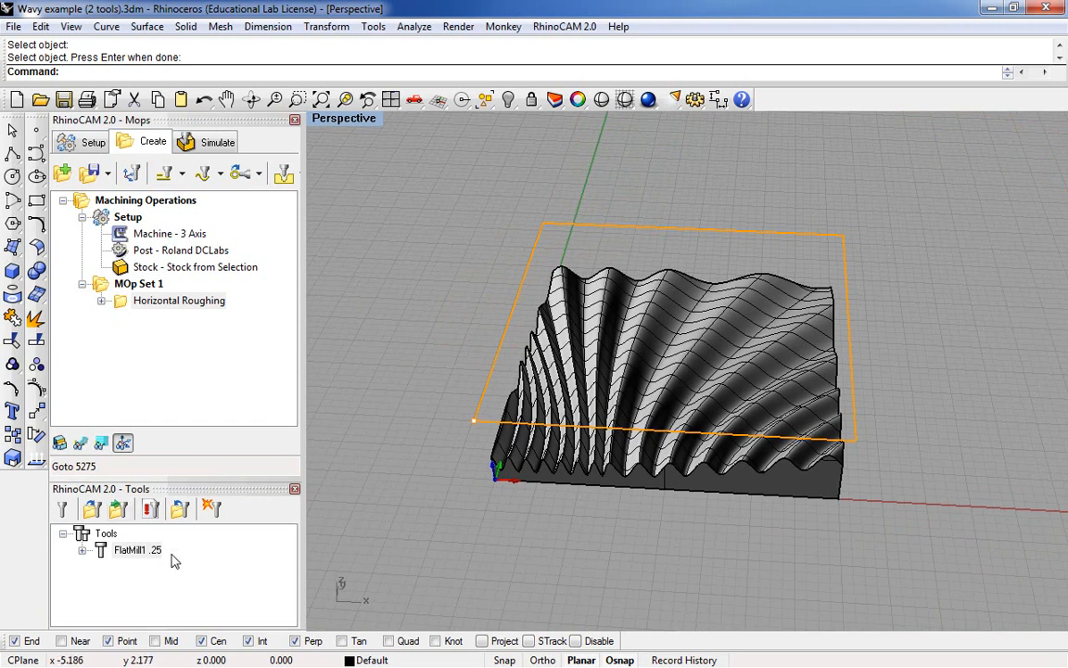
pyautogui.moveTo(544, 500)
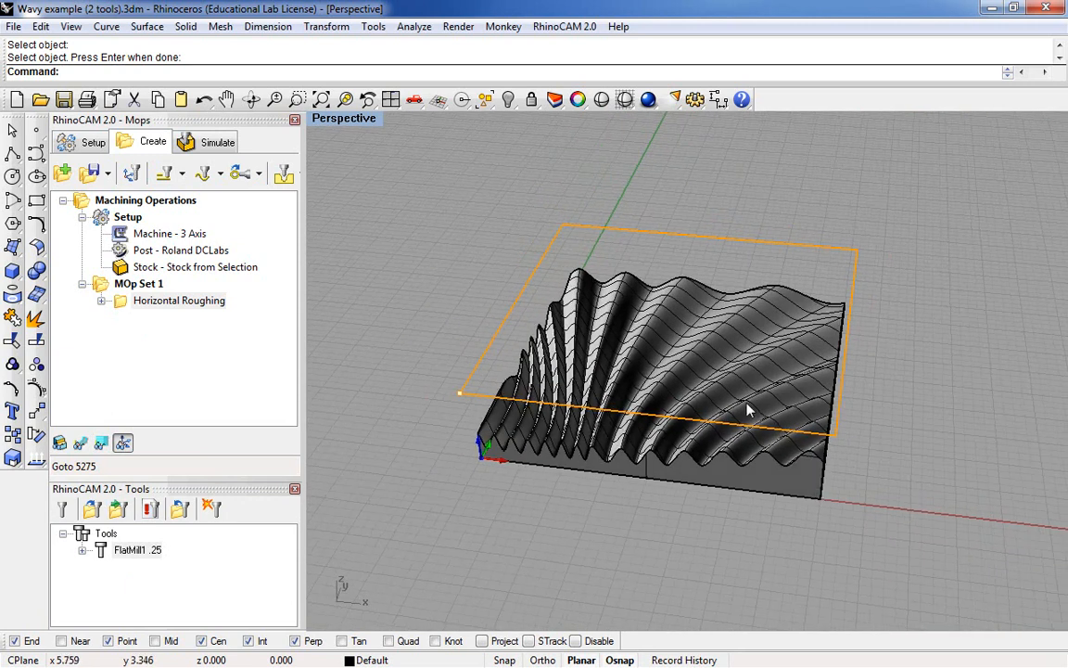
pyautogui.moveTo(565, 313)
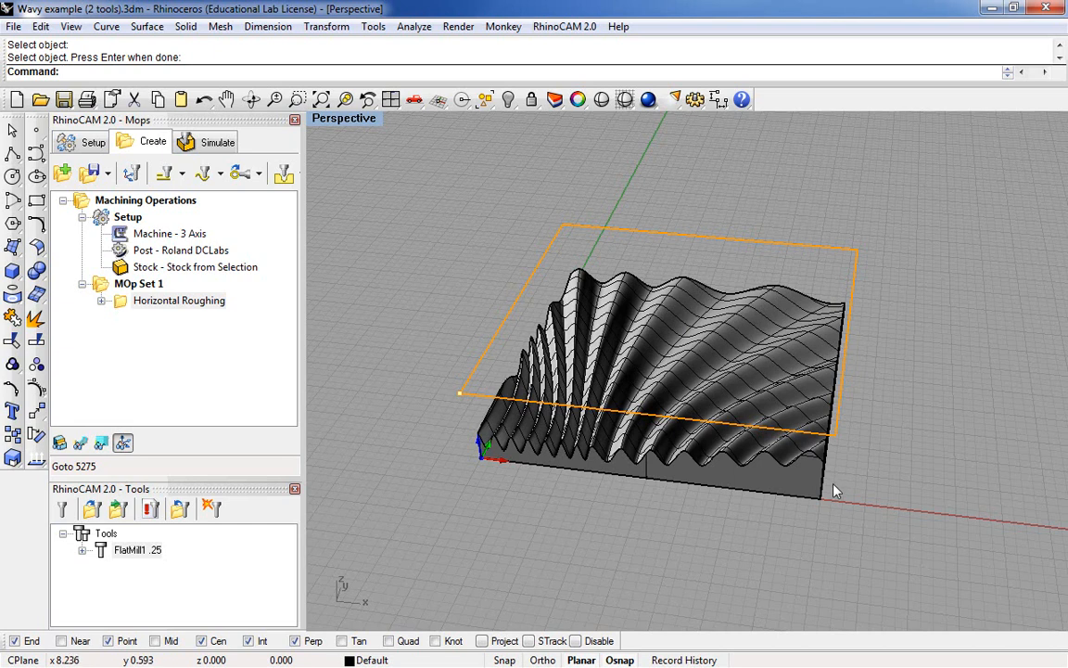
pyautogui.moveTo(856, 298)
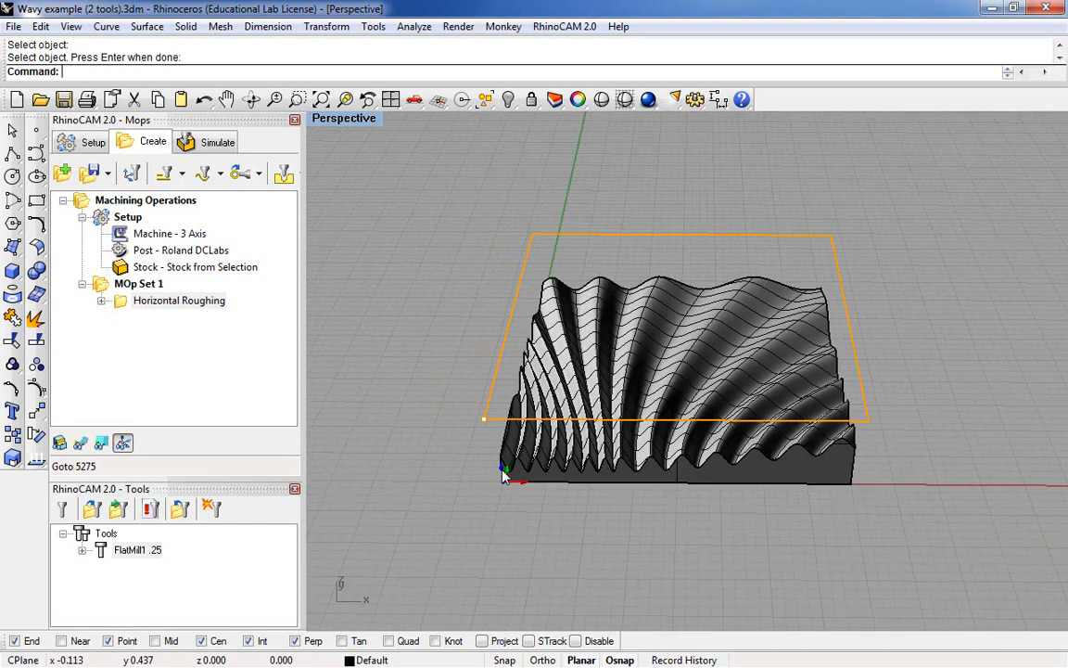
# Zoom in on the simulated roughed stock and open the Horizontal Roughing operation's settings
pyautogui.click(217, 141)
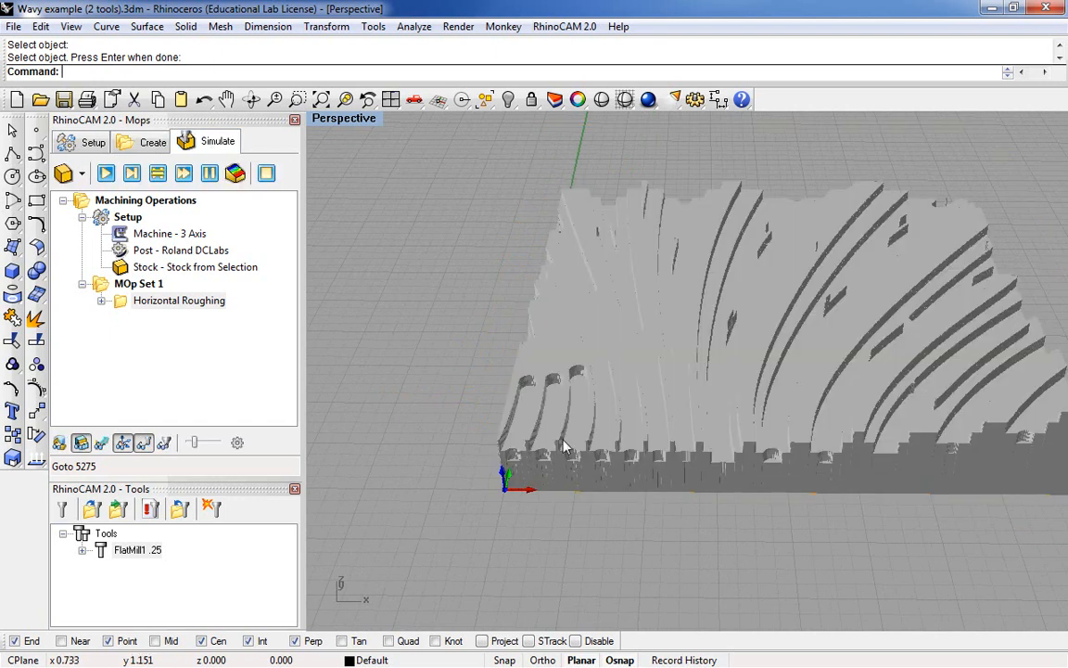
pyautogui.moveTo(566, 445); pyautogui.dragTo(369, 411)
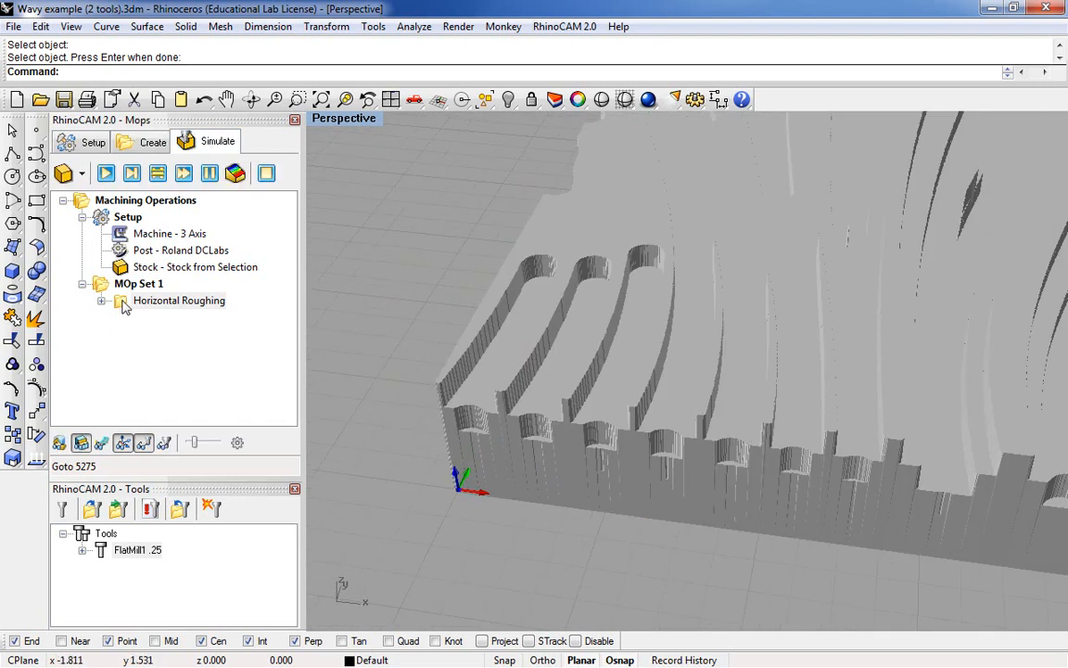
pyautogui.doubleClick(179, 299)
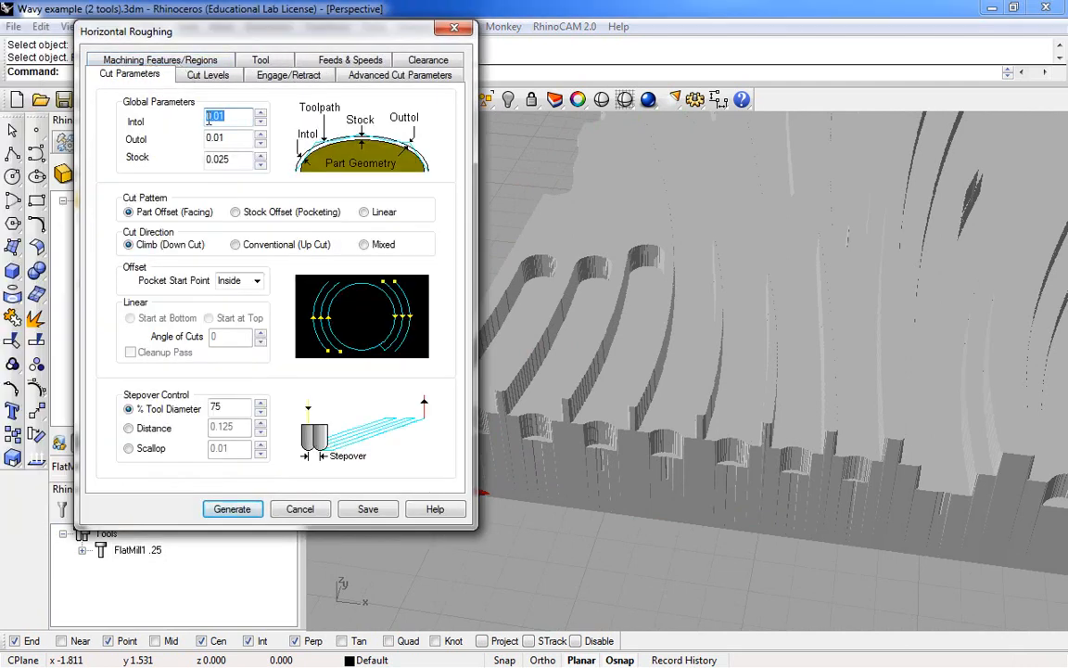
pyautogui.moveTo(185, 170)
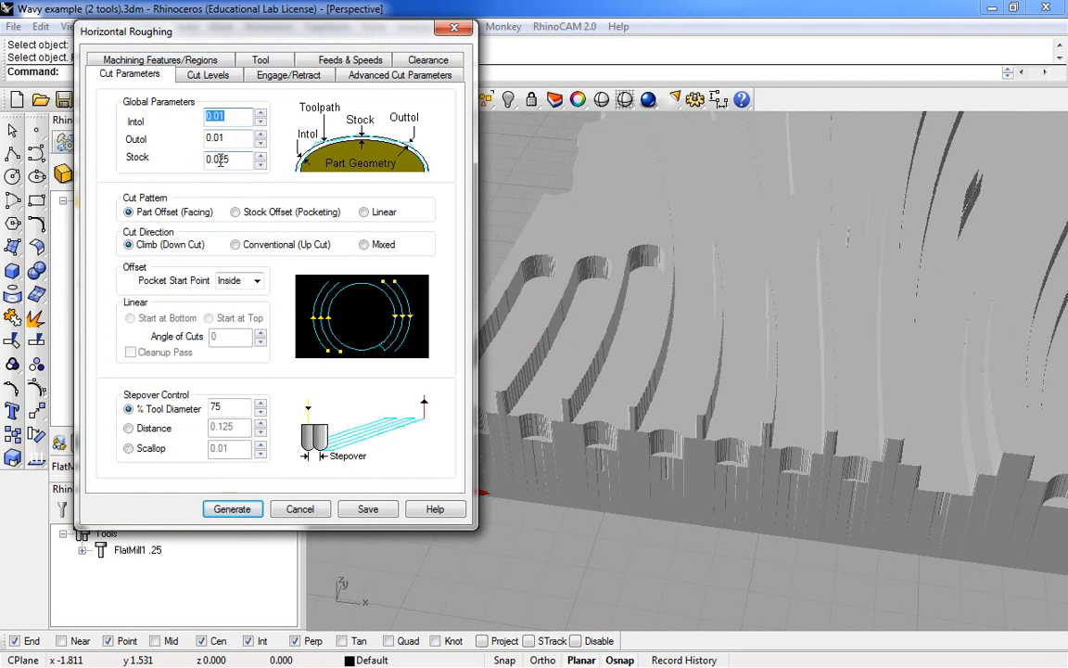
# Confirm the 0.025 stock allowance and cancel the Horizontal Roughing dialog unchanged
pyautogui.write('0.025')
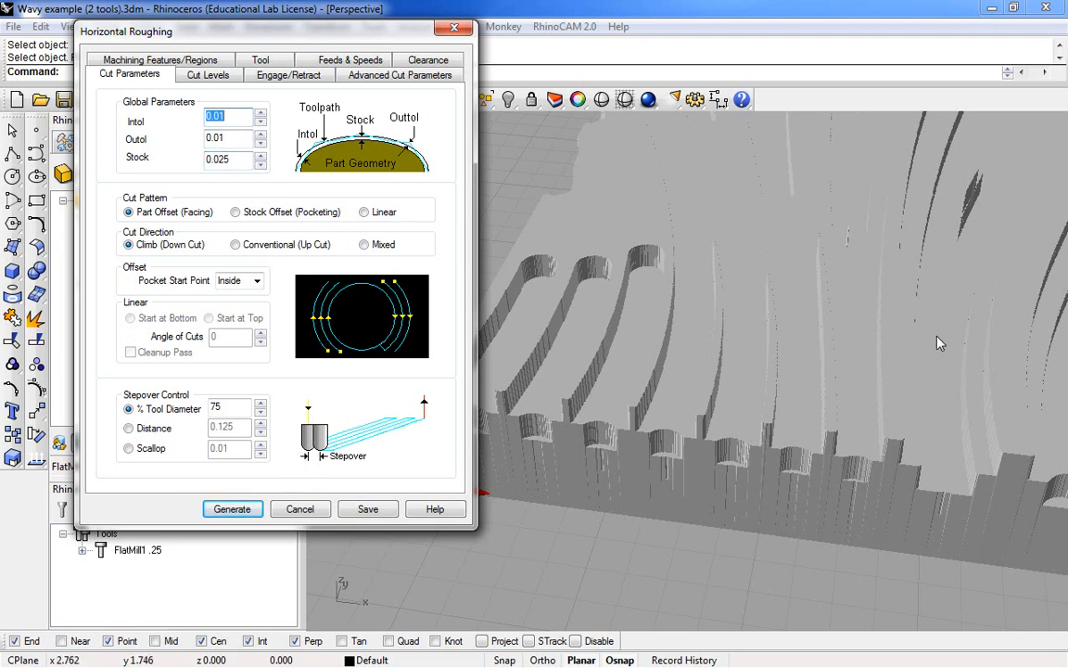
pyautogui.moveTo(568, 264)
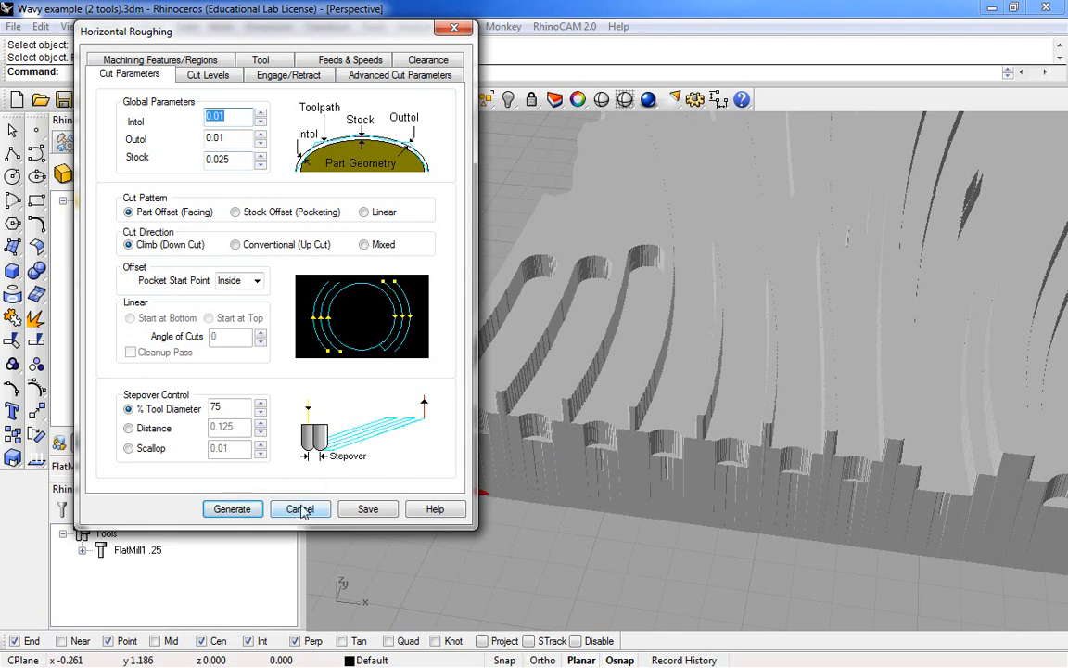
pyautogui.click(300, 508)
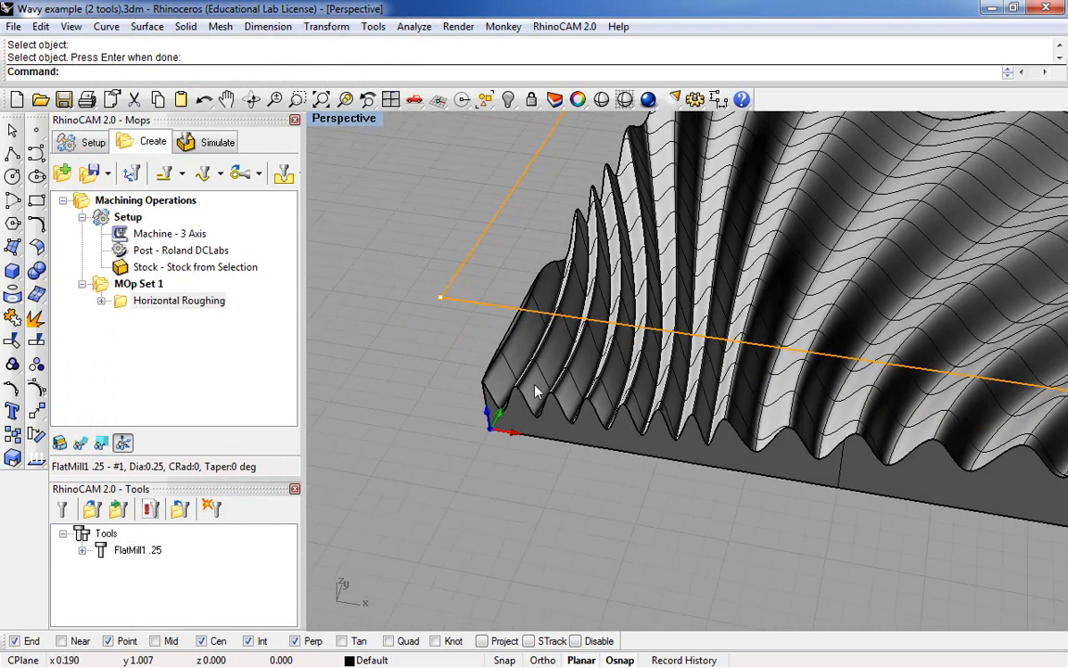
pyautogui.moveTo(480, 383)
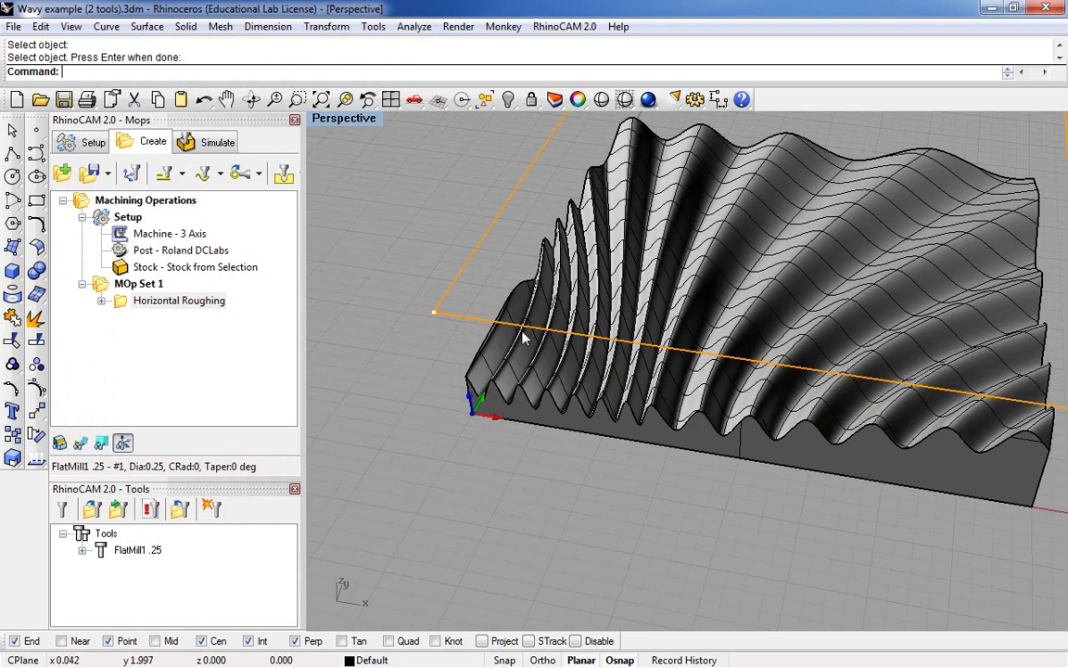
pyautogui.moveTo(496, 341)
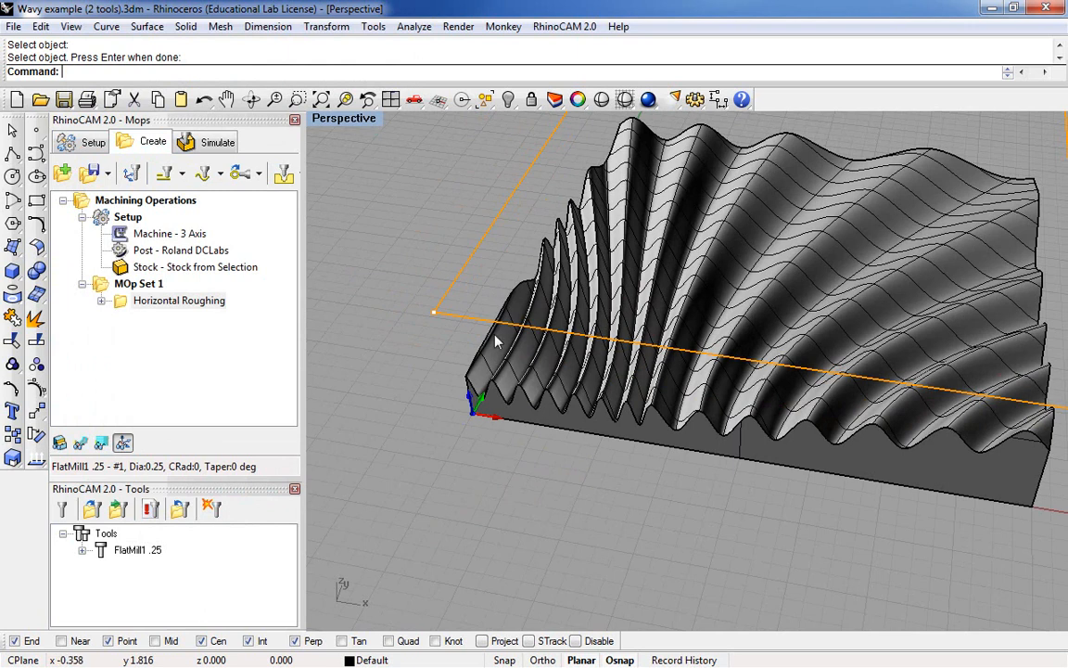
pyautogui.moveTo(485, 319)
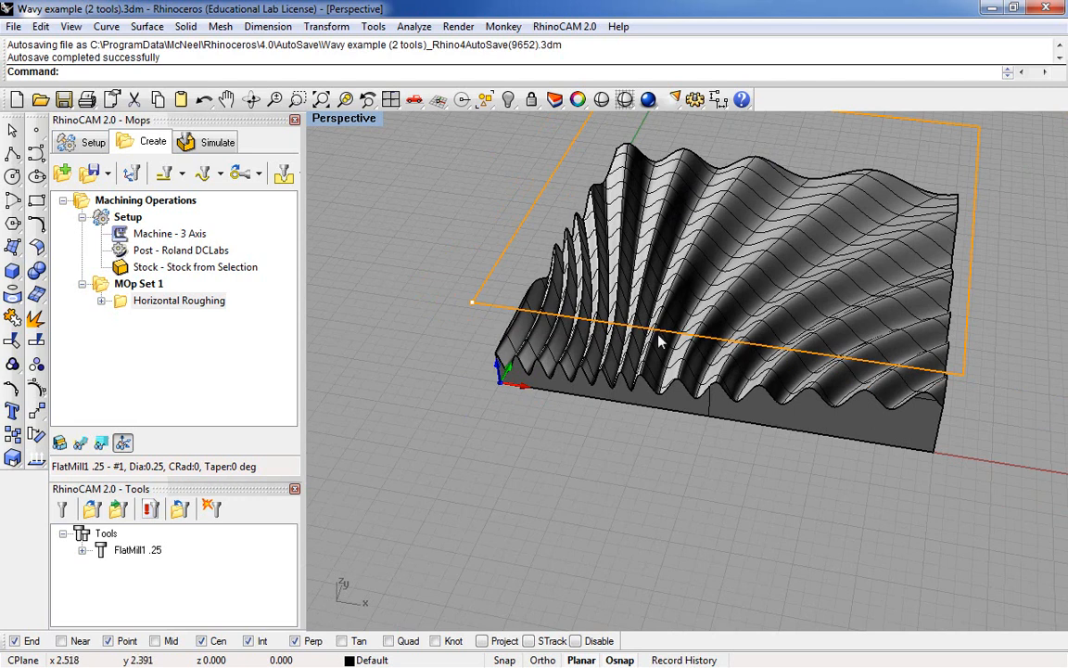
pyautogui.moveTo(574, 376)
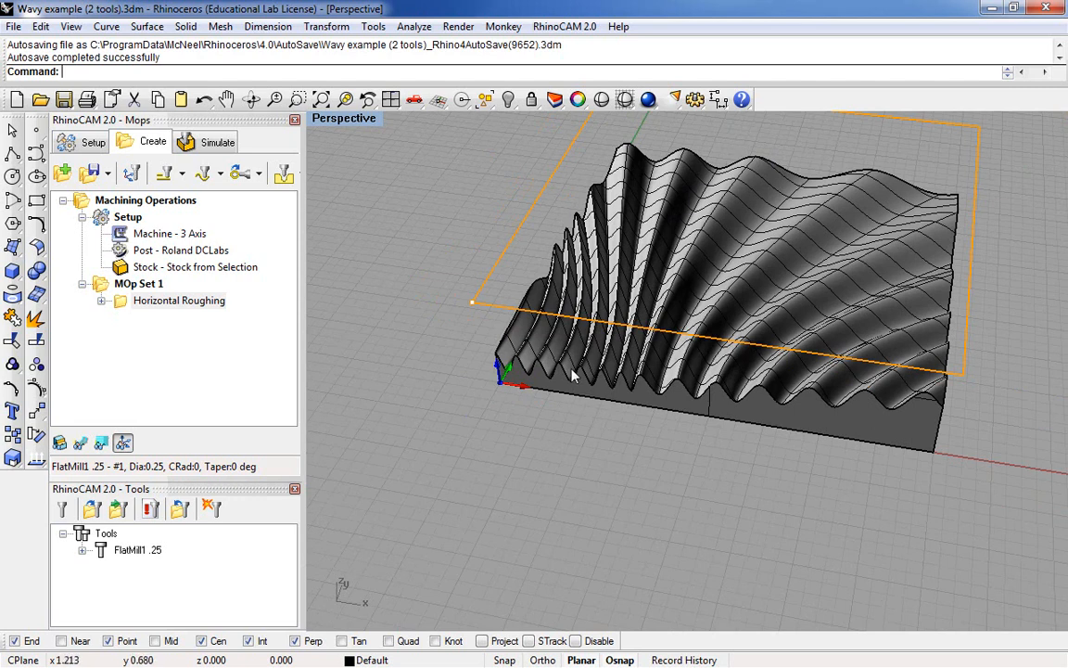
pyautogui.moveTo(823, 390)
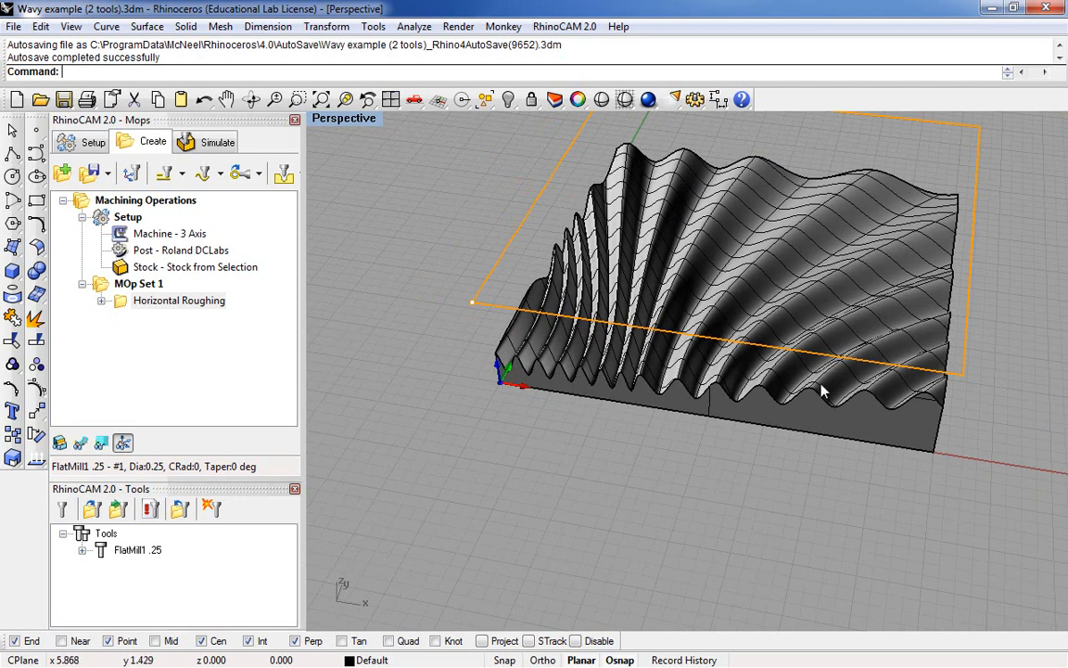
pyautogui.moveTo(481, 327)
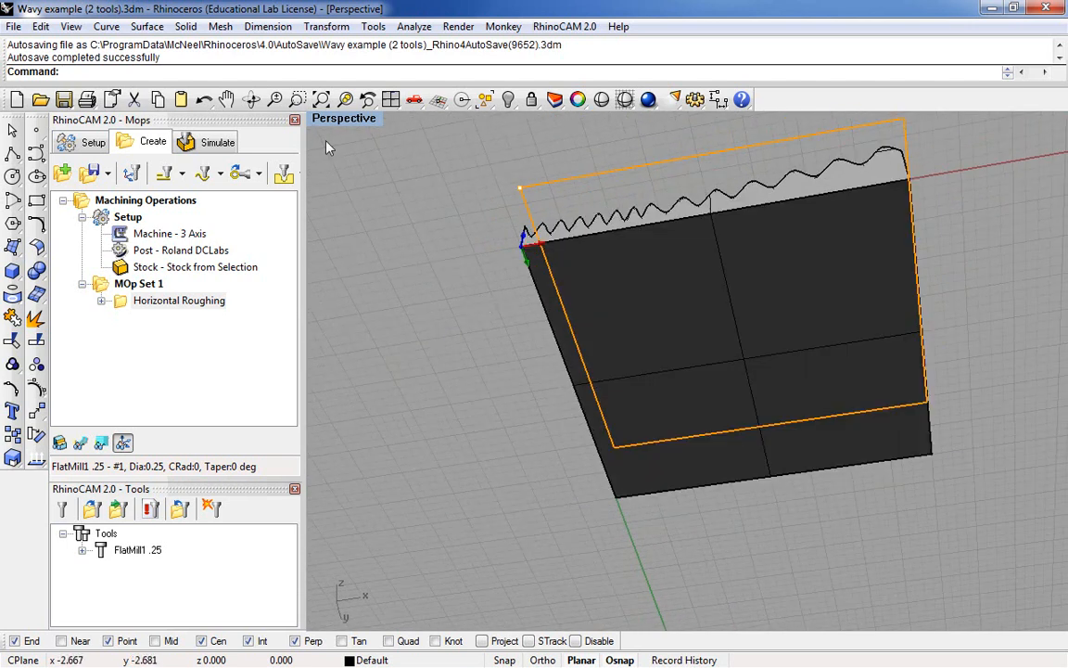
# Duplicate the wavy part's bottom face border as a curve and move it up 0.0625
pyautogui.click(106, 26)
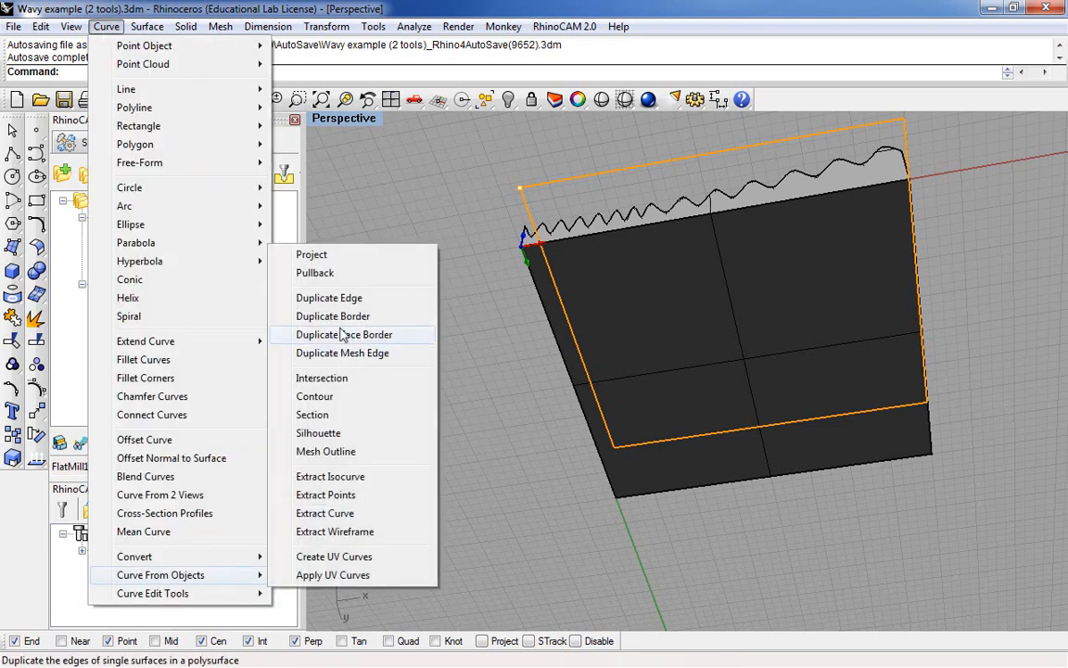
pyautogui.click(344, 334)
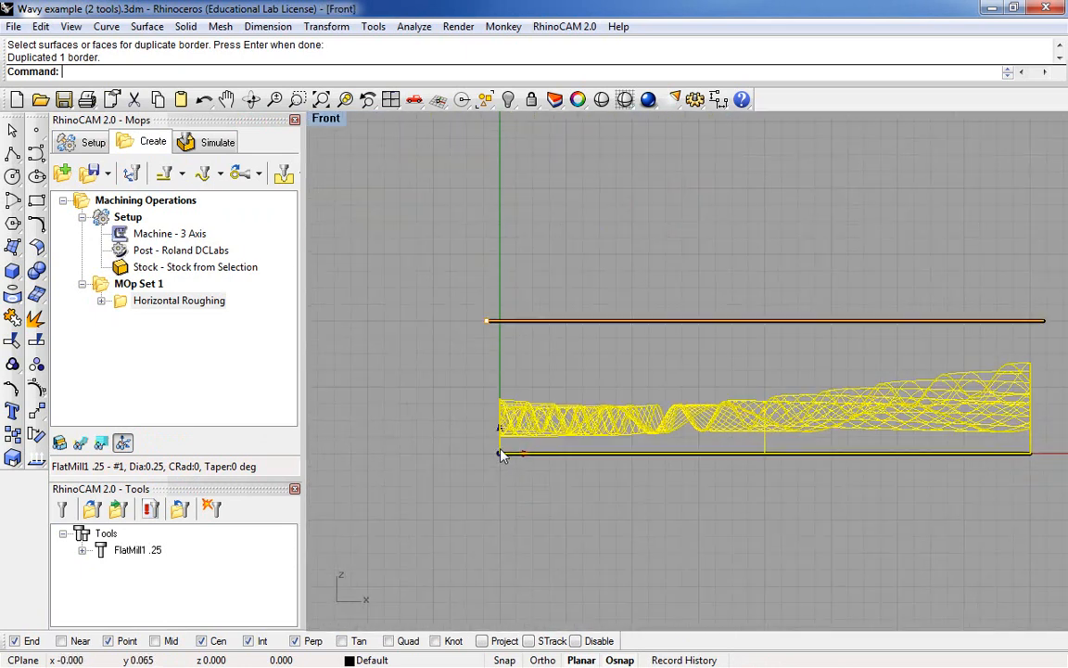
pyautogui.click(501, 454)
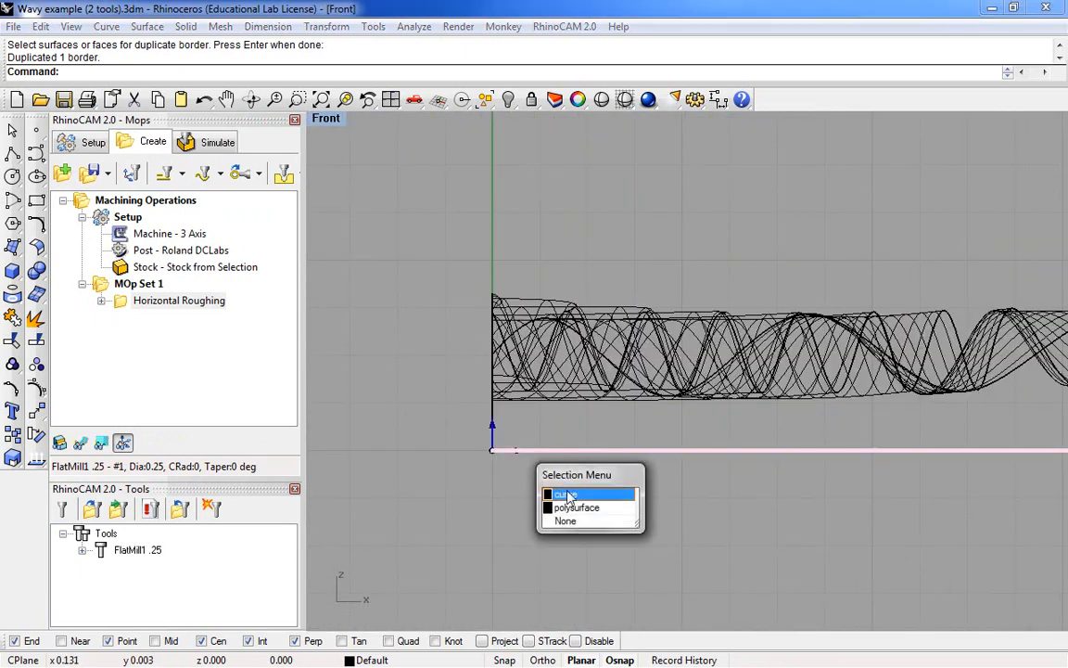
pyautogui.click(590, 494)
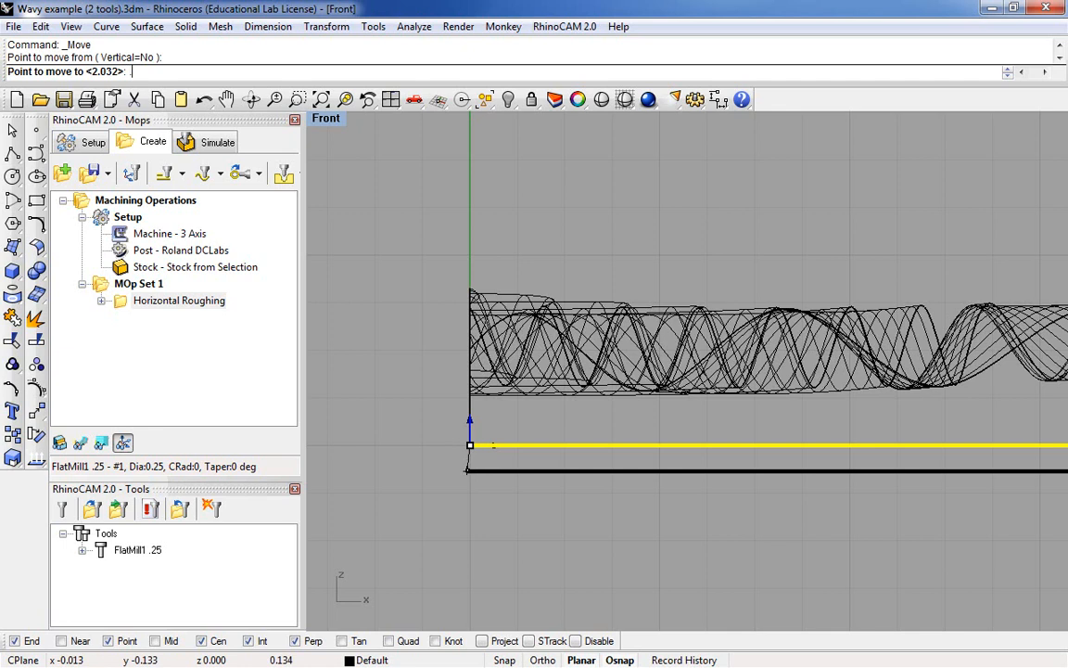
pyautogui.write('.0625')
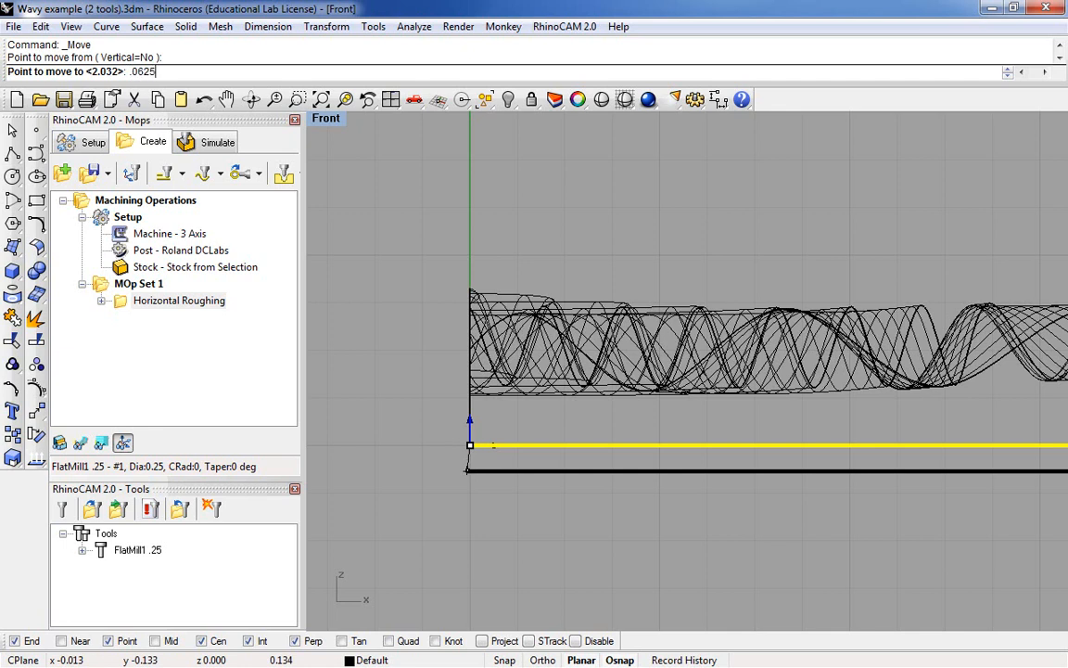
pyautogui.press('Enter')
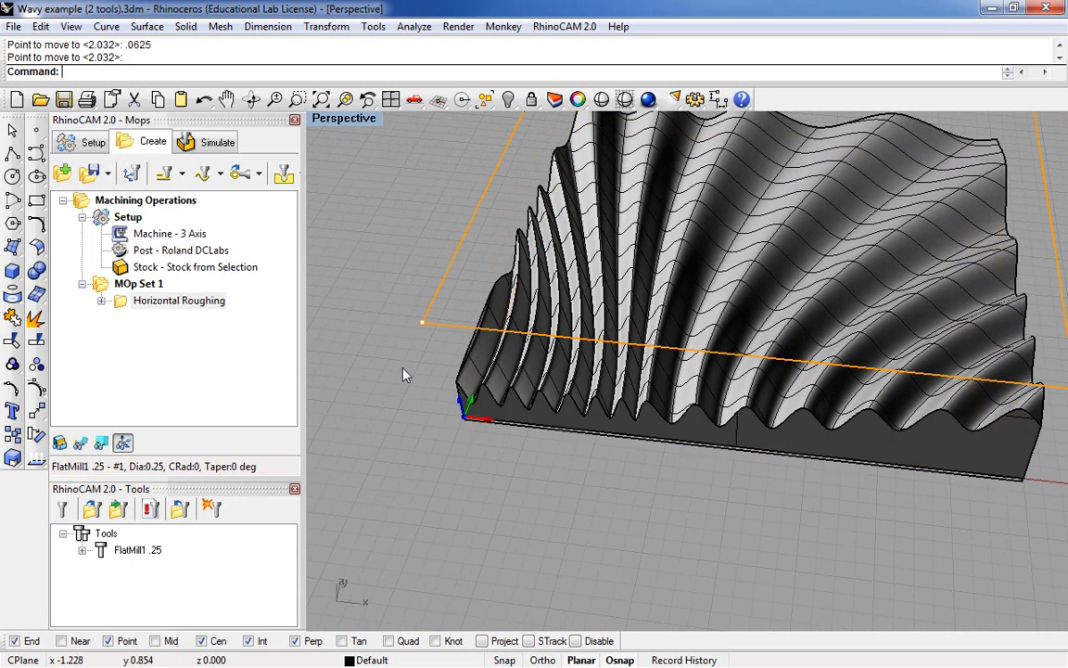
pyautogui.moveTo(1028, 317)
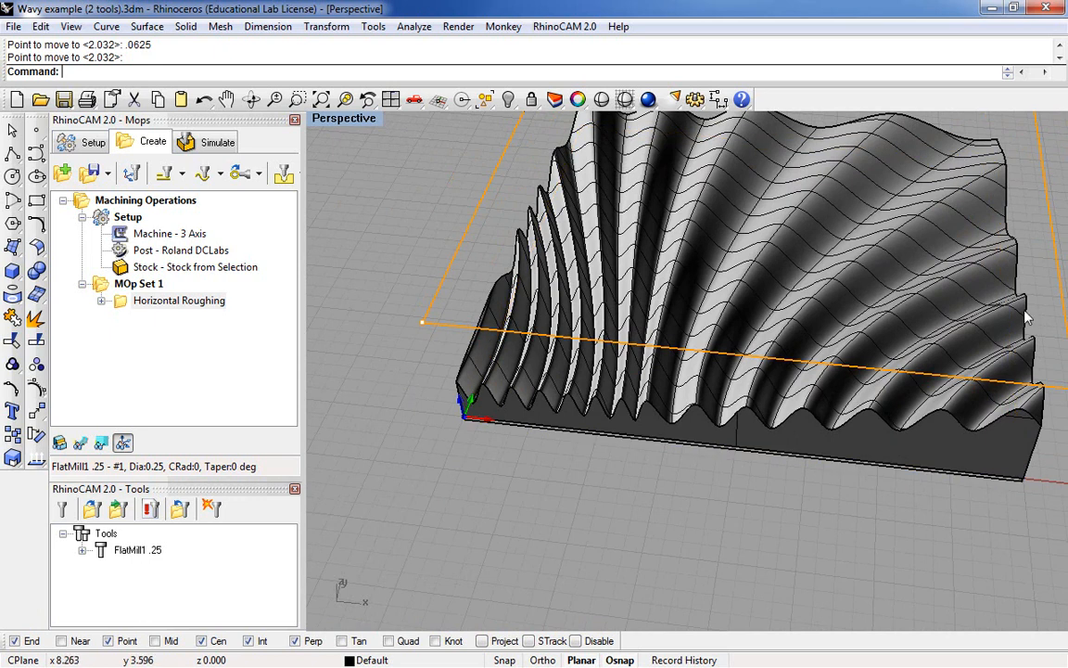
pyautogui.moveTo(283, 283)
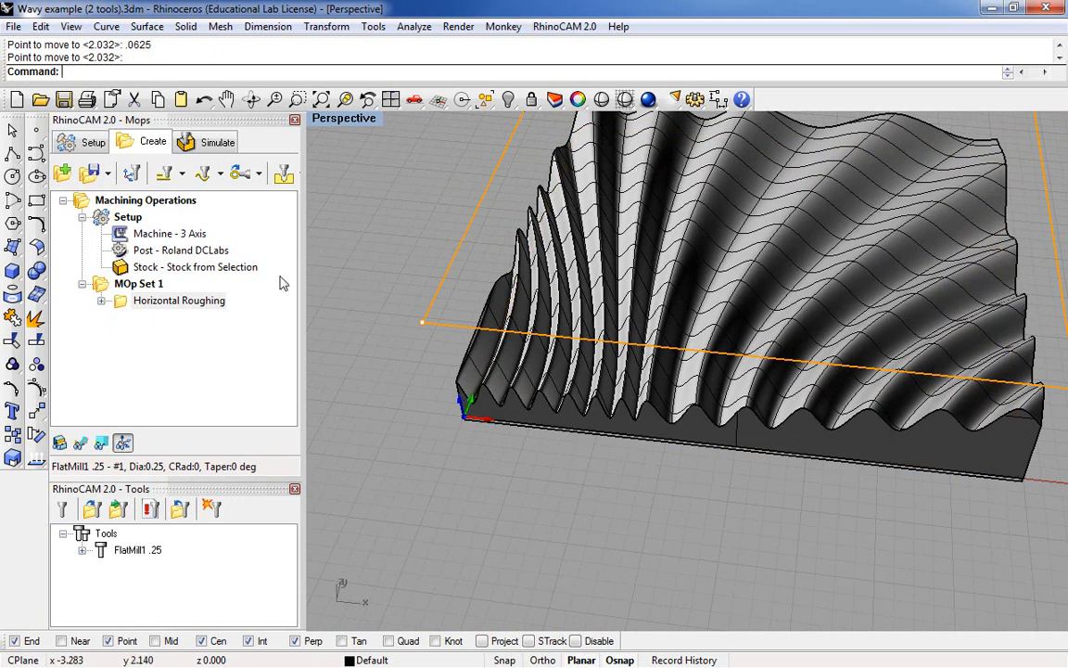
pyautogui.moveTo(206, 175)
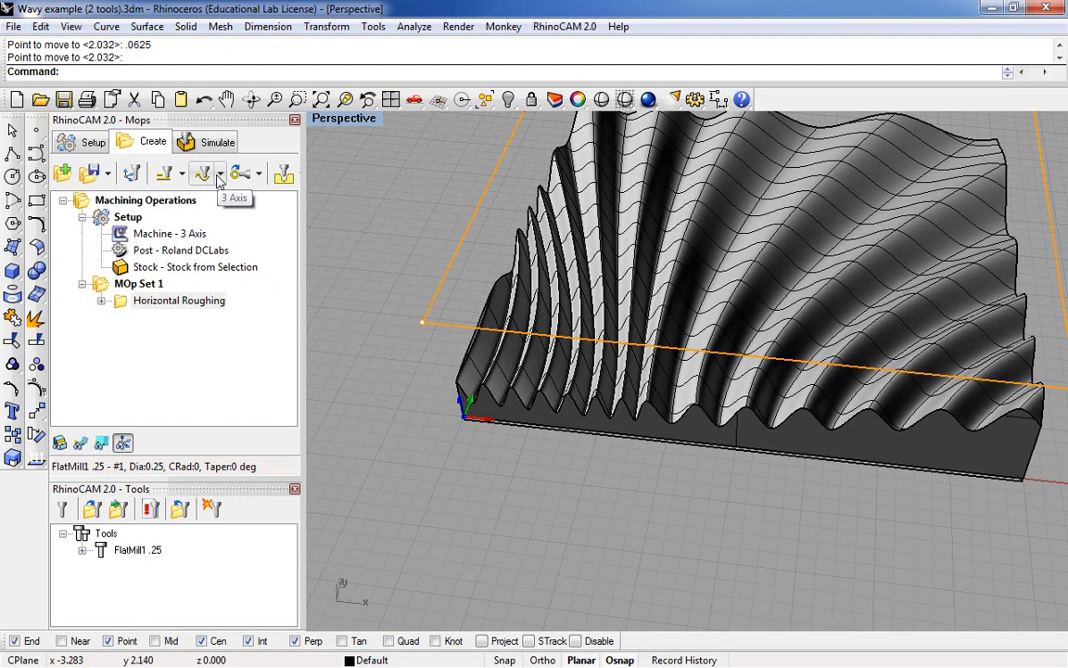
# Create a 2½ Axis Profiling operation with the raised border curve as Region 1
pyautogui.click(164, 173)
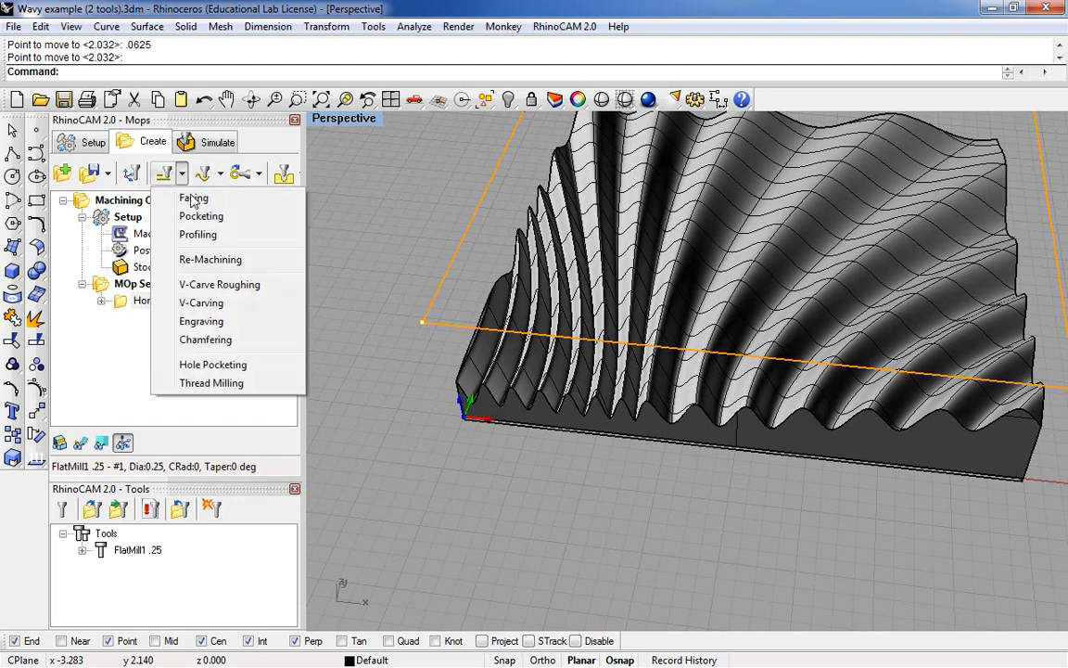
pyautogui.moveTo(201, 216)
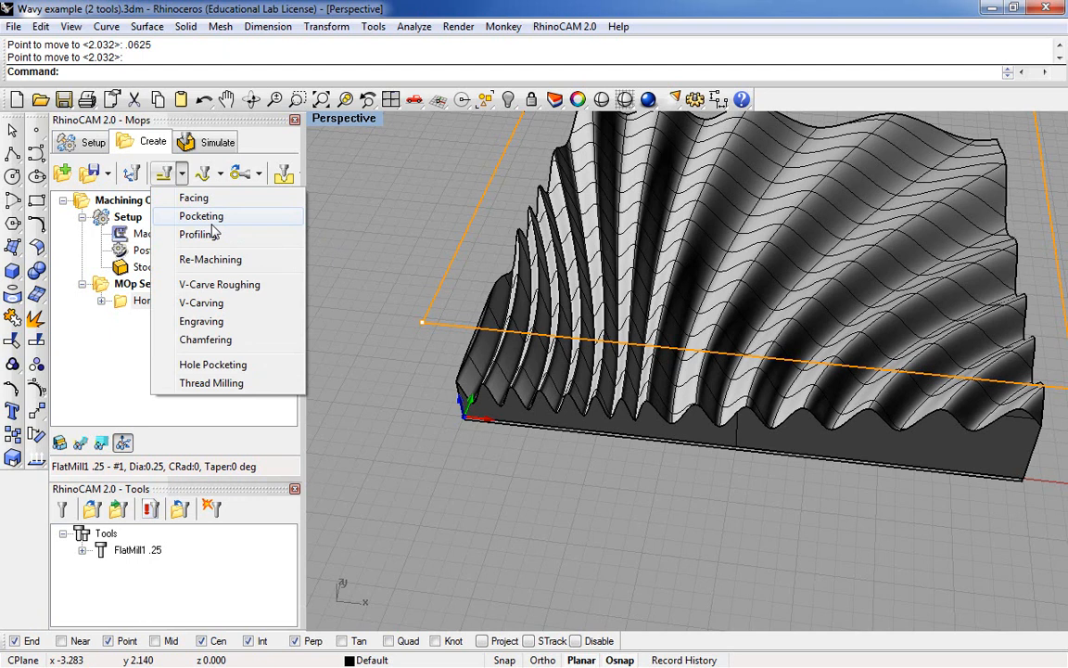
pyautogui.moveTo(197, 234)
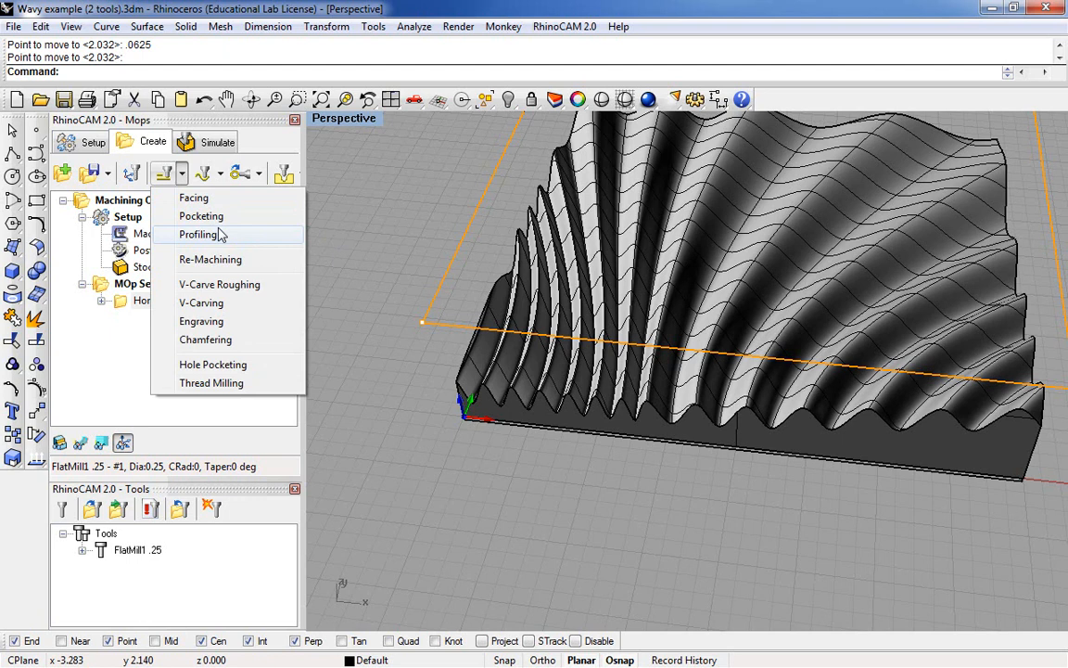
pyautogui.click(197, 234)
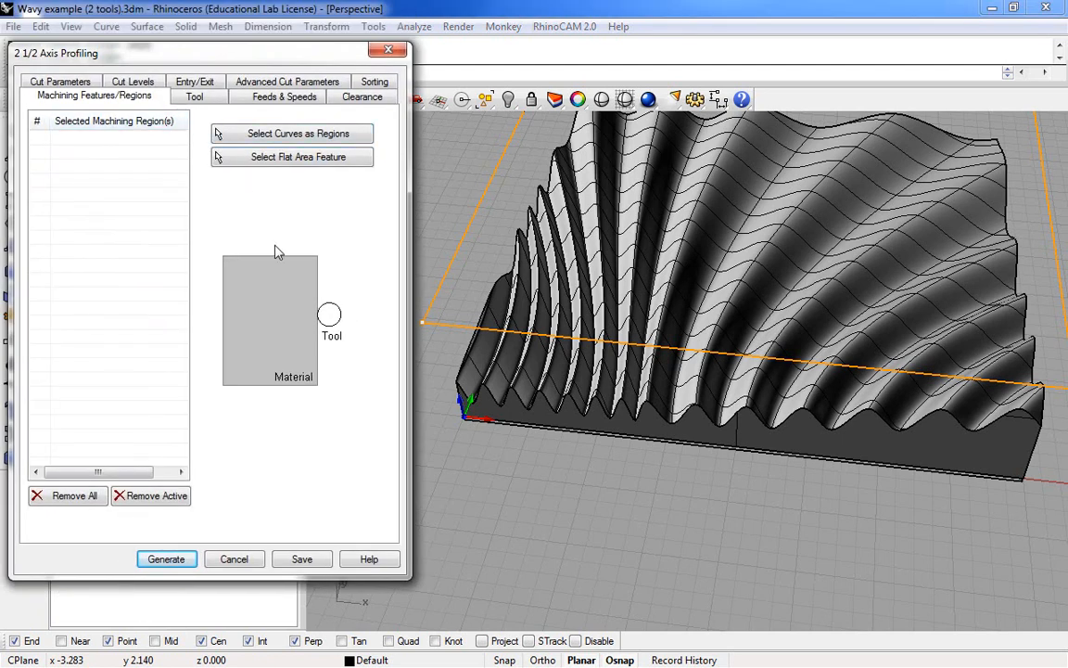
pyautogui.moveTo(398, 192)
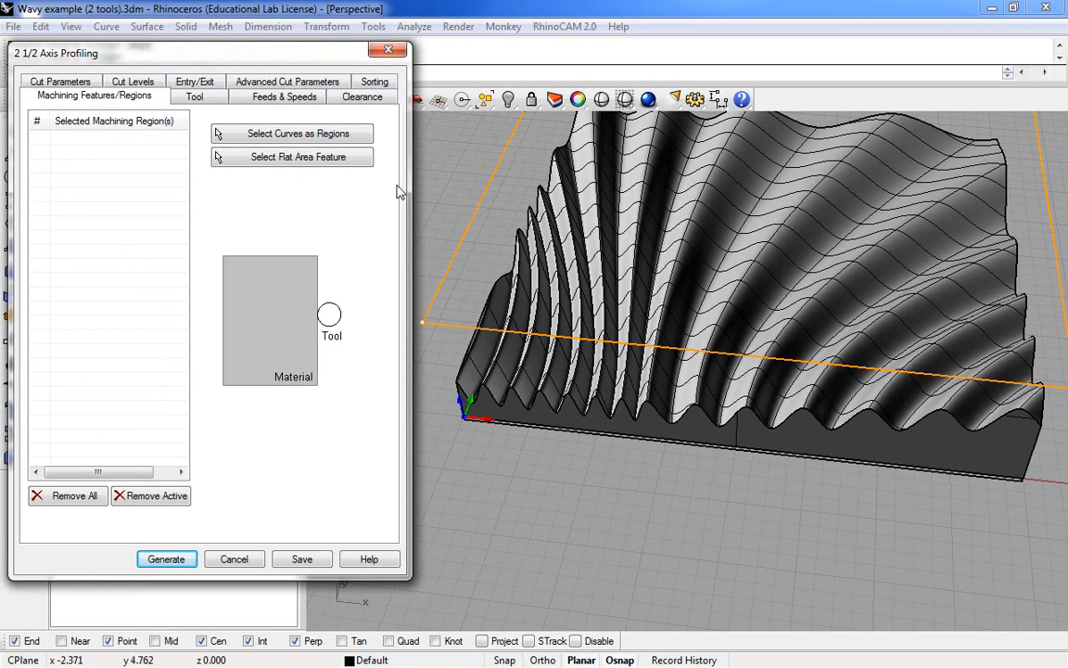
pyautogui.moveTo(295, 134)
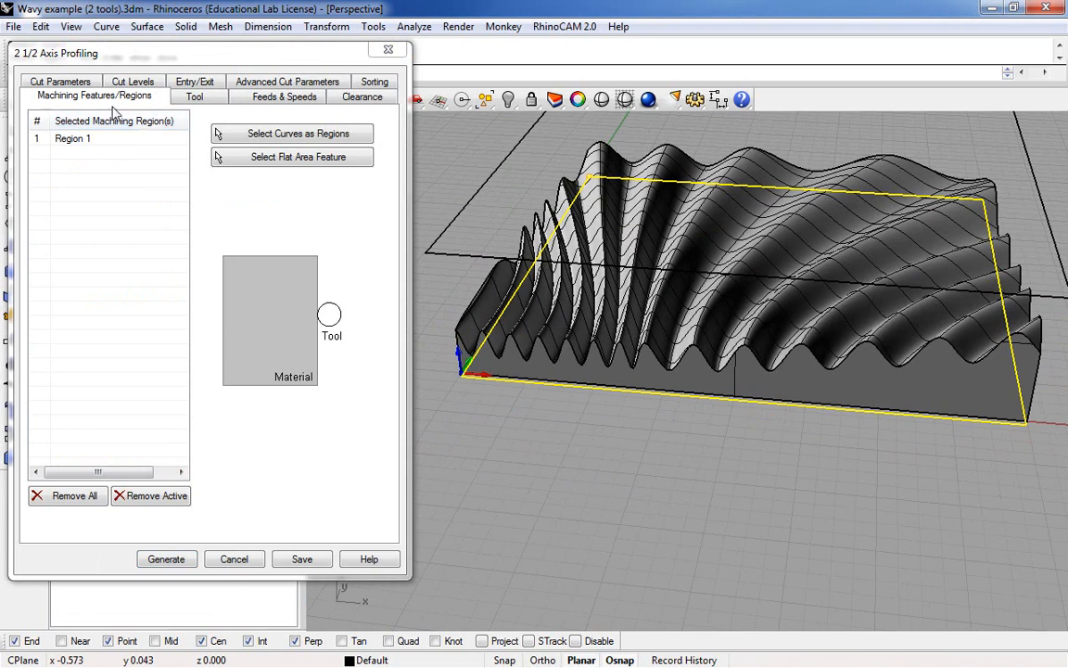
pyautogui.click(61, 96)
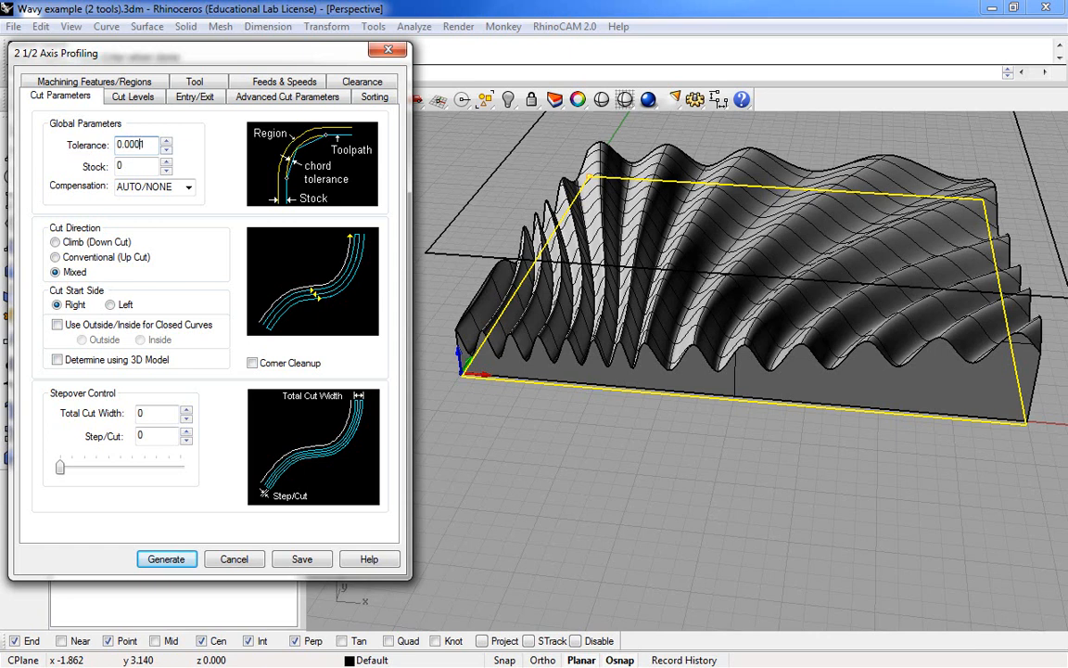
# Set the profiling Cut Direction to Climb (Down Cut), then view the cut levels
pyautogui.click(137, 145)
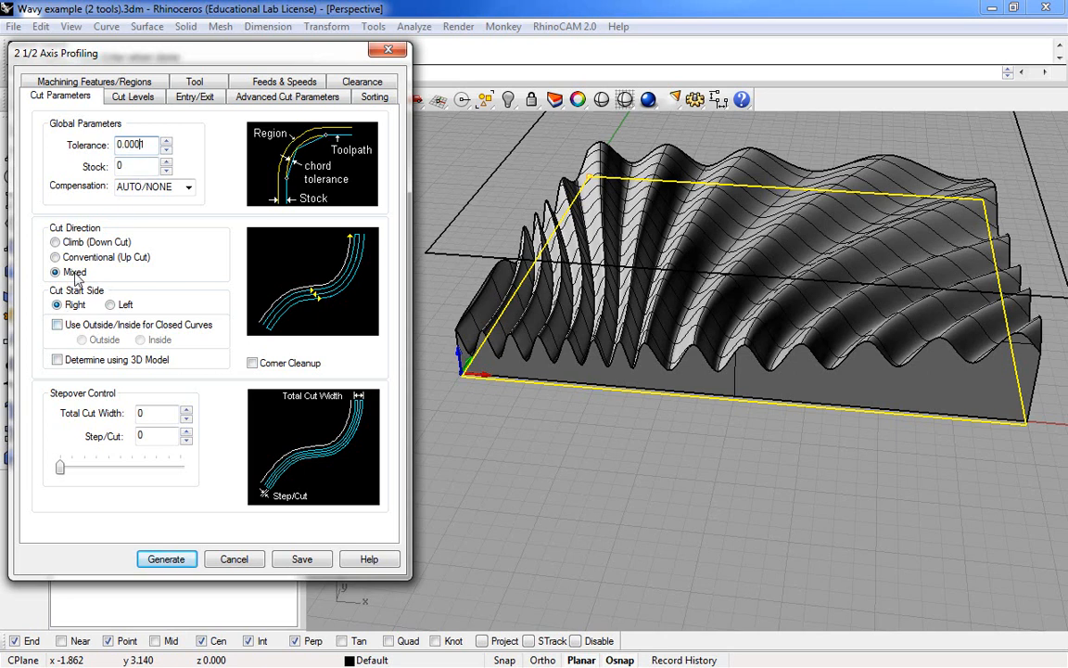
pyautogui.click(54, 242)
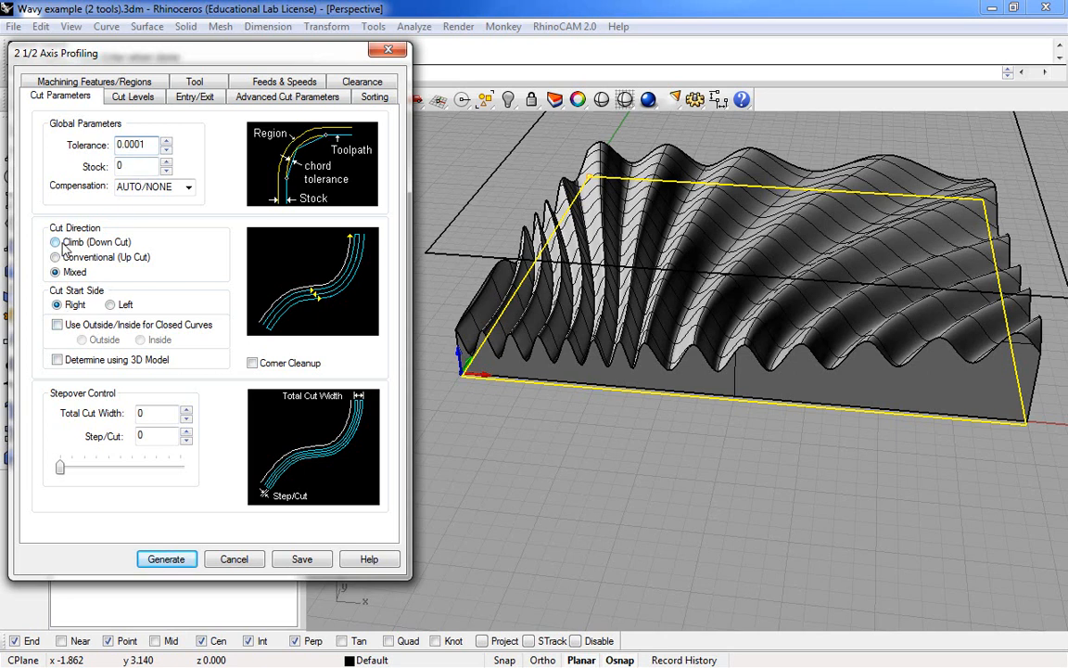
pyautogui.click(55, 242)
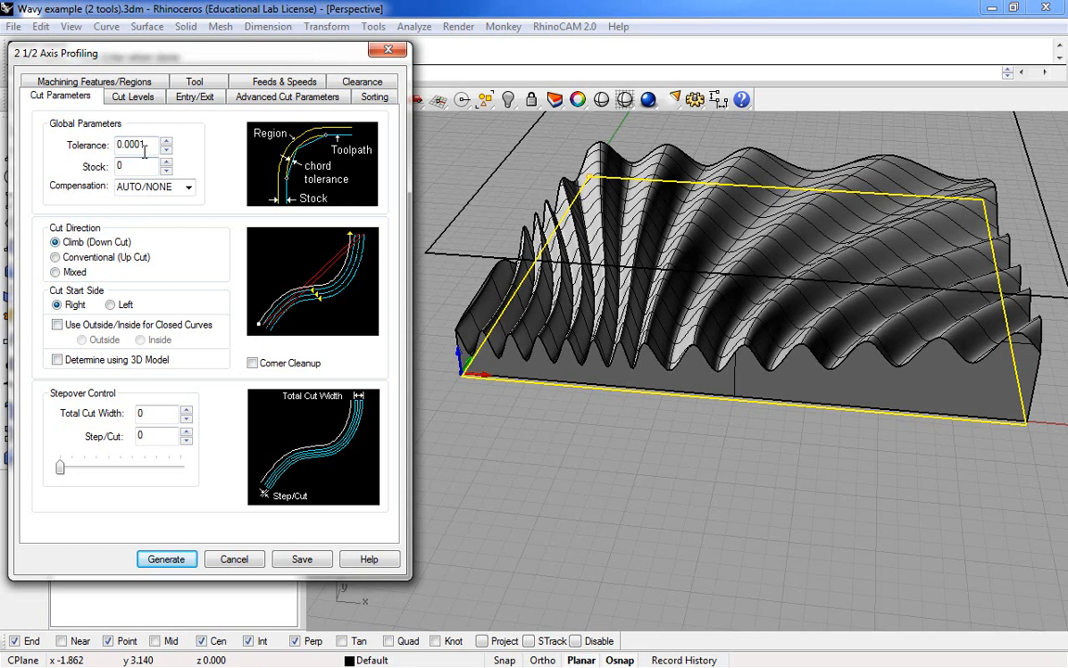
pyautogui.click(132, 97)
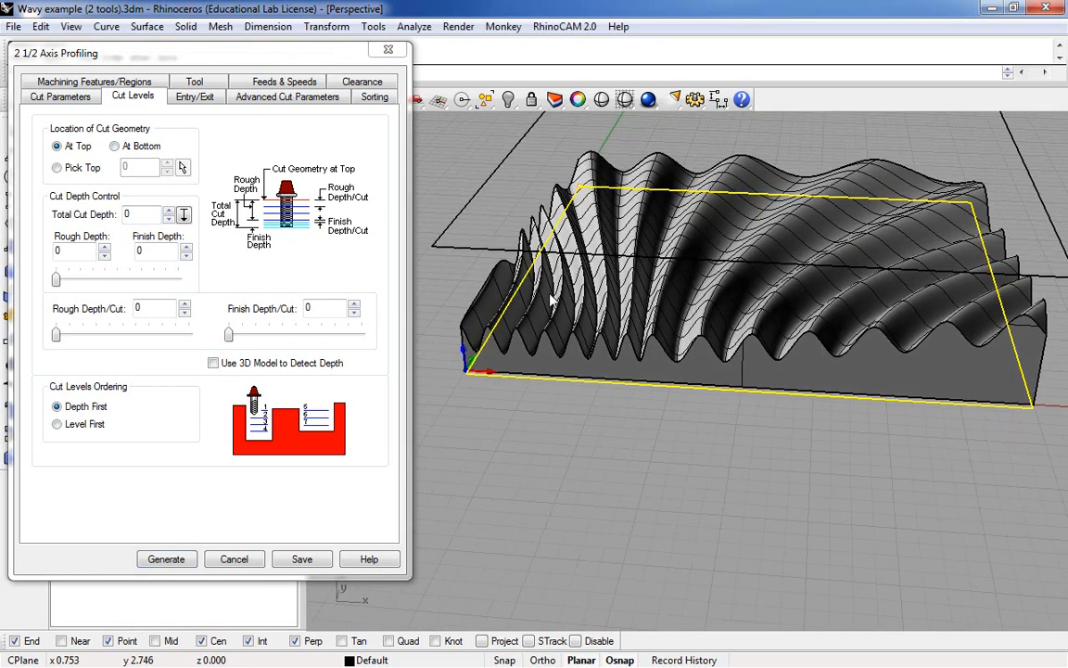
# Place the profiling cut geometry At Bottom with a 1.4 total and rough cut depth
pyautogui.click(114, 145)
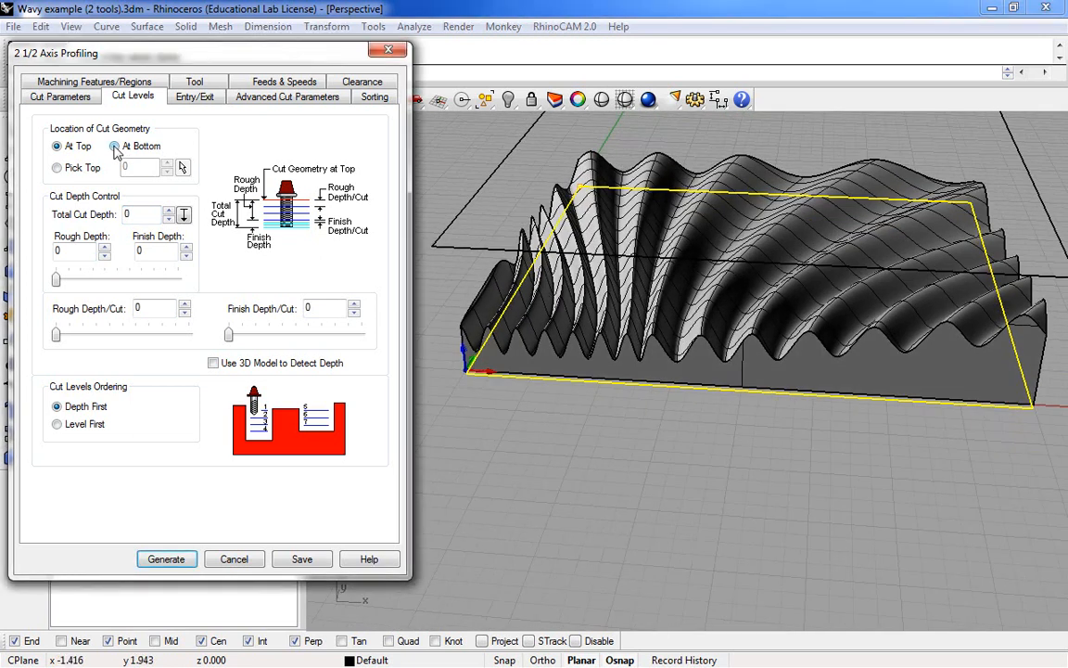
pyautogui.click(114, 145)
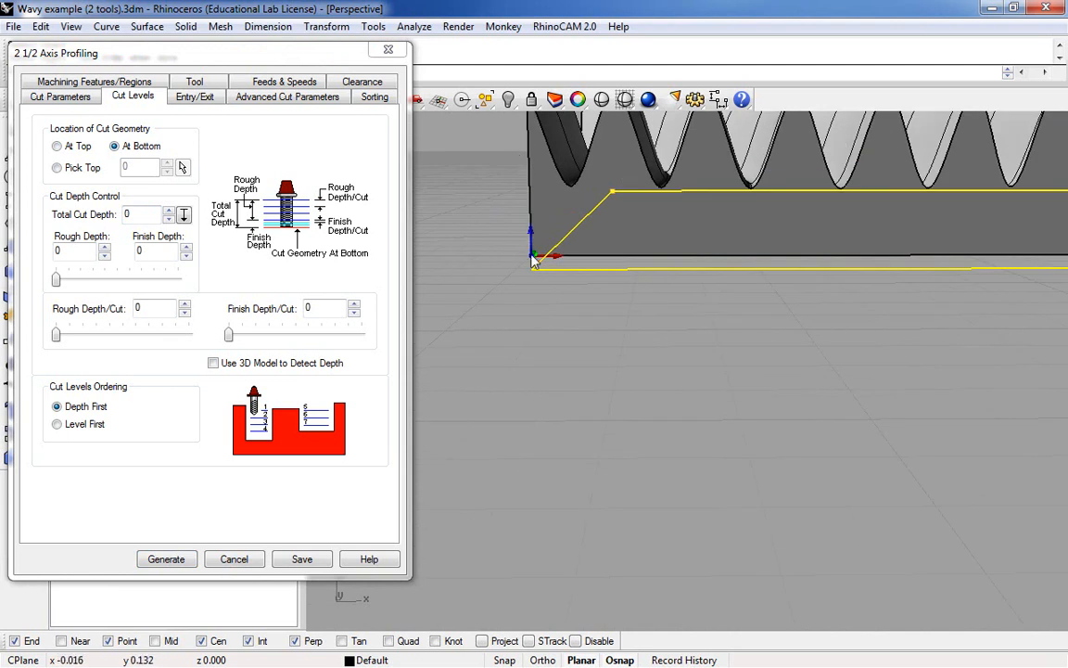
pyautogui.moveTo(468, 317)
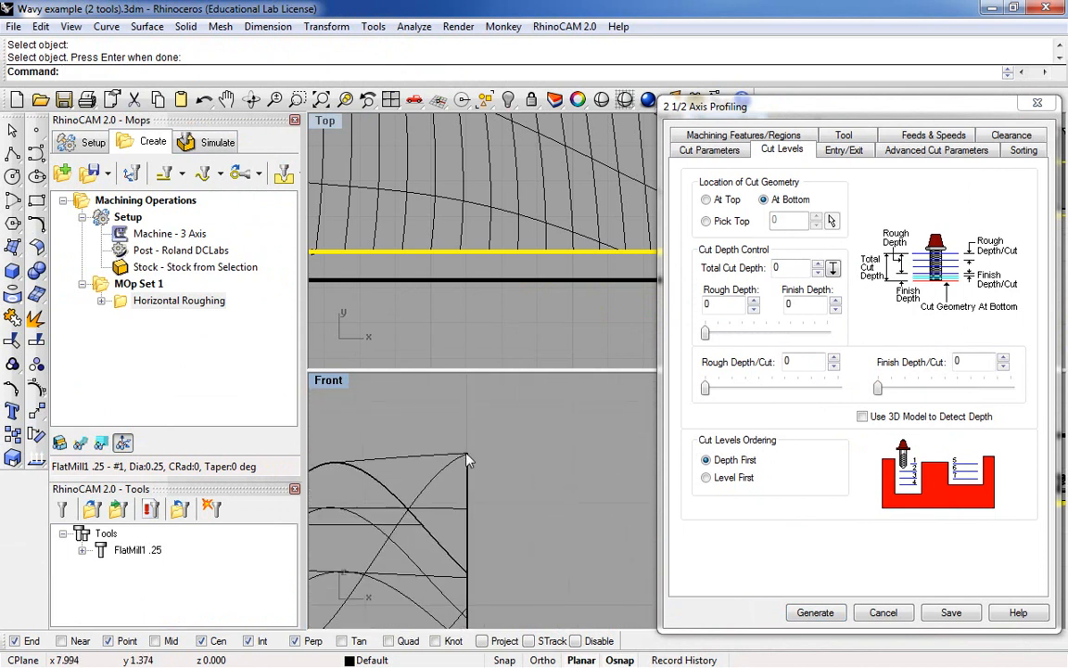
pyautogui.moveTo(459, 462)
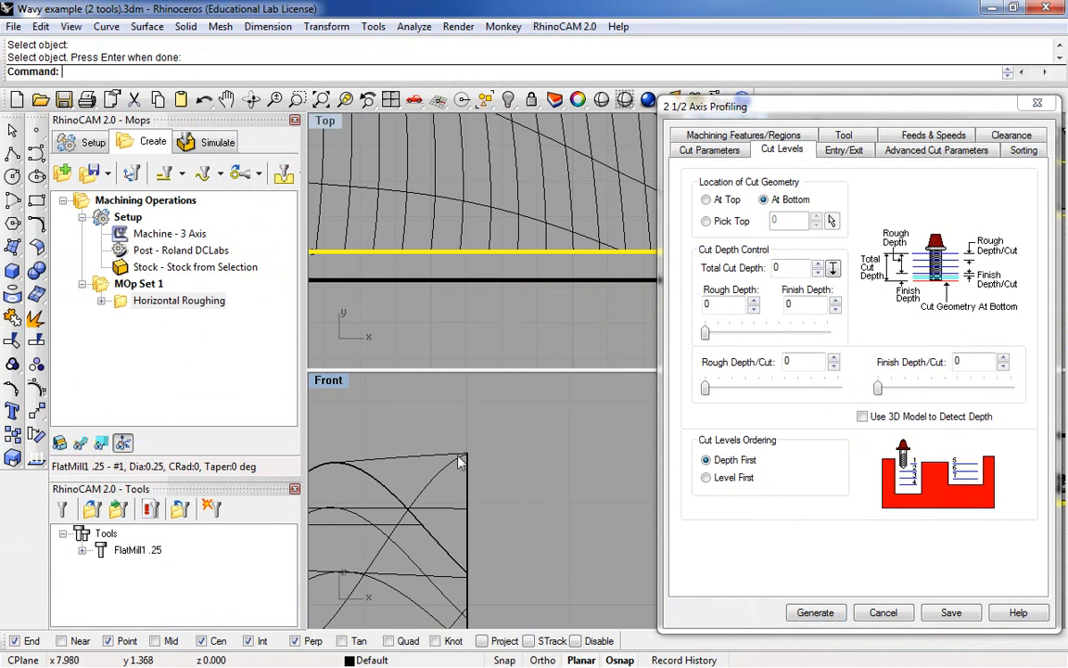
pyautogui.moveTo(464, 483)
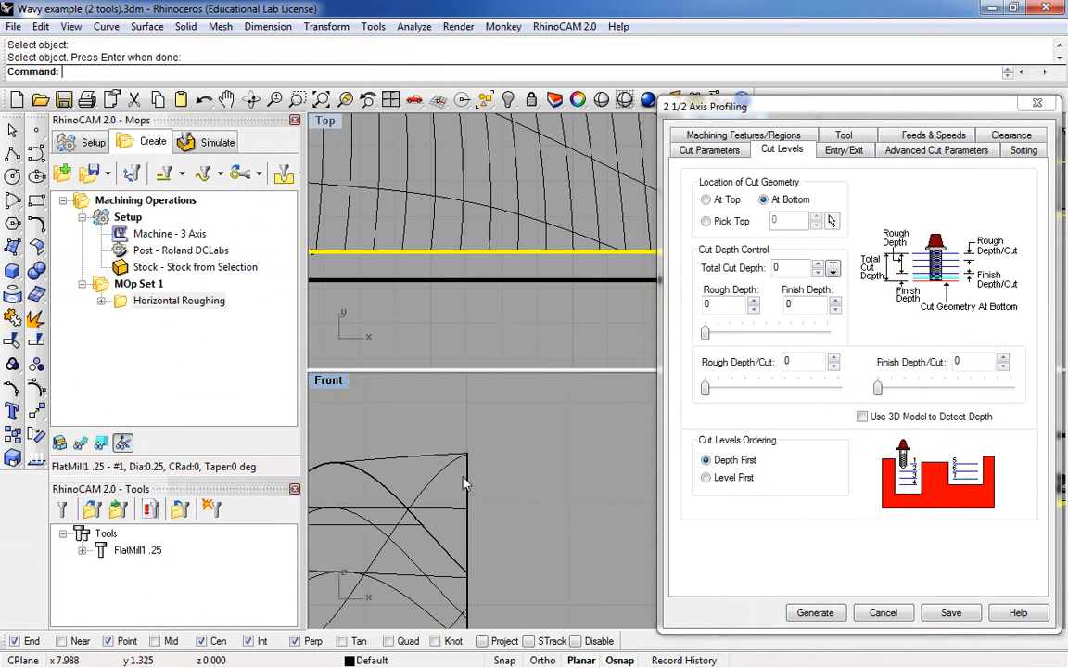
pyautogui.moveTo(464, 482)
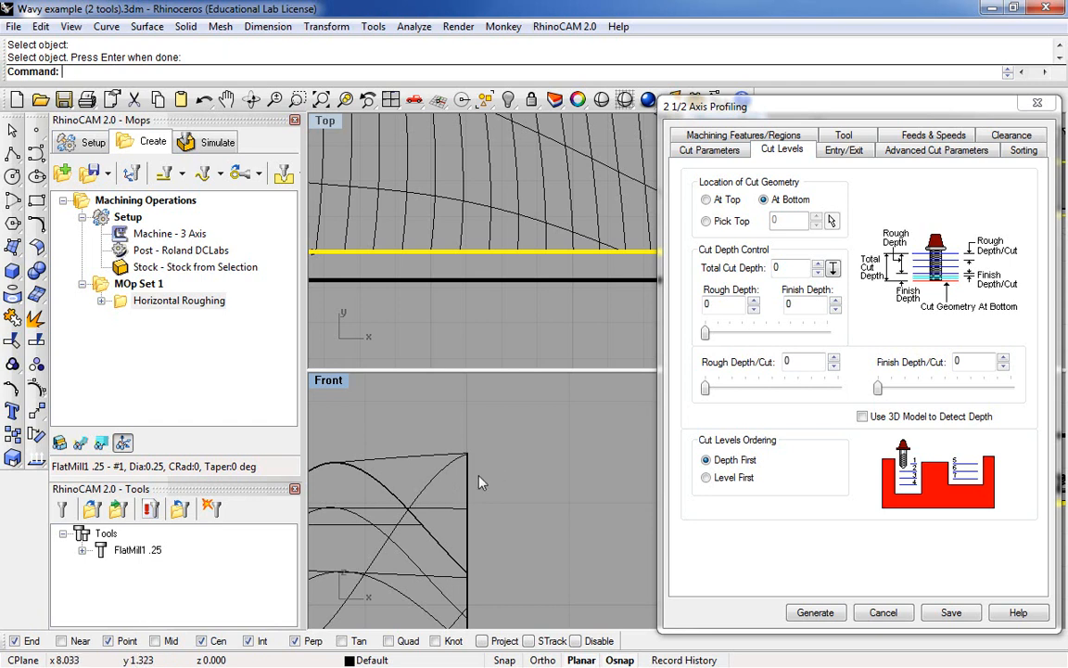
pyautogui.moveTo(470, 451)
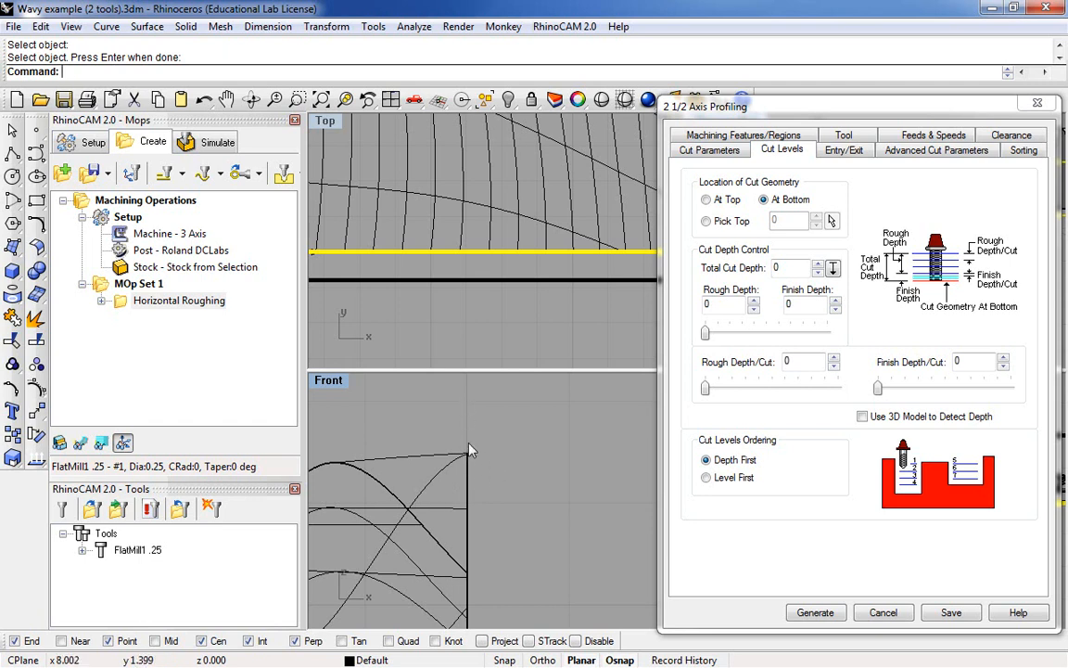
pyautogui.moveTo(471, 456)
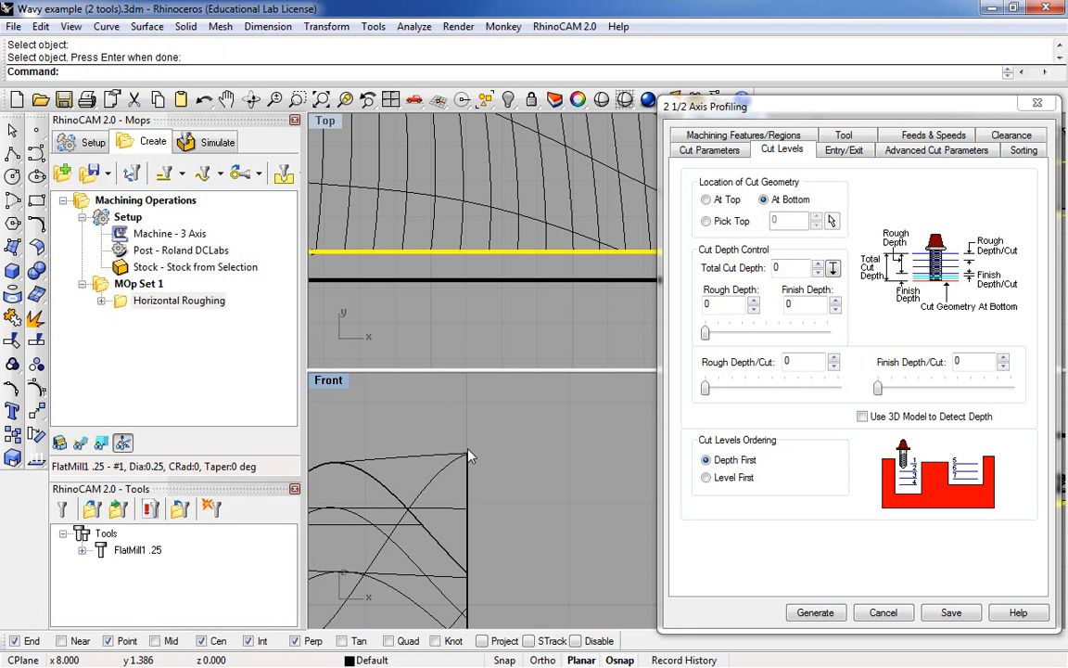
pyautogui.moveTo(468, 459)
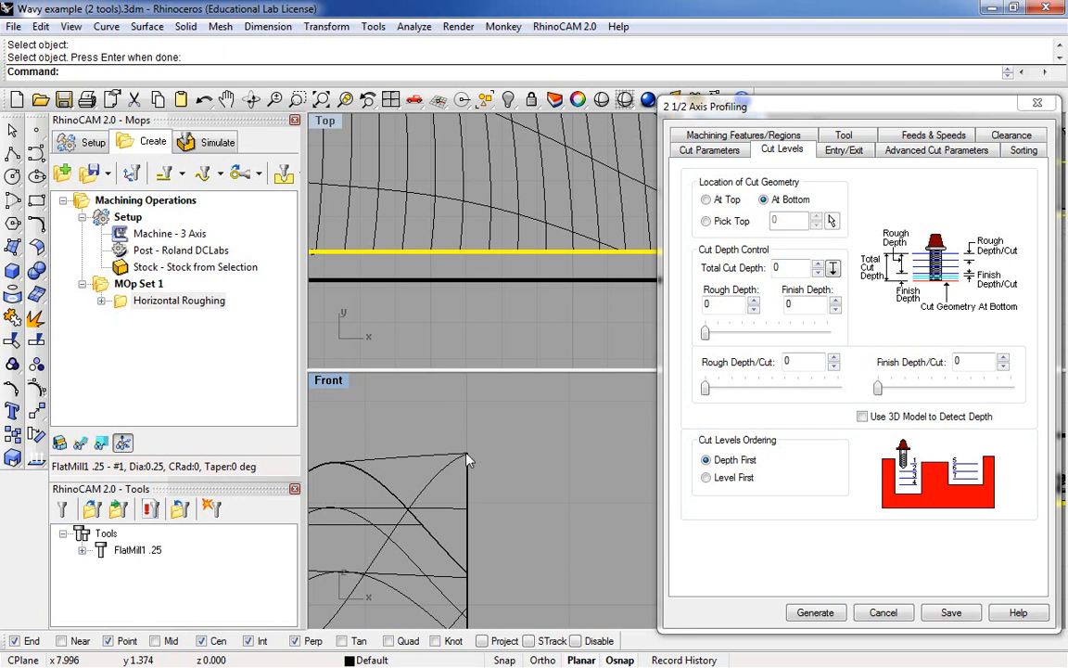
pyautogui.moveTo(475, 457)
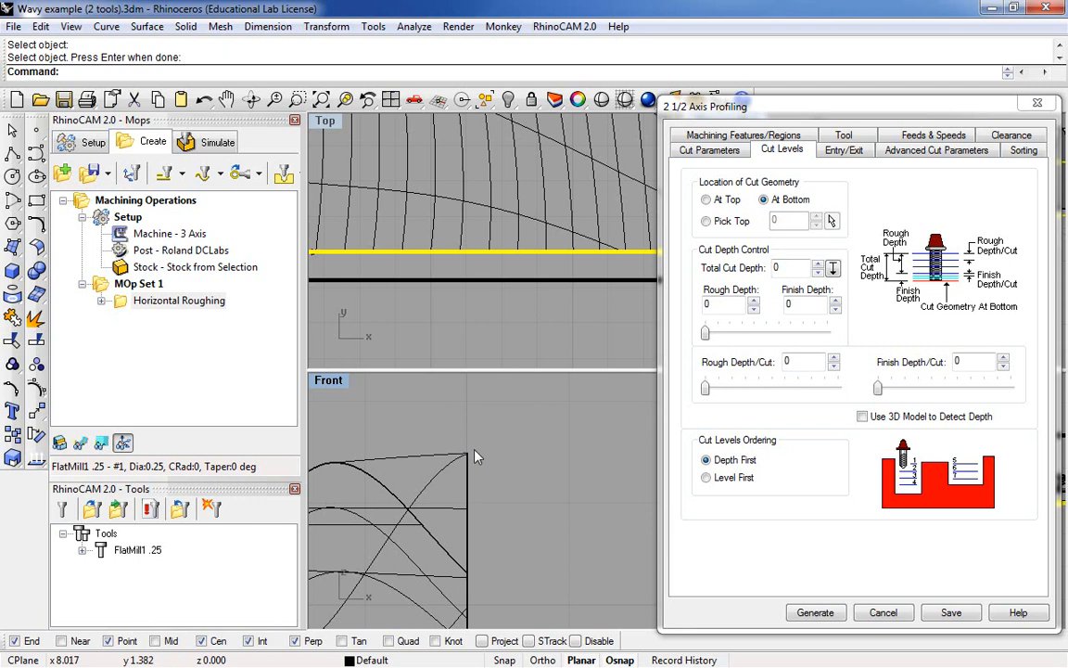
pyautogui.moveTo(472, 457)
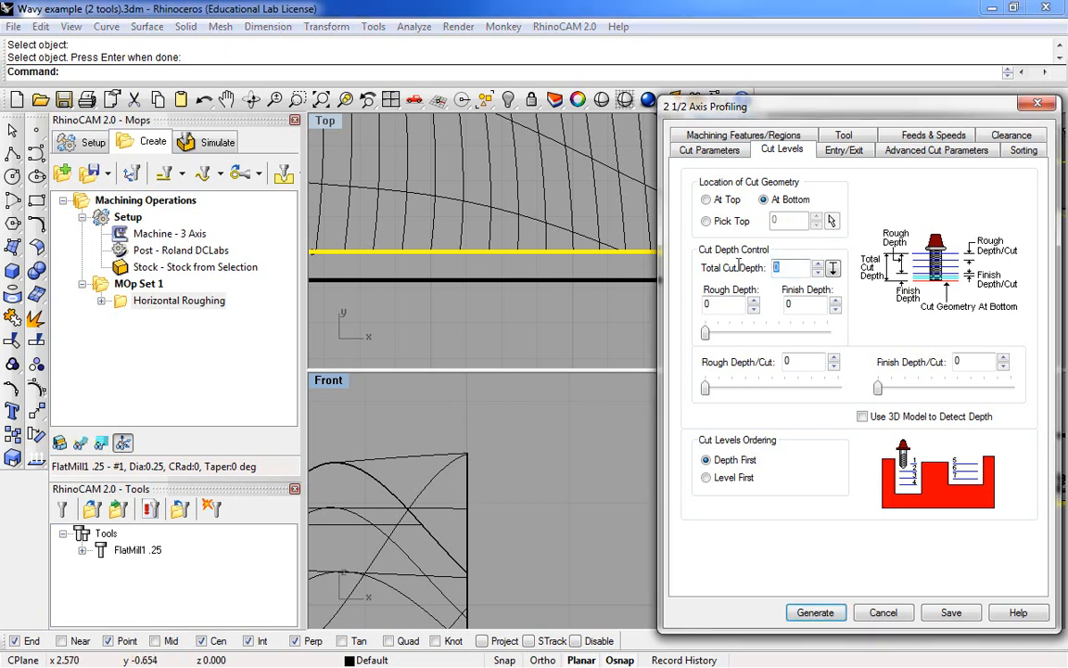
pyautogui.write('1.4')
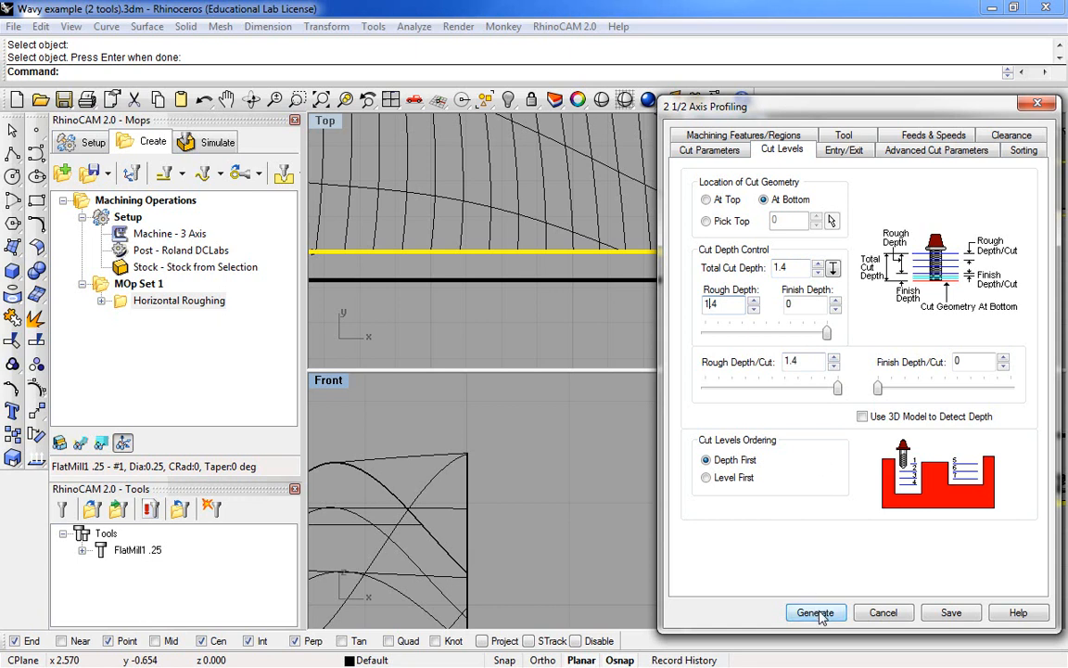
# Generate the profiling toolpath around the part's base and view the whole part
pyautogui.click(815, 612)
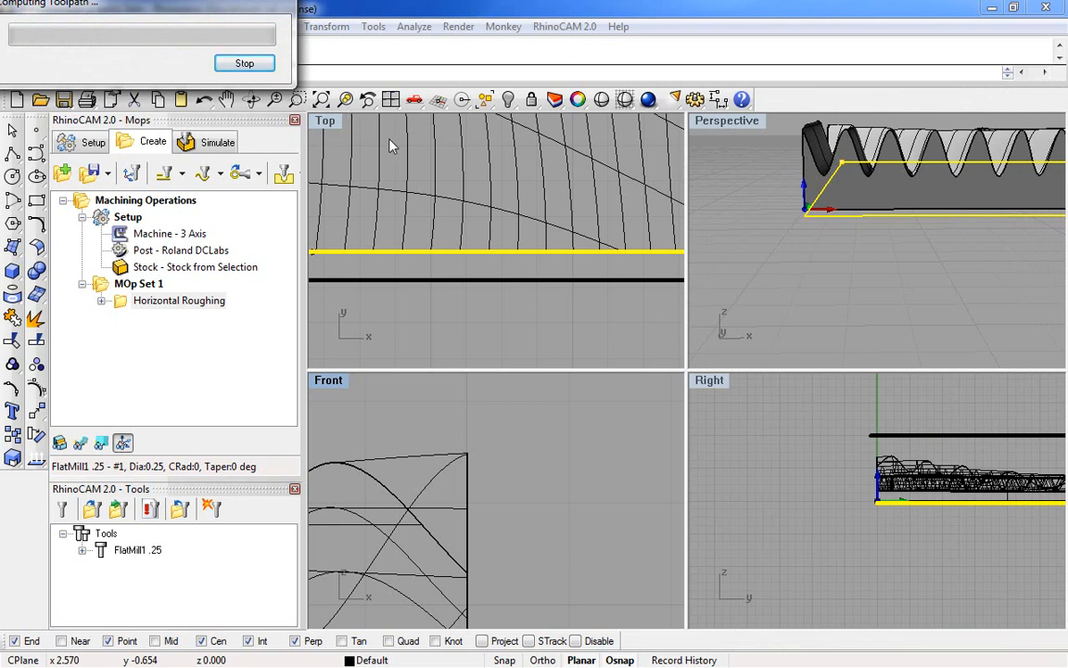
pyautogui.moveTo(473, 183)
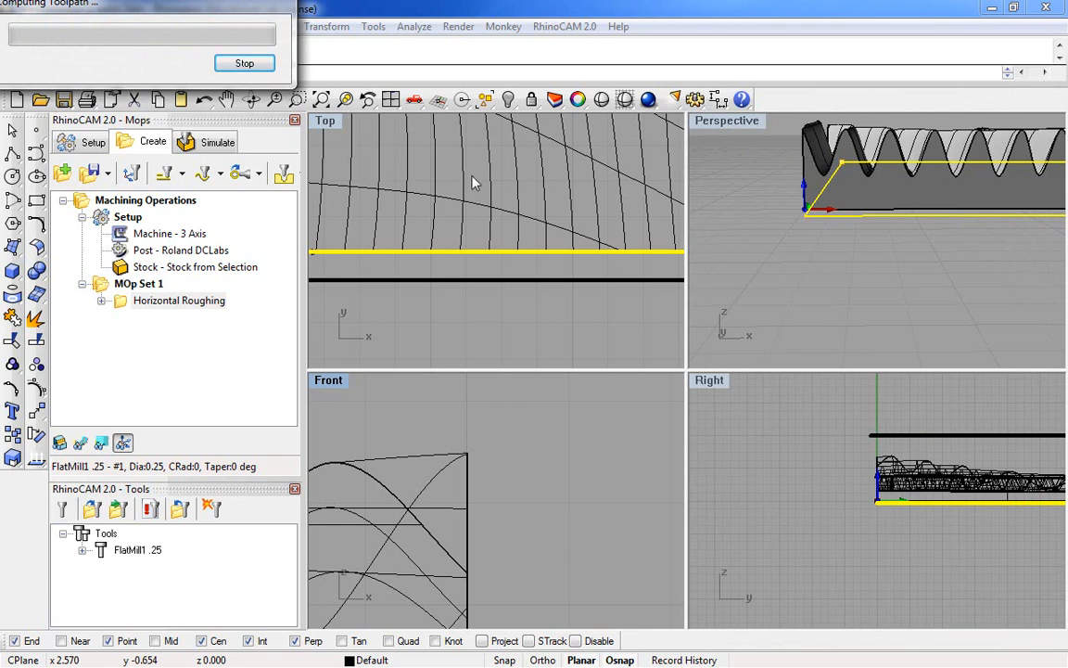
pyautogui.moveTo(724, 241)
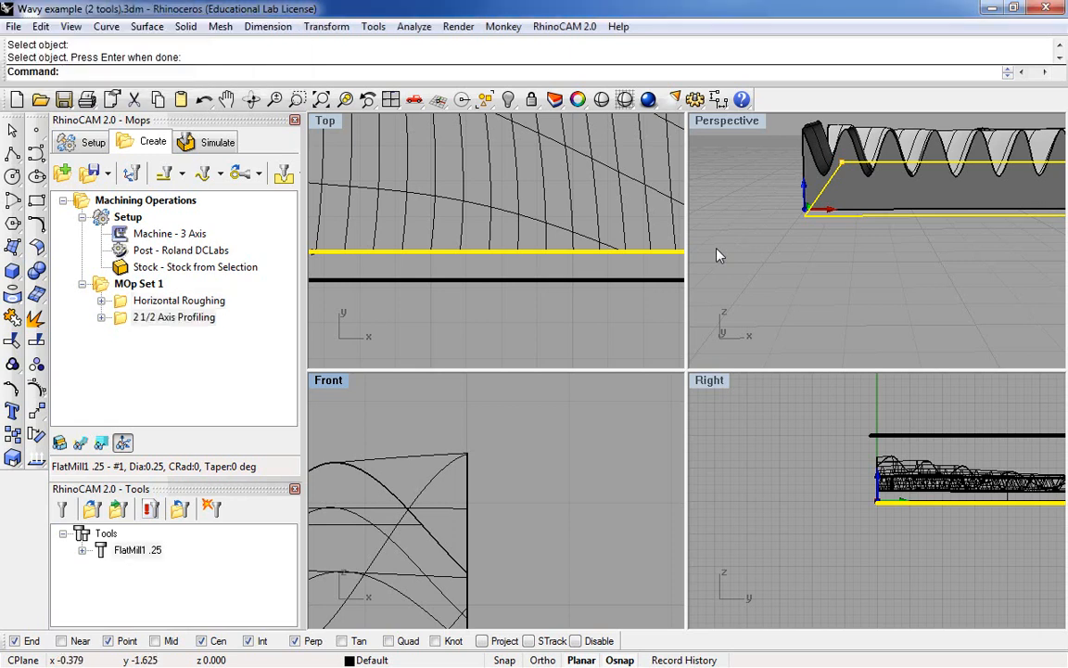
pyautogui.moveTo(673, 280)
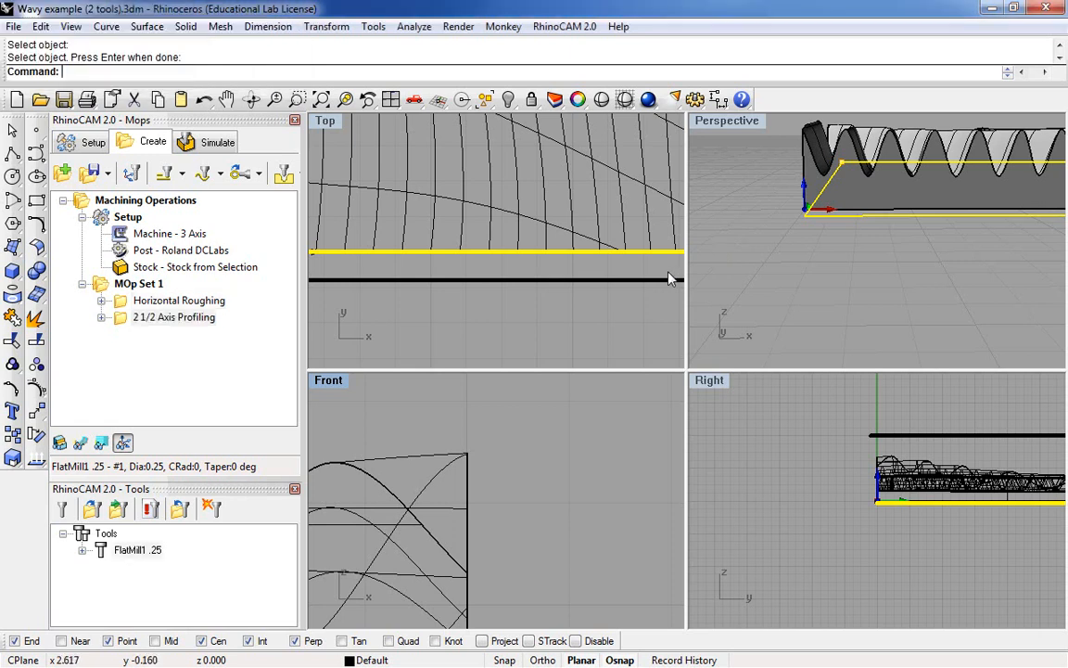
pyautogui.moveTo(425, 374)
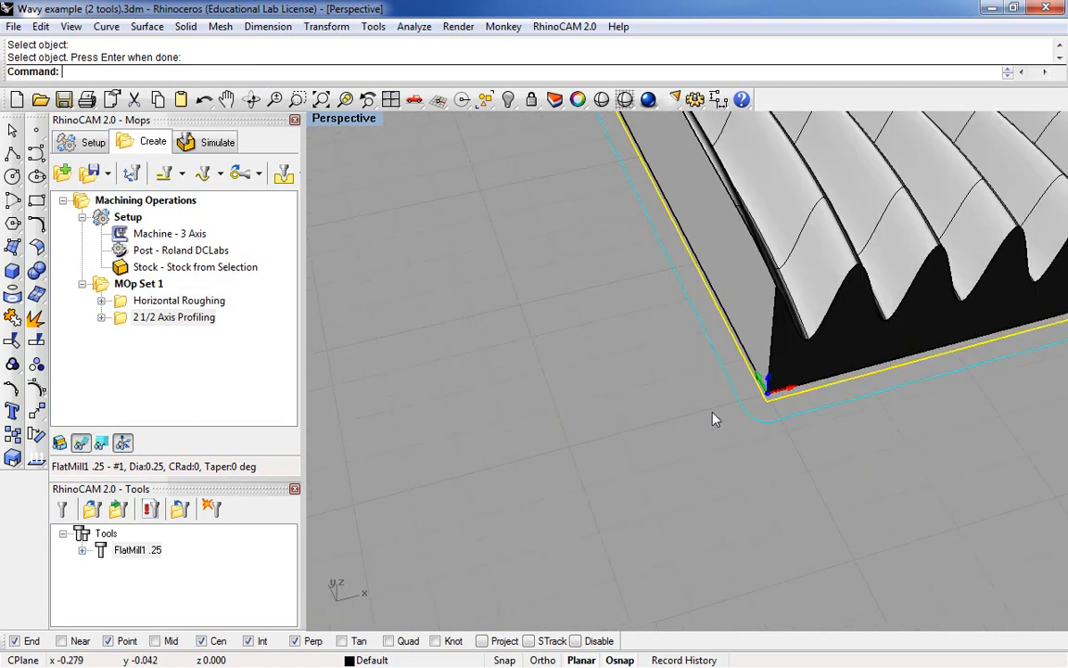
pyautogui.moveTo(714, 417); pyautogui.dragTo(584, 334)
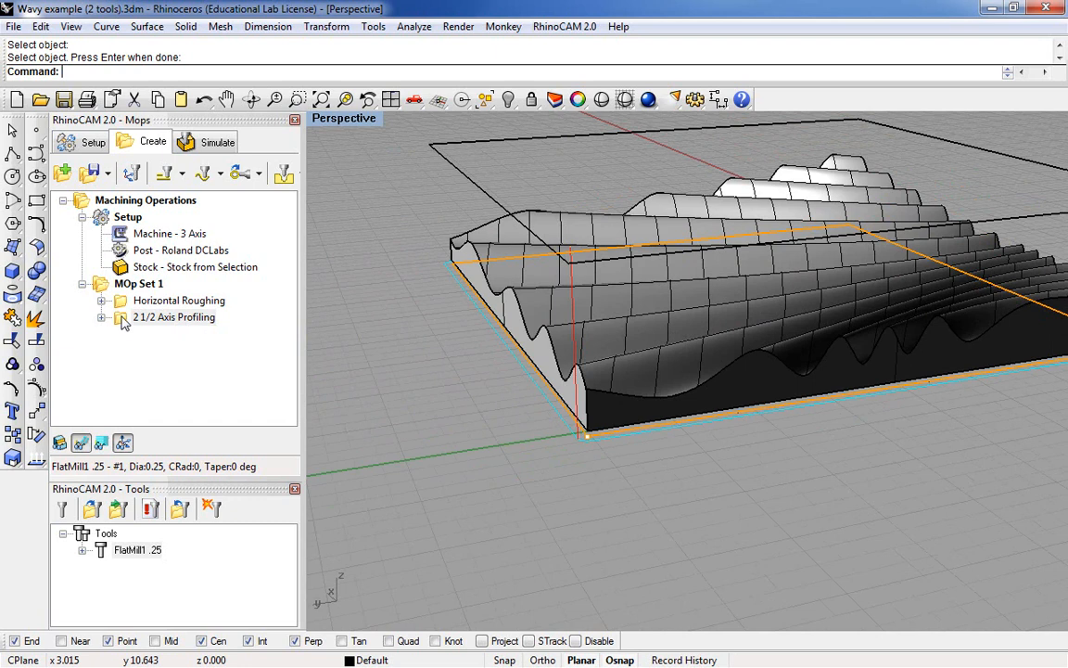
# Change the profiling Rough Depth/Cut to 0.25 and regenerate for stepped passes
pyautogui.doubleClick(174, 317)
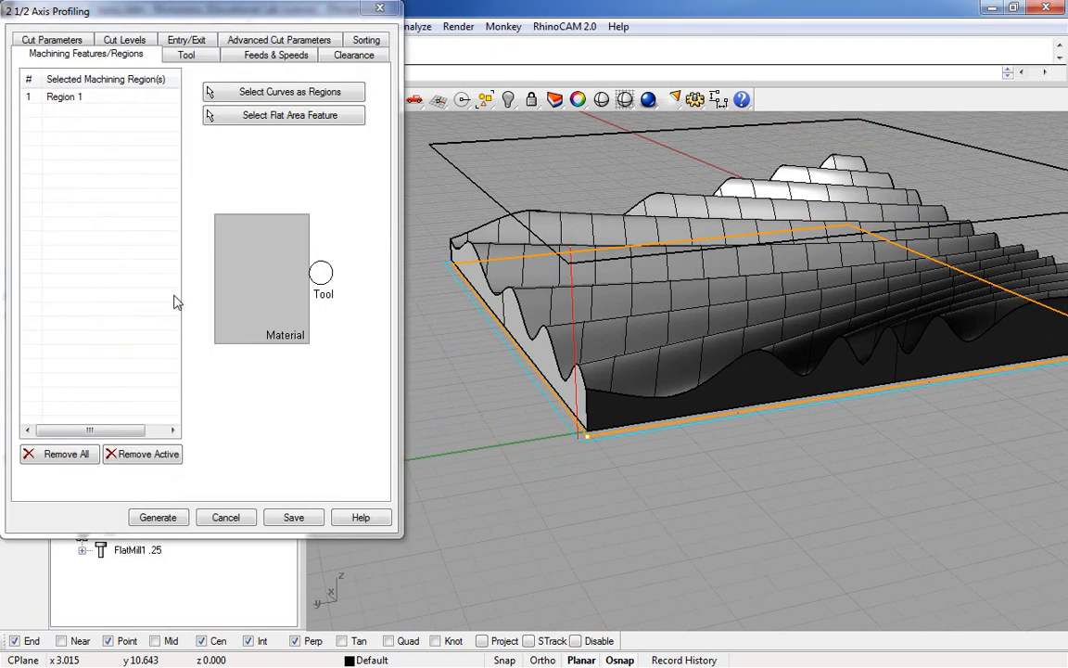
pyautogui.click(124, 54)
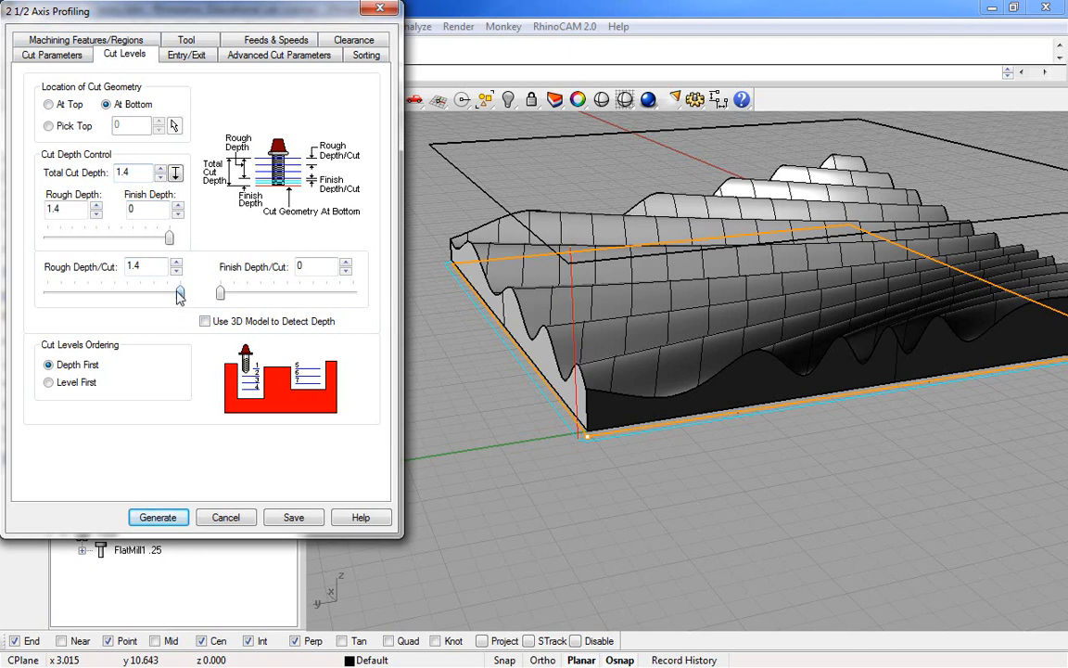
pyautogui.moveTo(180, 295); pyautogui.dragTo(61, 295)
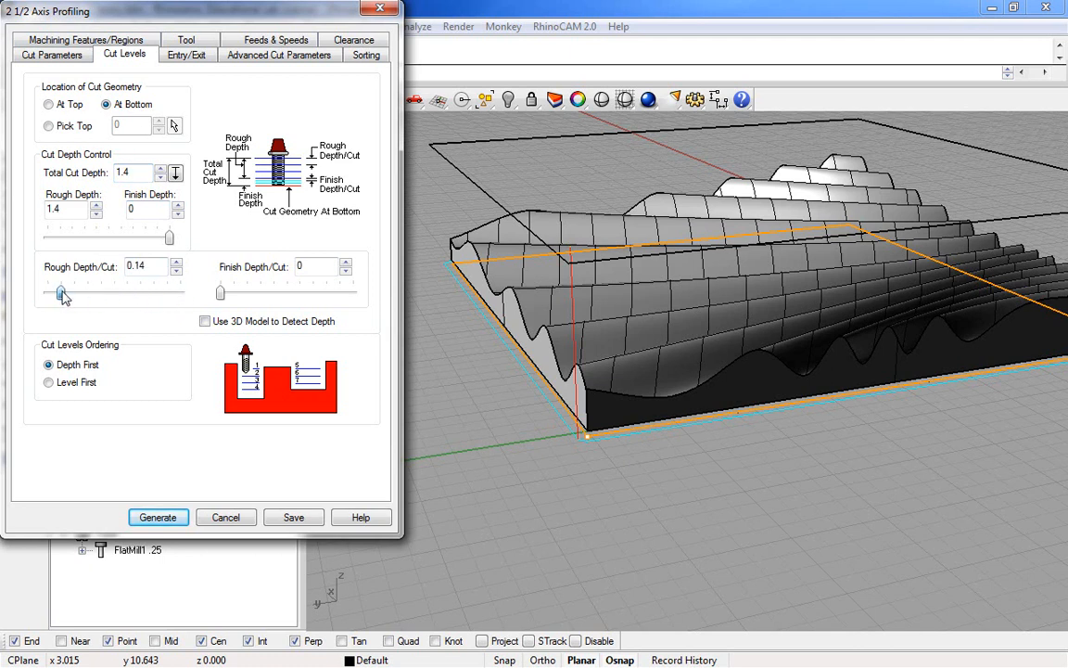
pyautogui.moveTo(58, 292); pyautogui.dragTo(74, 292)
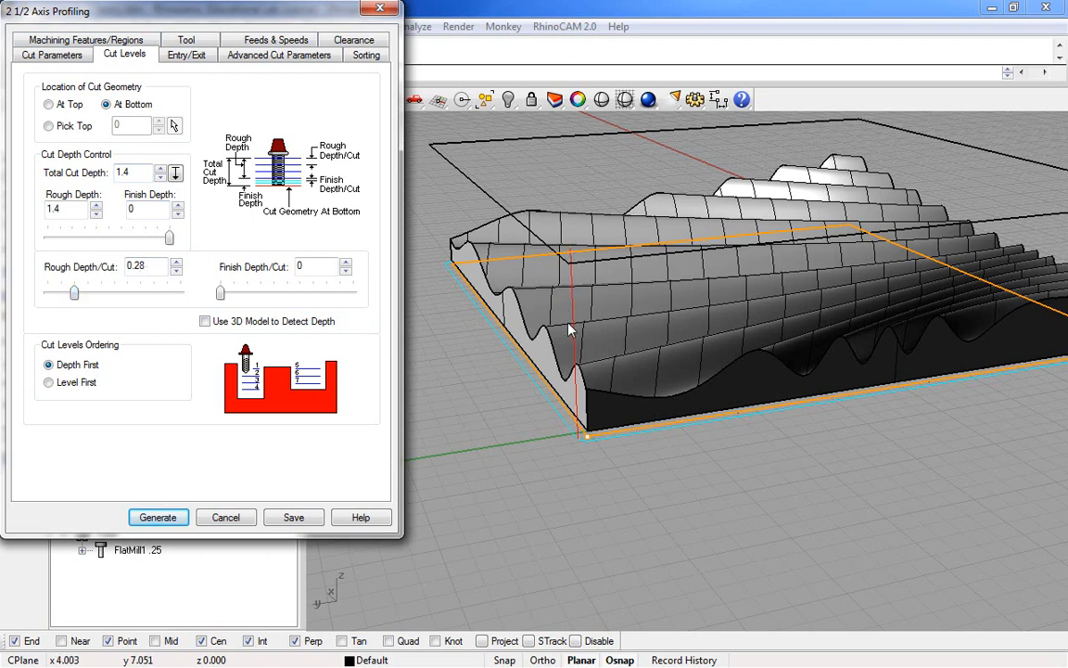
pyautogui.moveTo(74, 278)
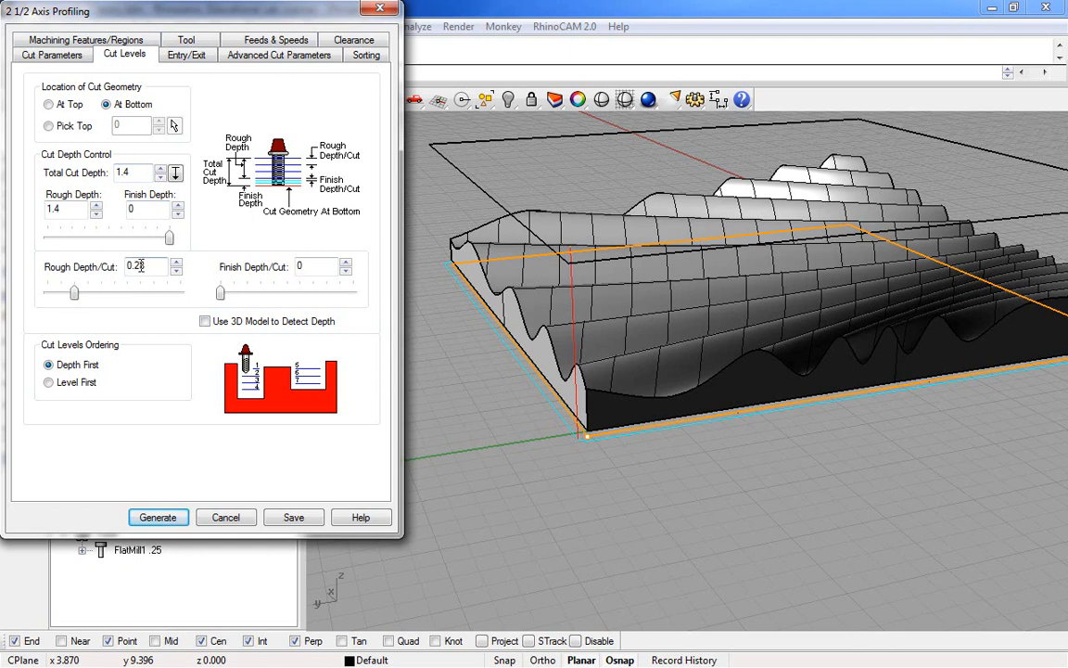
pyautogui.write('0.25')
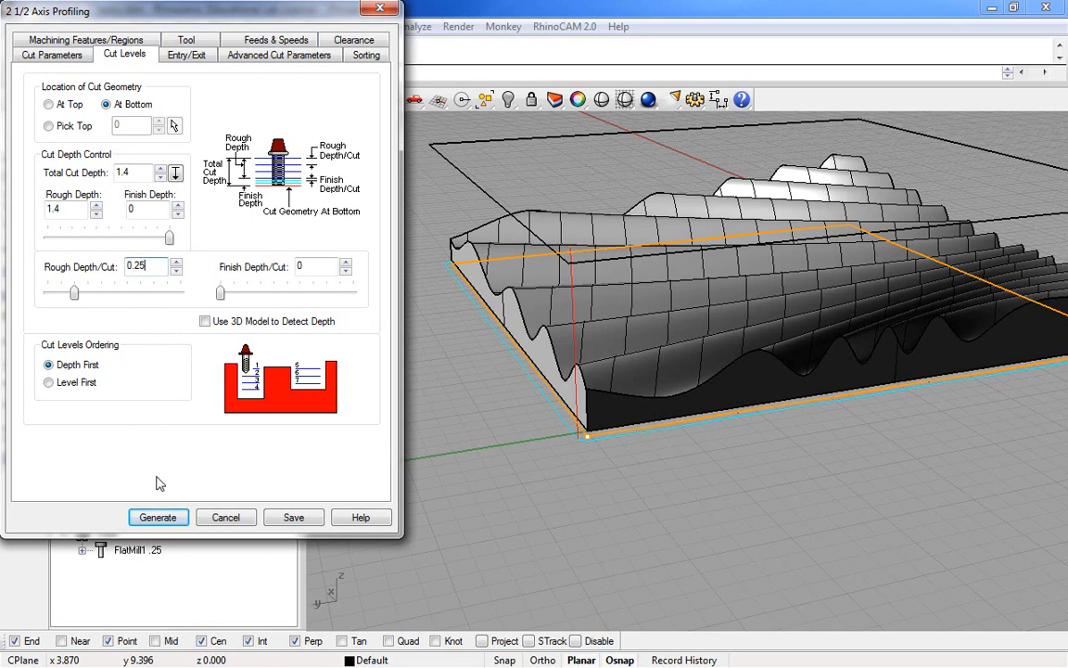
pyautogui.click(52, 54)
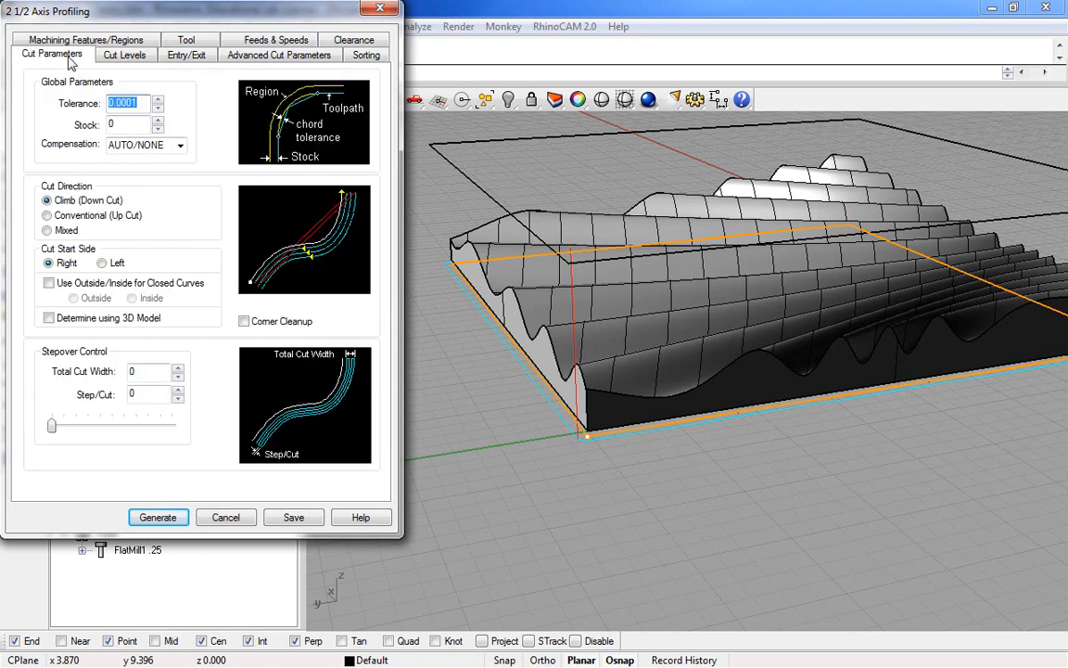
pyautogui.click(124, 54)
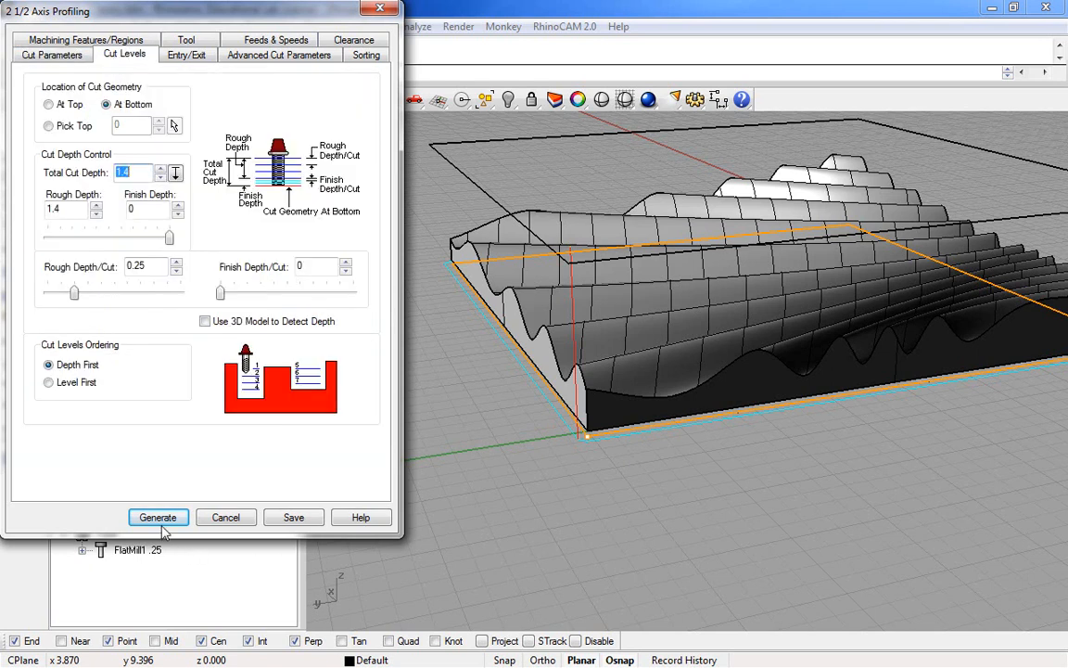
pyautogui.click(158, 517)
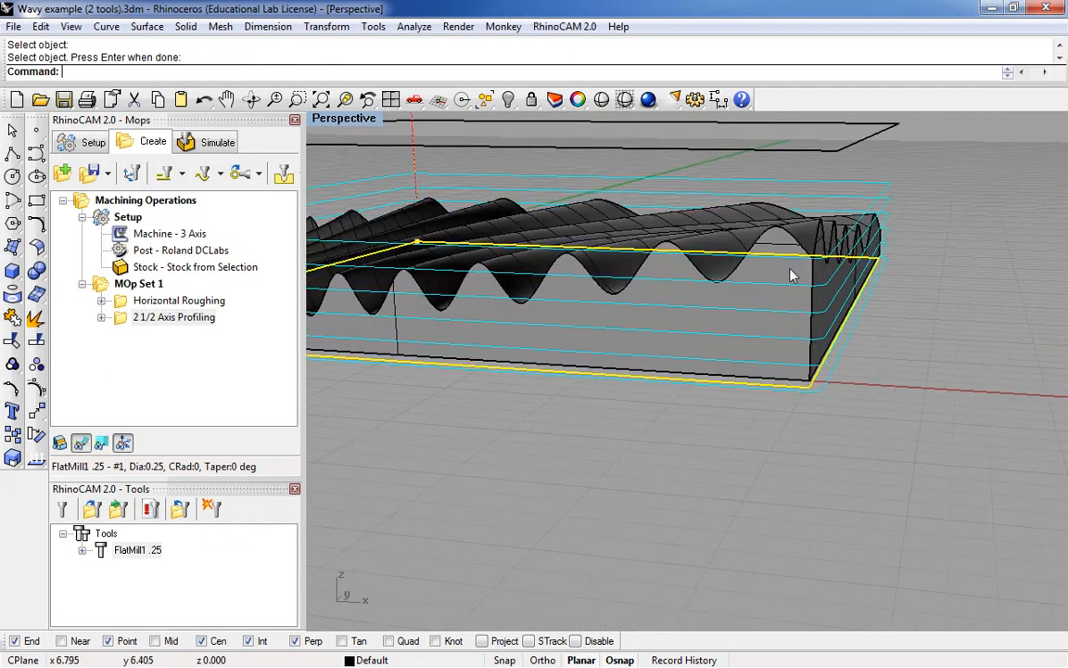
pyautogui.moveTo(793, 273); pyautogui.dragTo(788, 378)
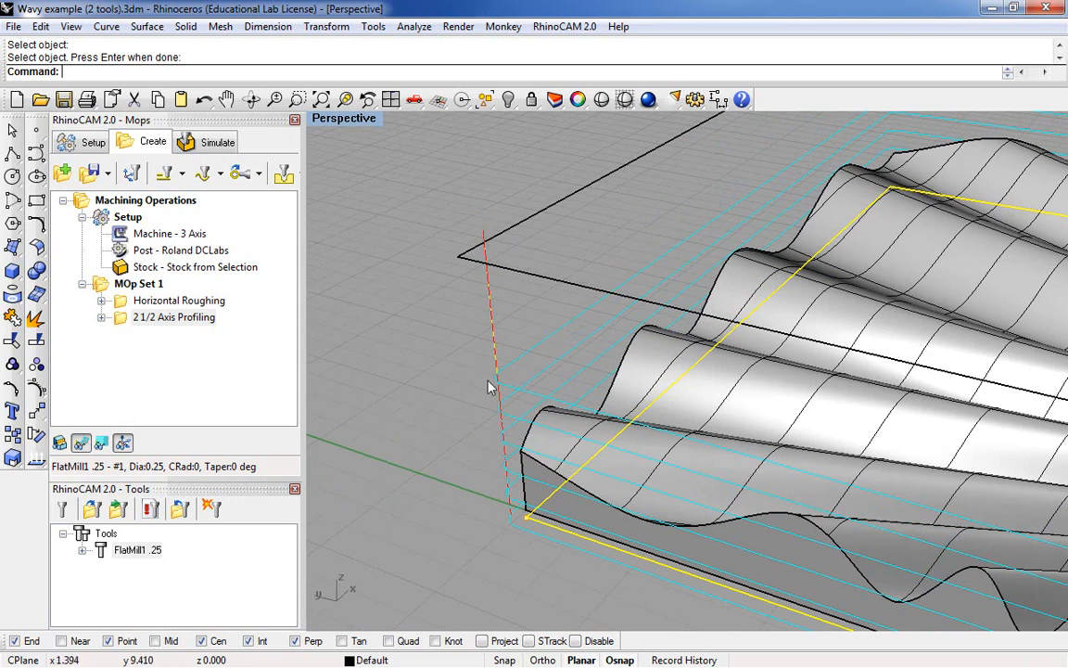
pyautogui.moveTo(575, 355)
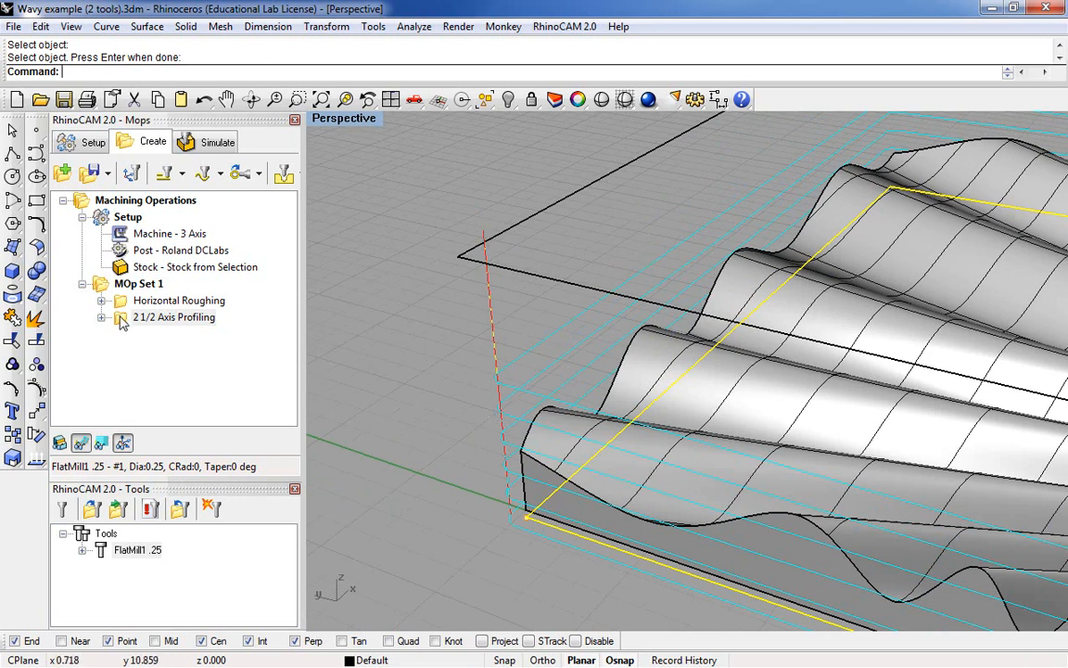
# Add a 2D entry with tangent approach and radial engage, then regenerate profiling
pyautogui.doubleClick(175, 317)
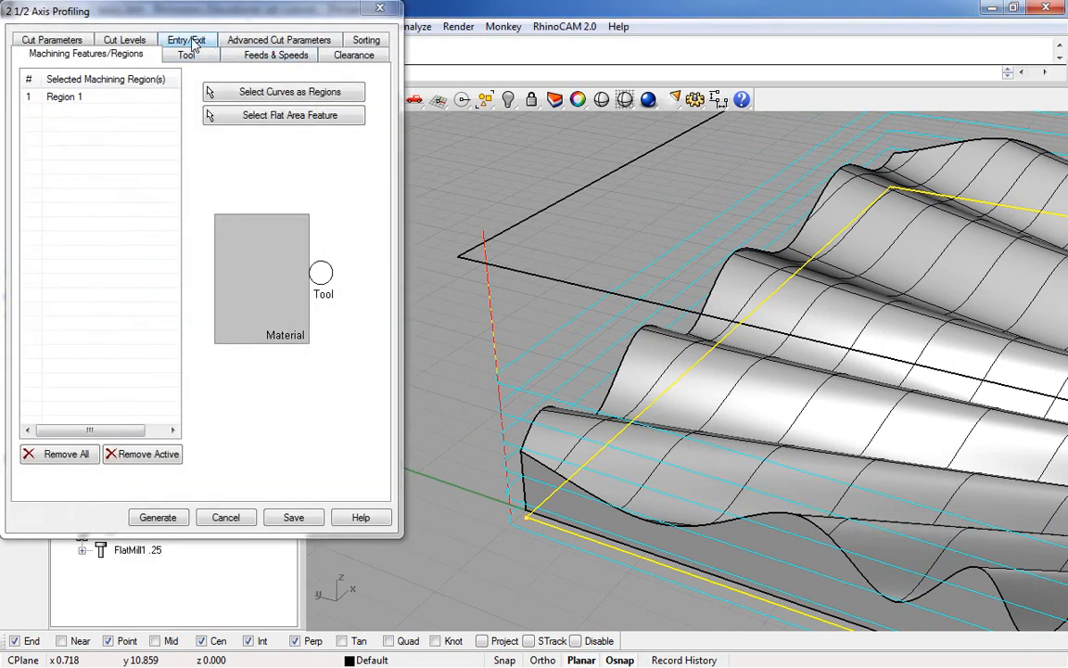
pyautogui.click(188, 39)
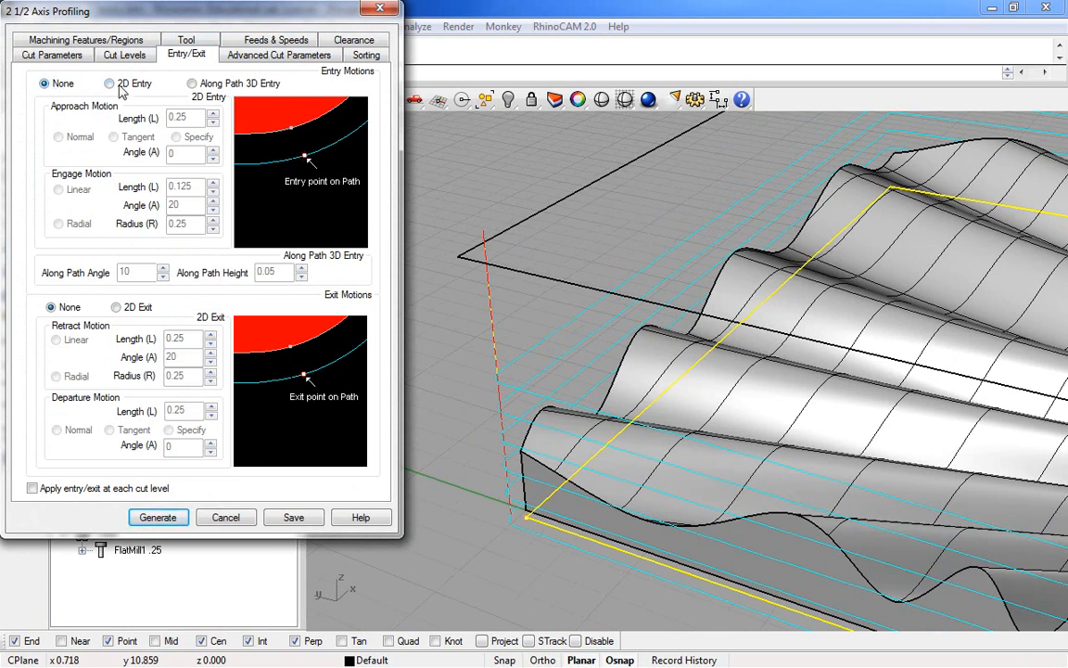
pyautogui.click(109, 84)
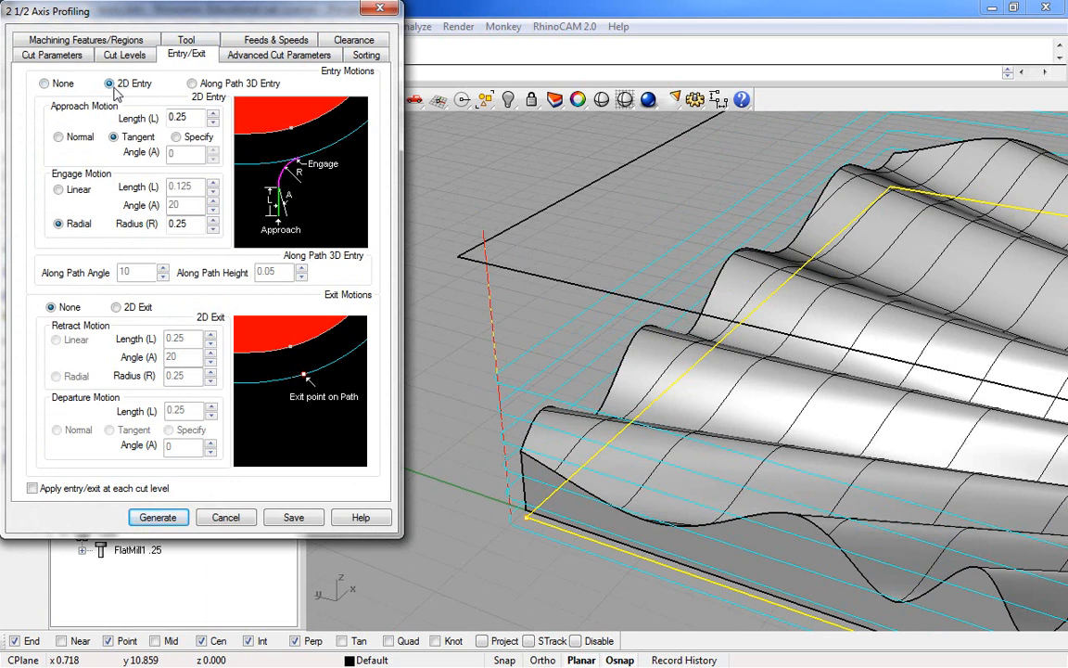
pyautogui.click(109, 83)
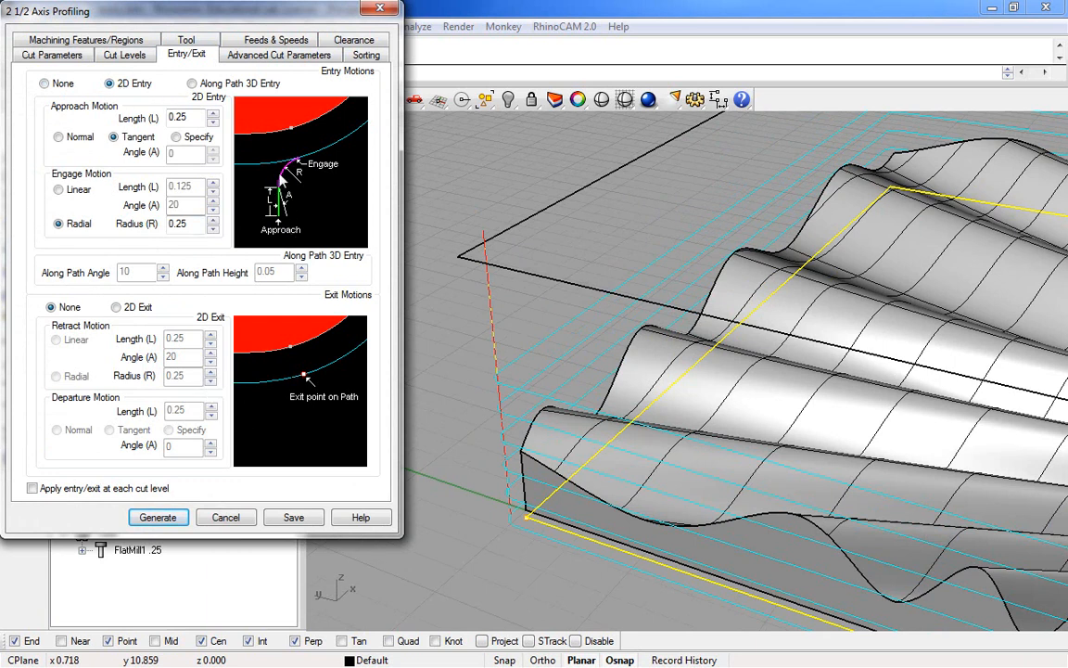
pyautogui.moveTo(343, 149)
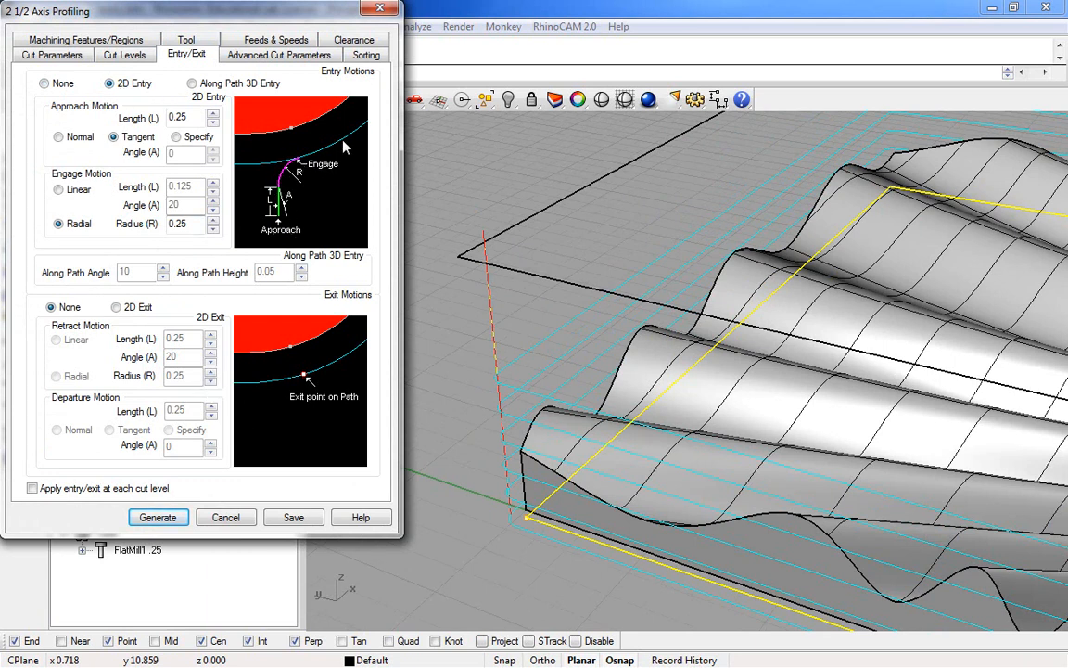
pyautogui.click(158, 517)
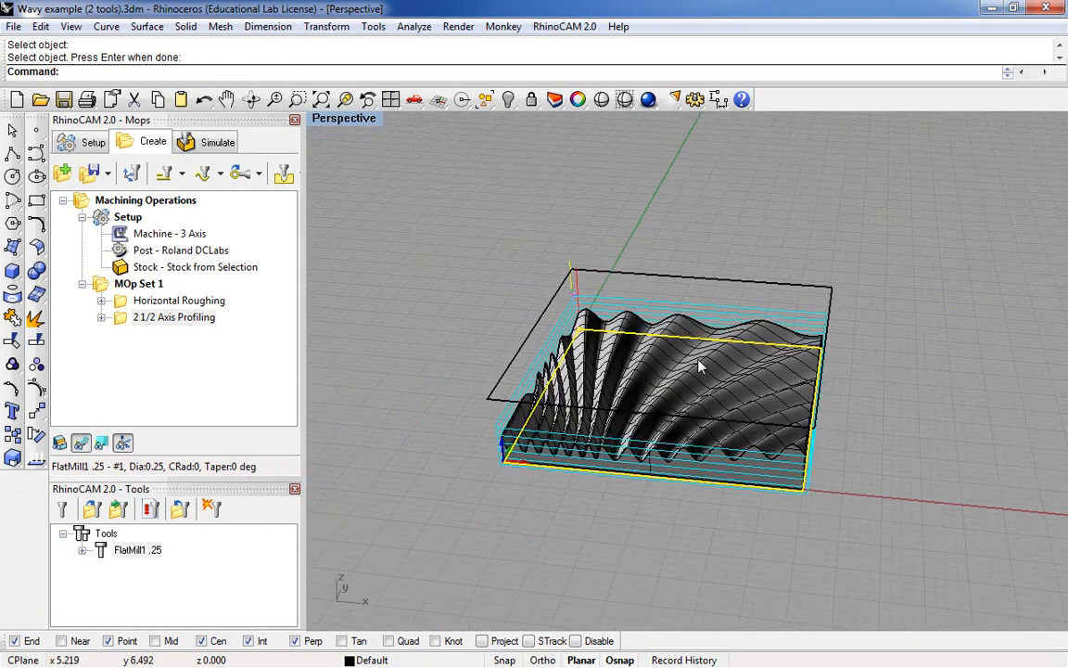
# Simulate MOp Set 1 on the stock block, hide the toolpath lines, and return to the Create tab
pyautogui.click(217, 141)
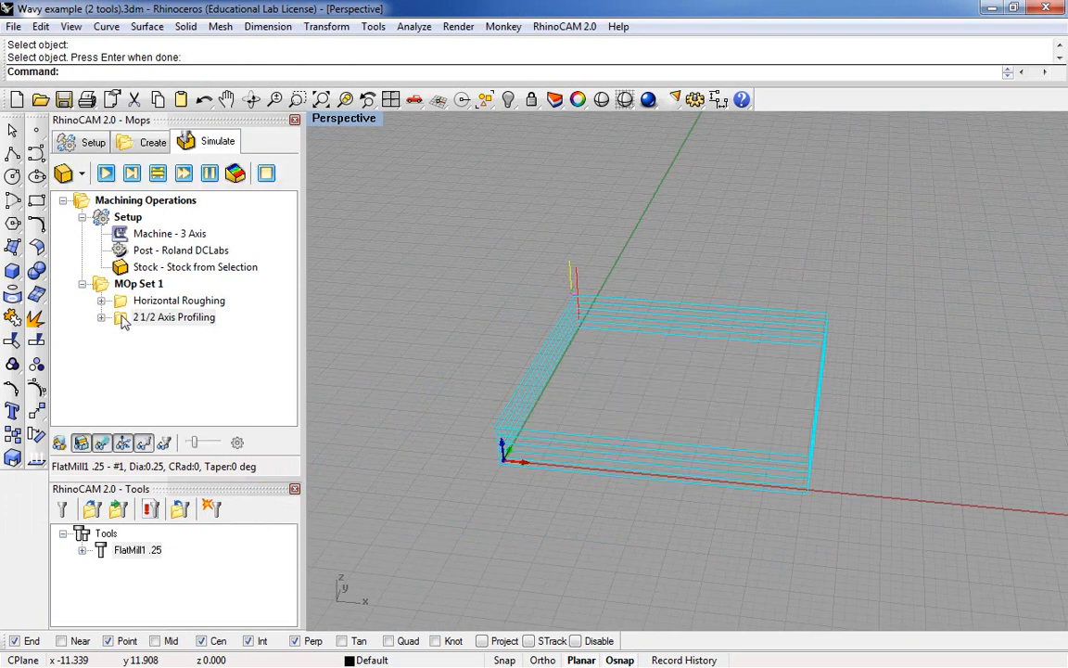
pyautogui.click(139, 283)
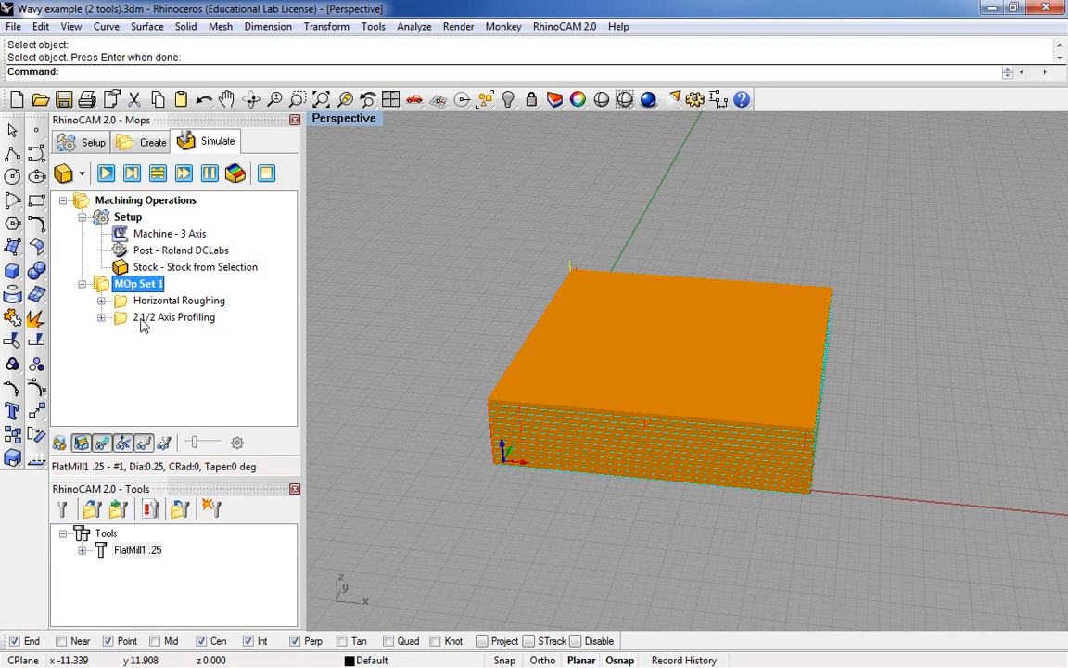
pyautogui.moveTo(183, 174)
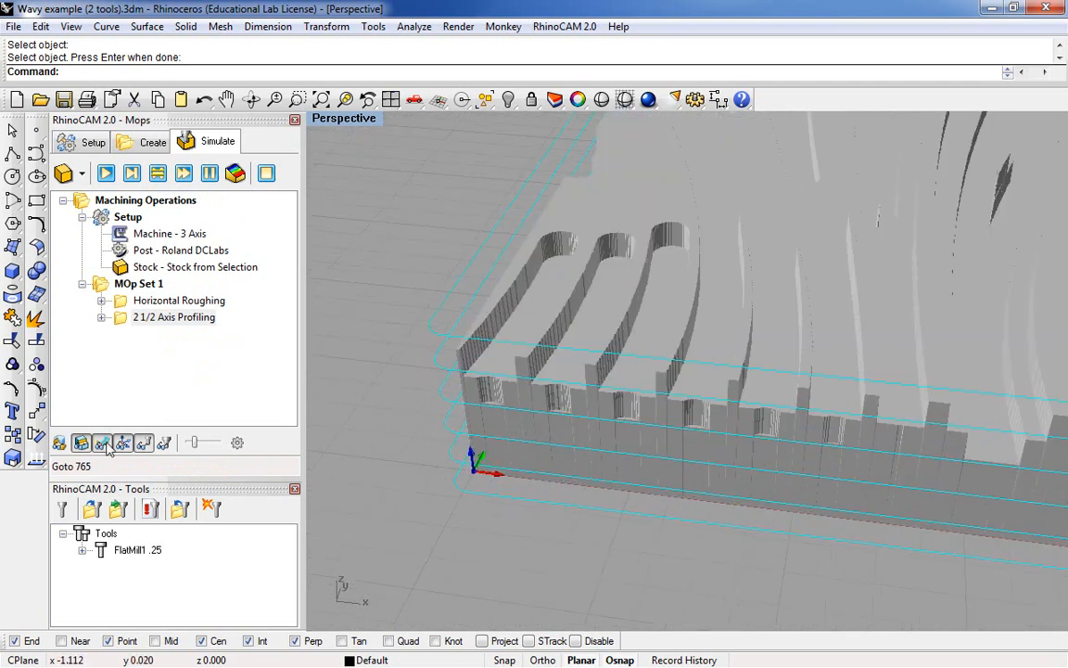
pyautogui.click(179, 299)
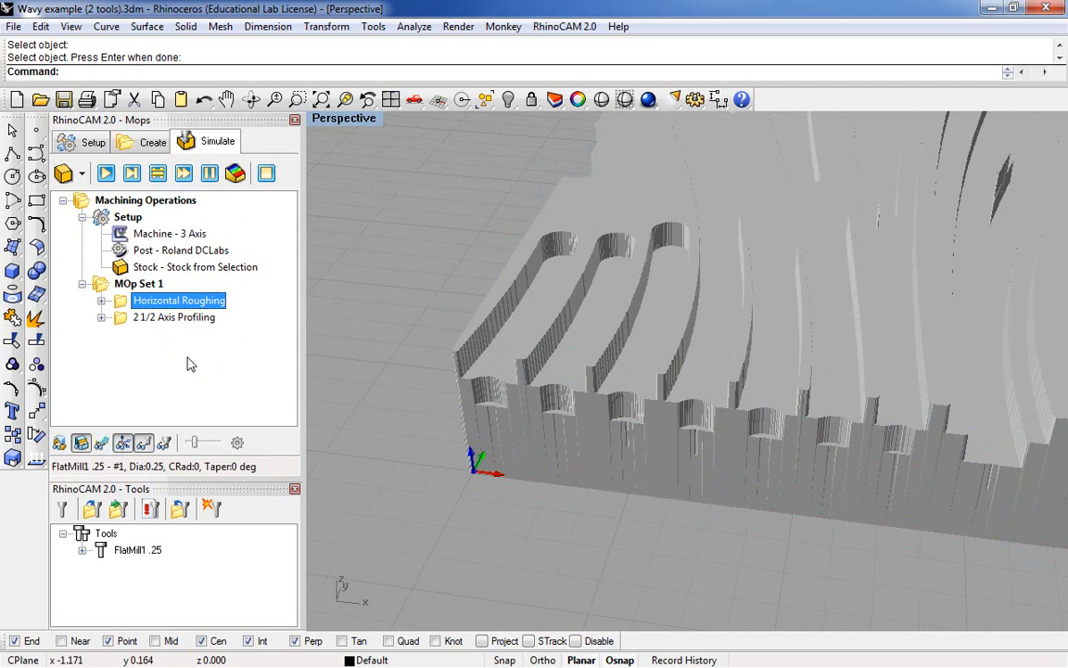
pyautogui.click(174, 317)
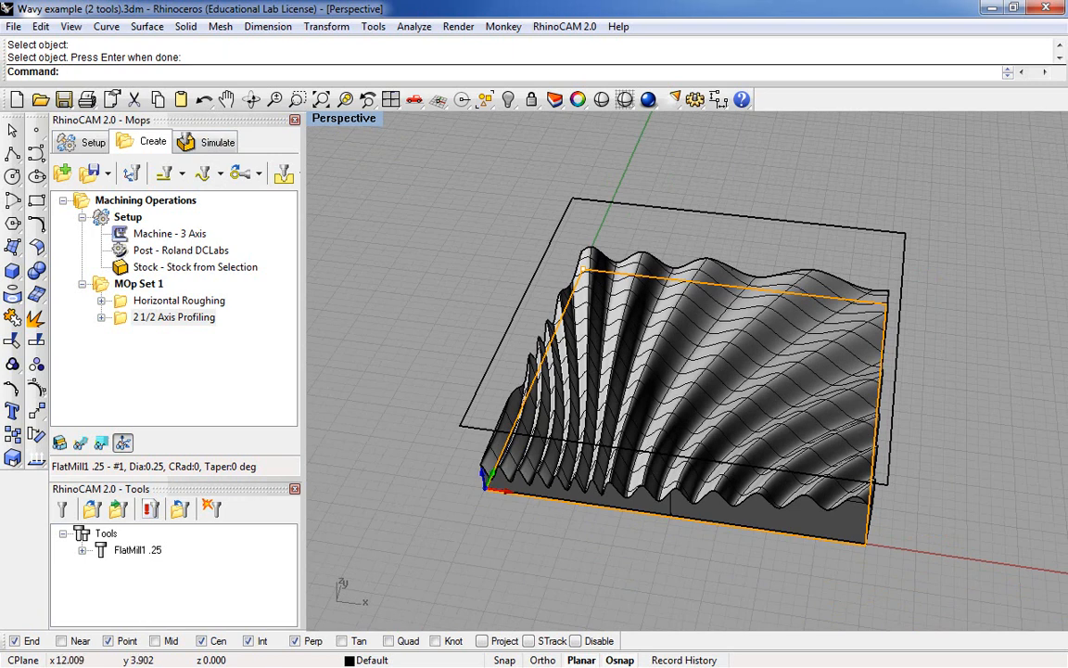
pyautogui.moveTo(851, 516)
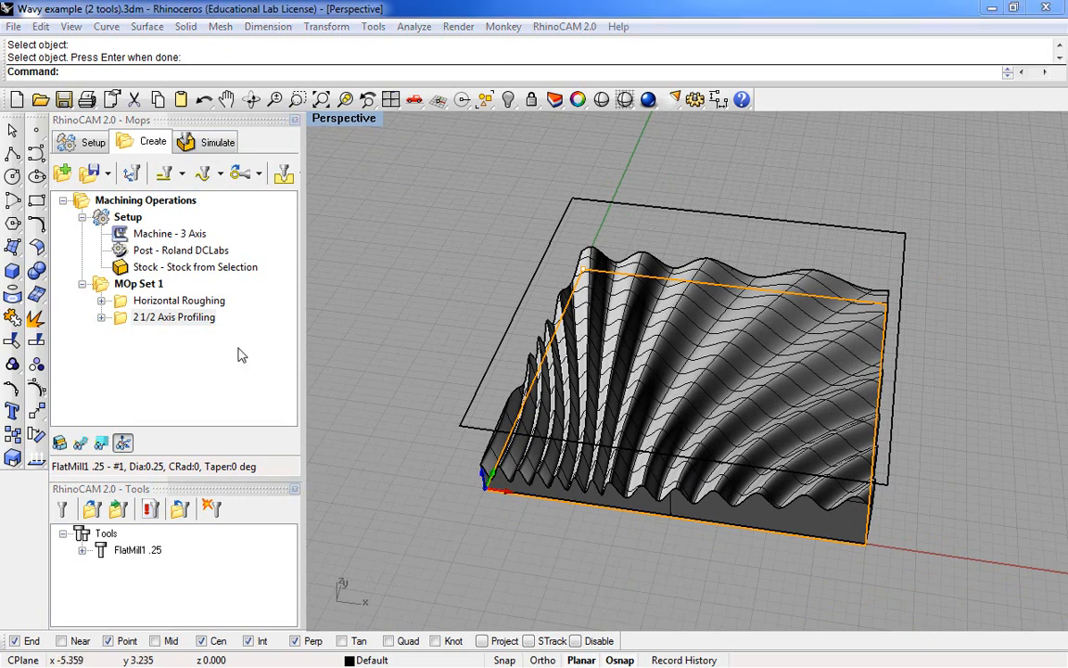
pyautogui.moveTo(123, 324)
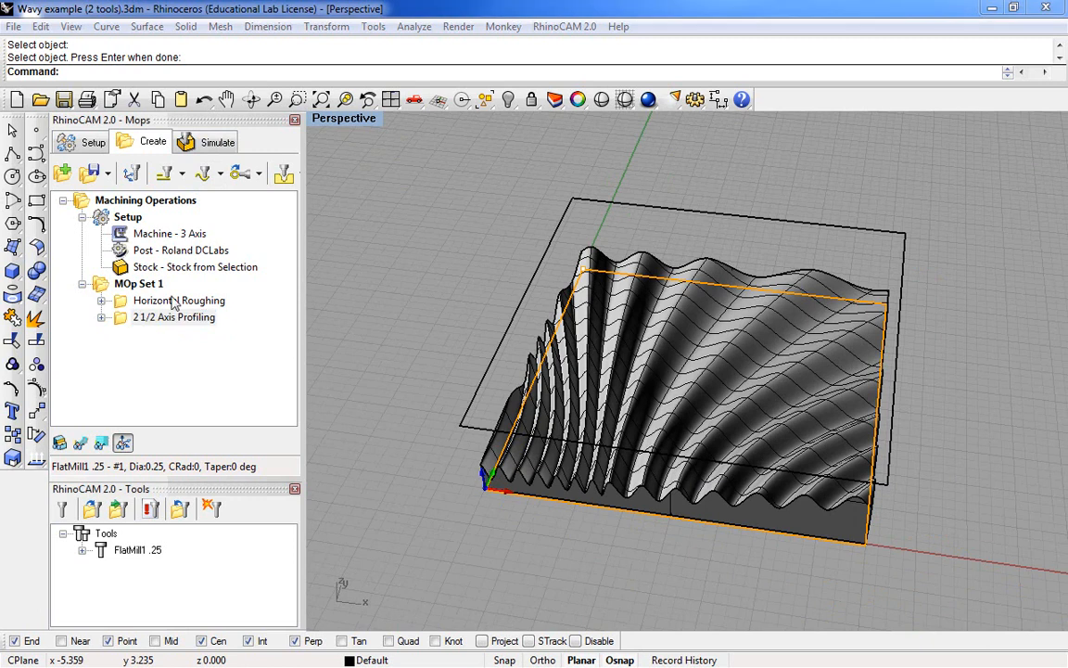
# Reopen the 2 1/2 Axis Profiling dialog to its 12000 RPM feeds and speeds
pyautogui.doubleClick(174, 317)
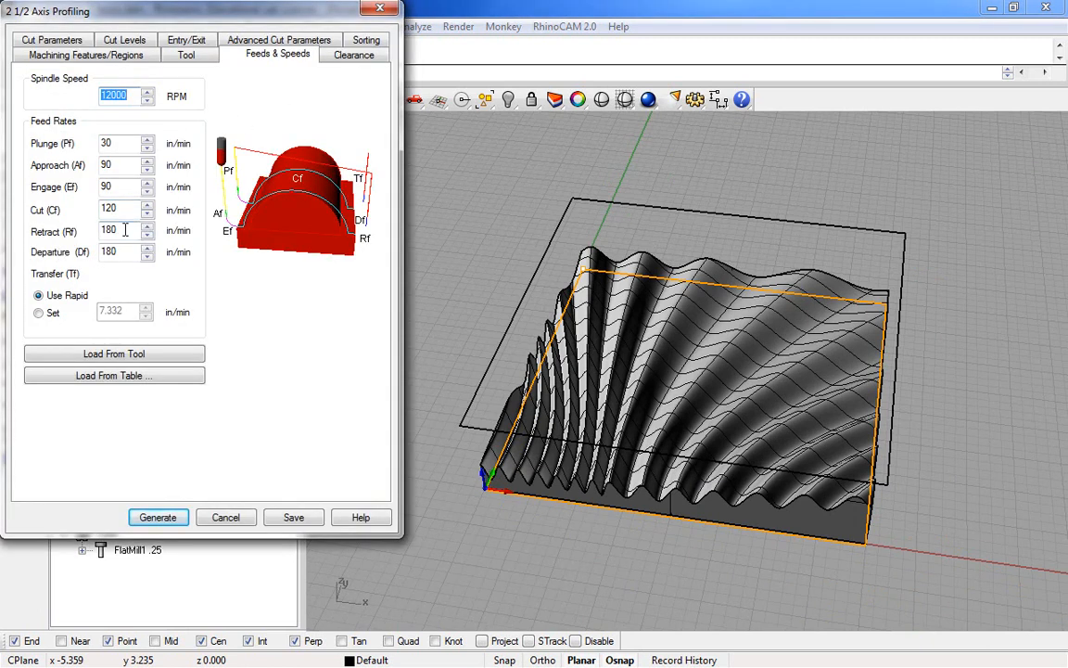
# Review the quarter-inch flat mill, then load table feeds: 12000 RPM, 80 in/min cut
pyautogui.click(186, 53)
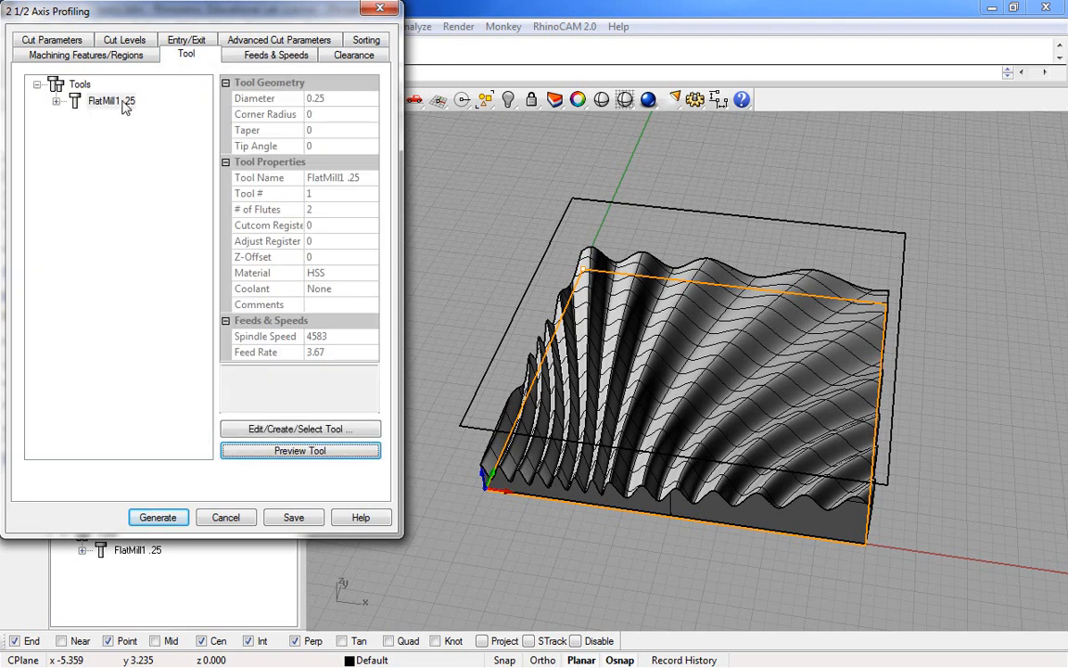
pyautogui.click(277, 54)
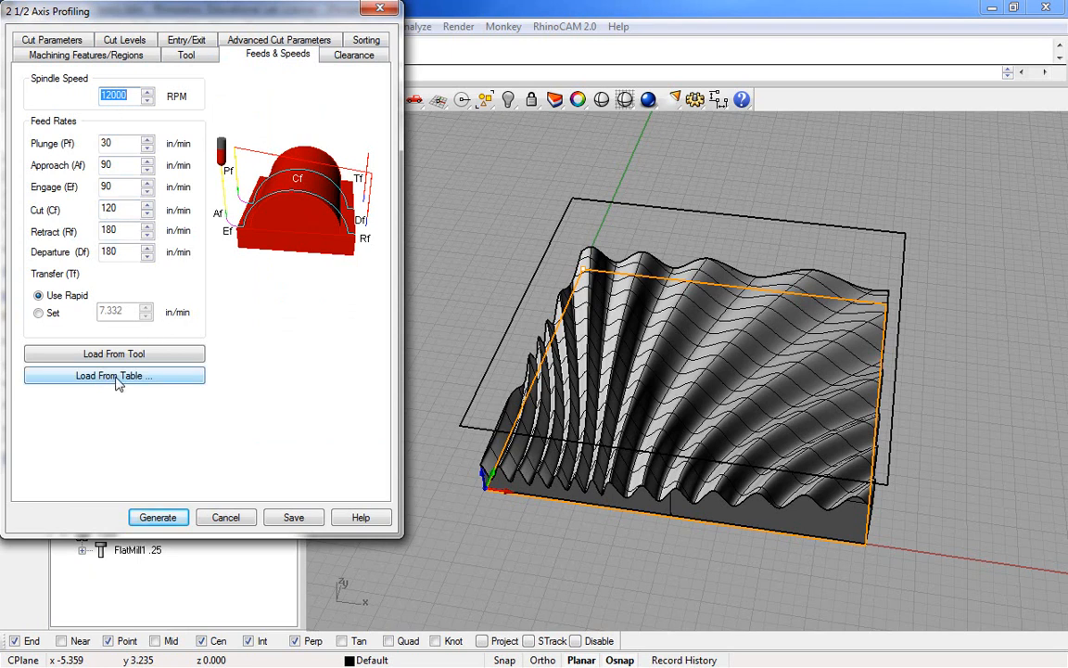
pyautogui.click(114, 376)
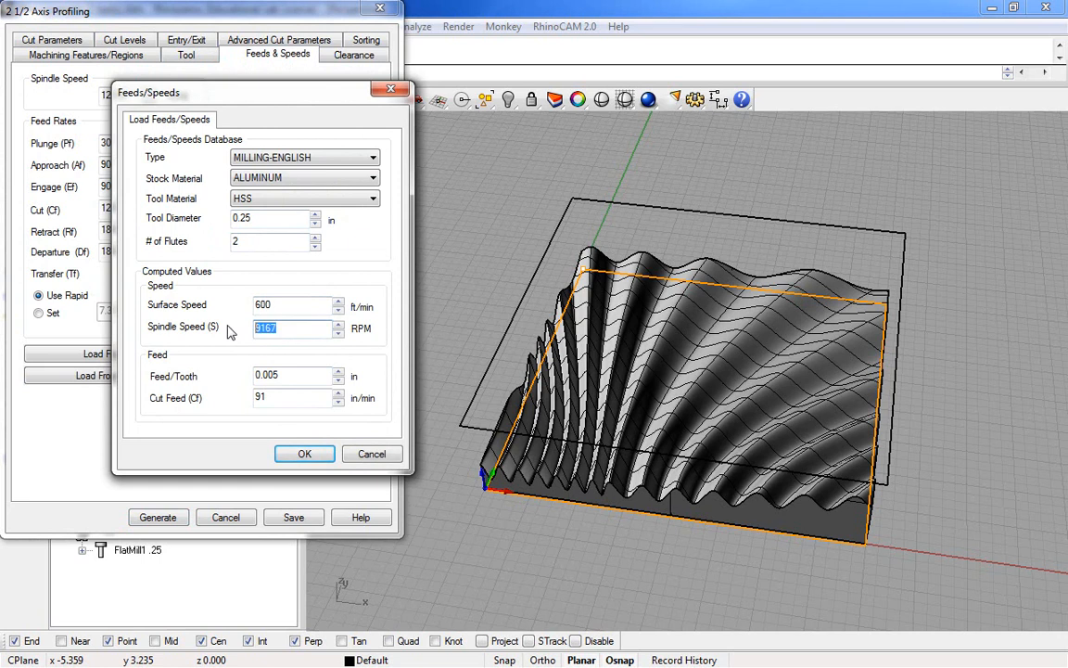
pyautogui.write('12000')
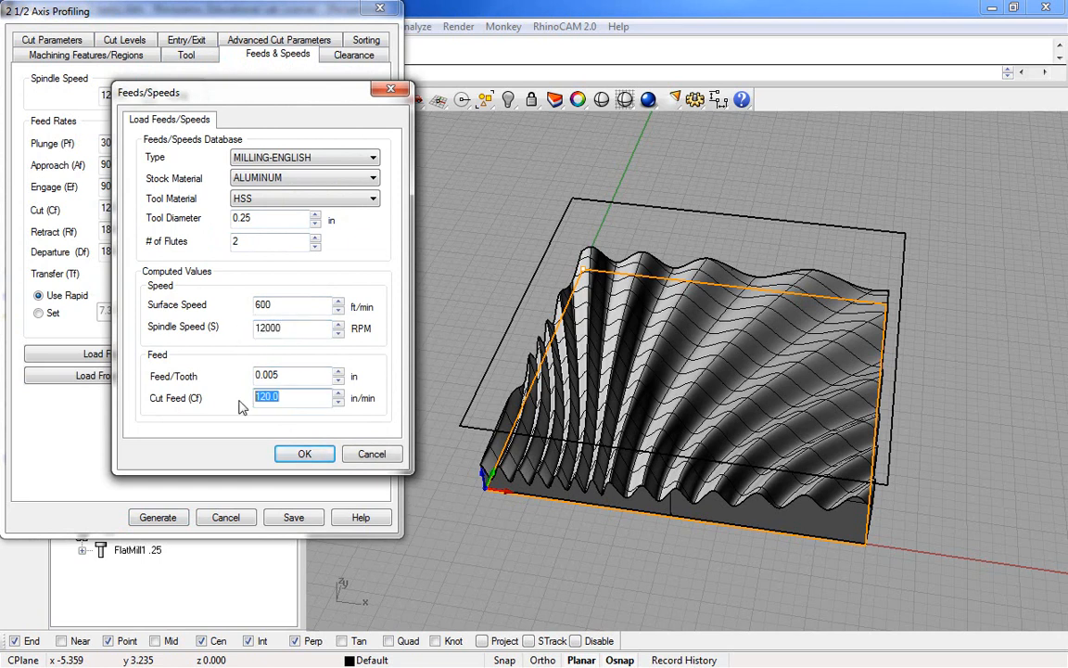
pyautogui.write('80')
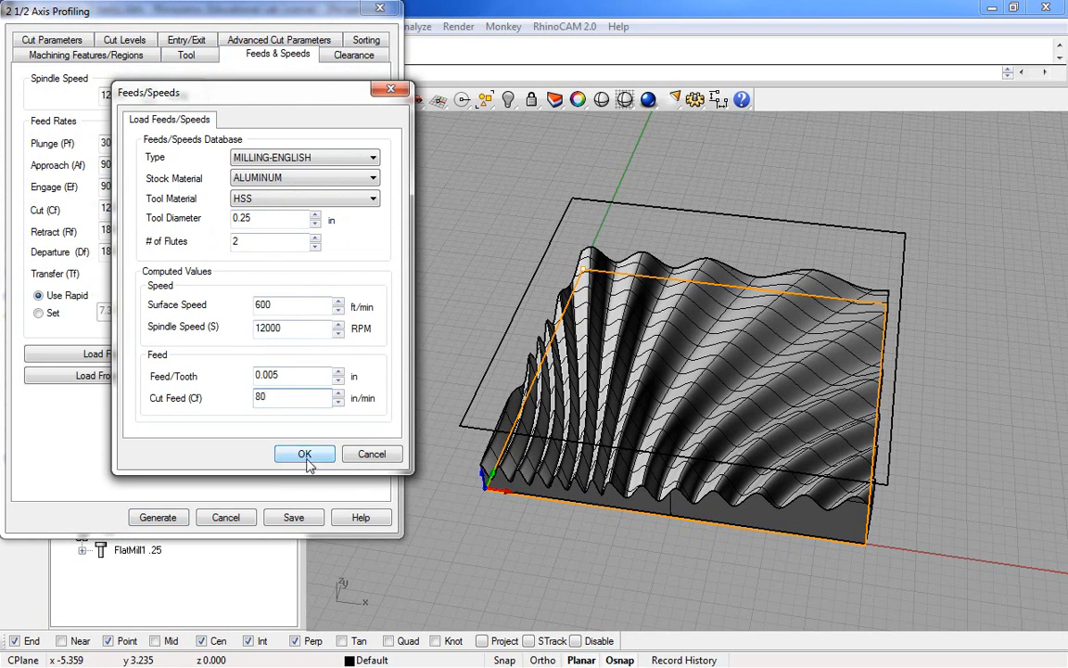
pyautogui.click(304, 454)
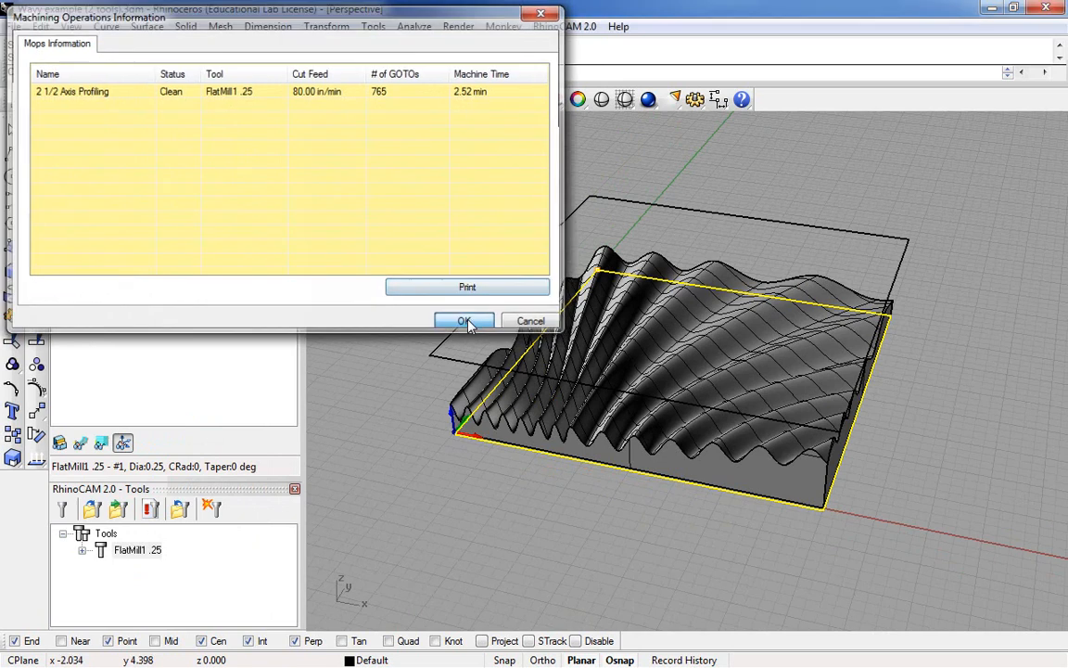
# Dismiss the machining time information and return to the wavy part
pyautogui.click(464, 320)
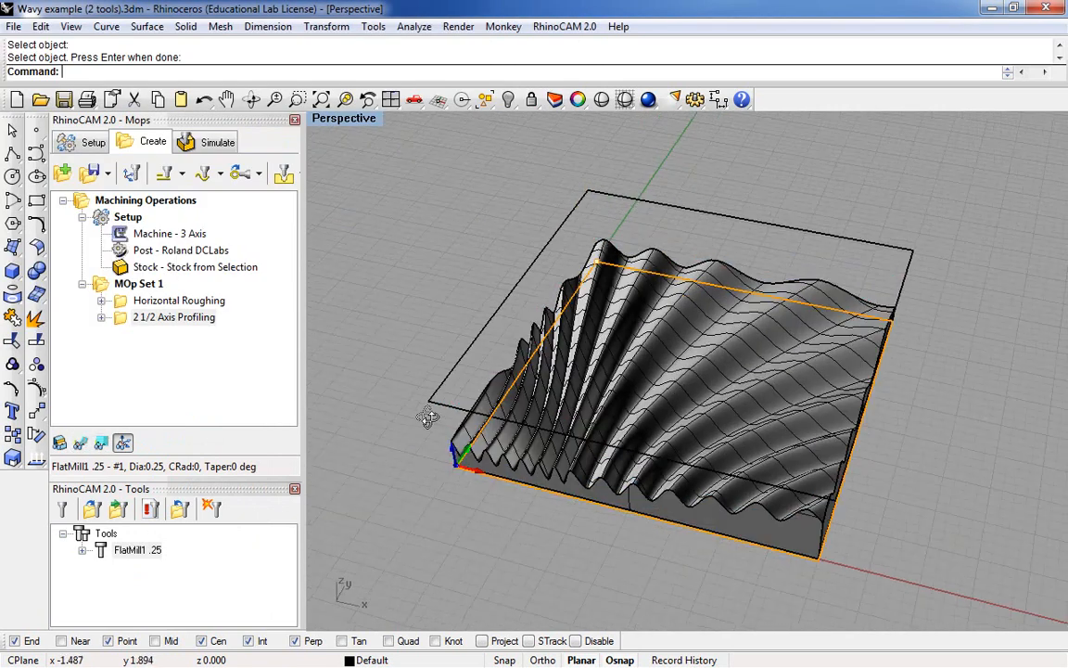
pyautogui.click(174, 317)
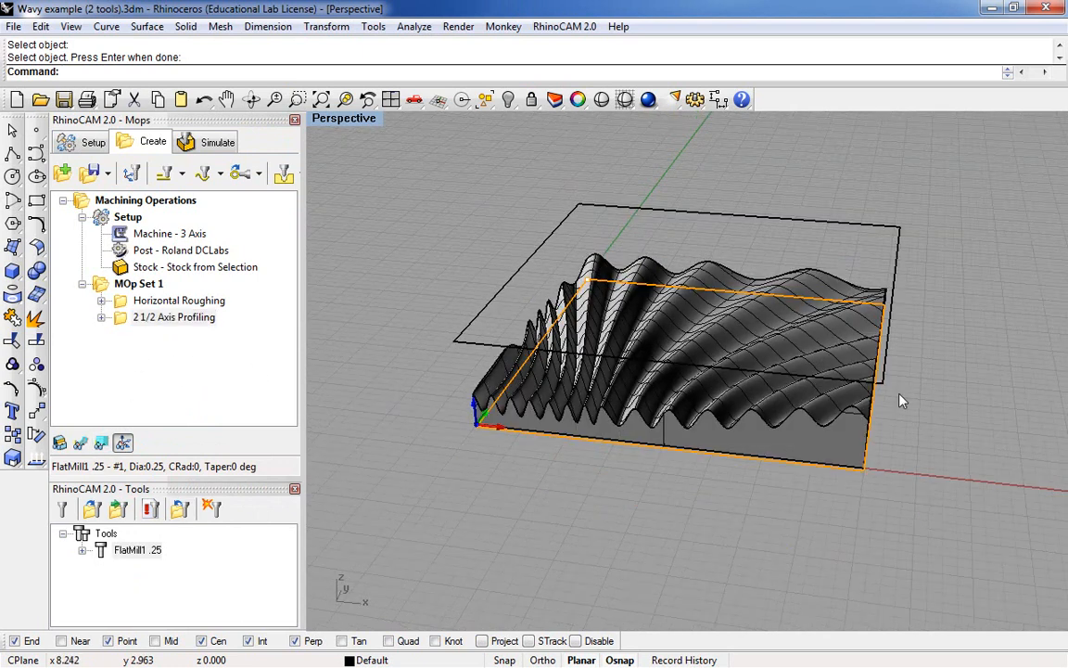
pyautogui.moveTo(391, 417)
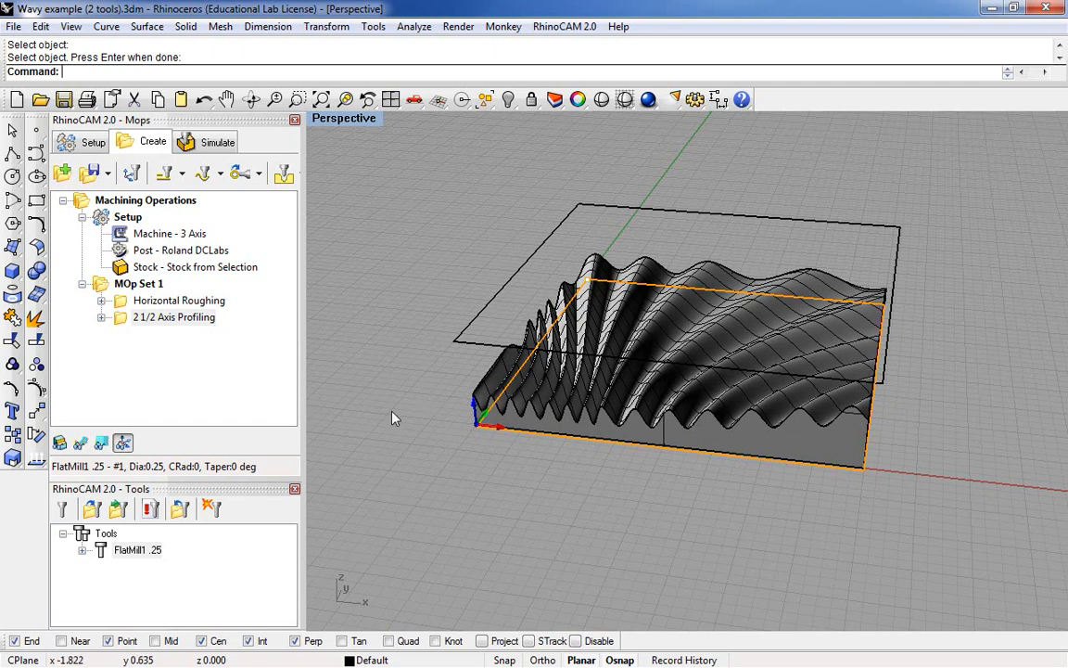
pyautogui.moveTo(102, 556)
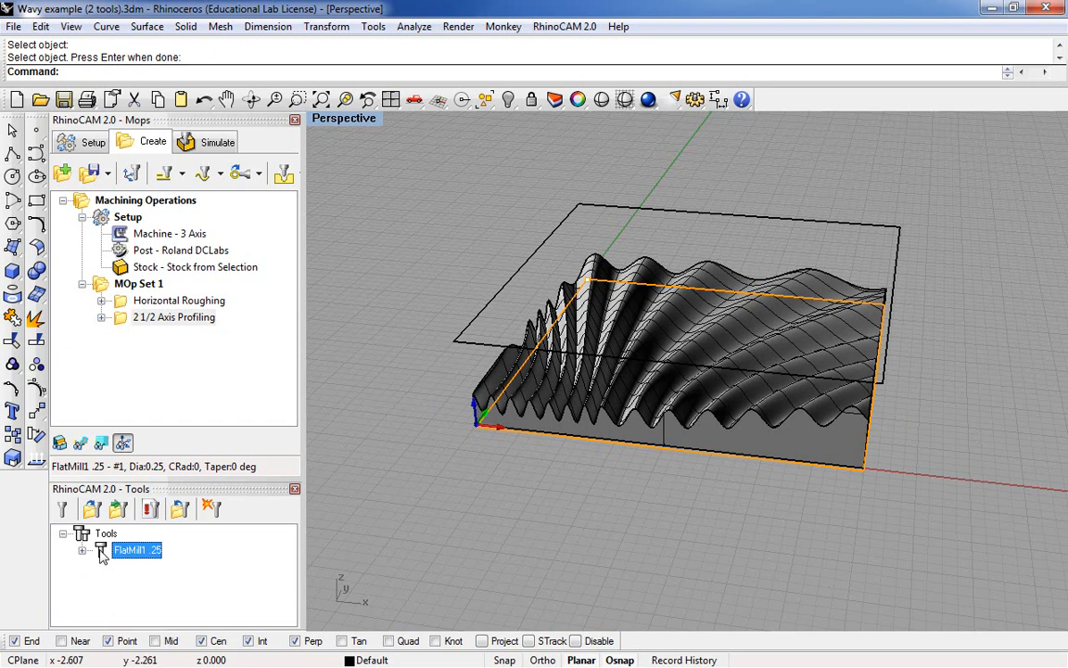
# Create BallMill1 .25, a 0.25-inch ball mill, as tool 2
pyautogui.doubleClick(136, 549)
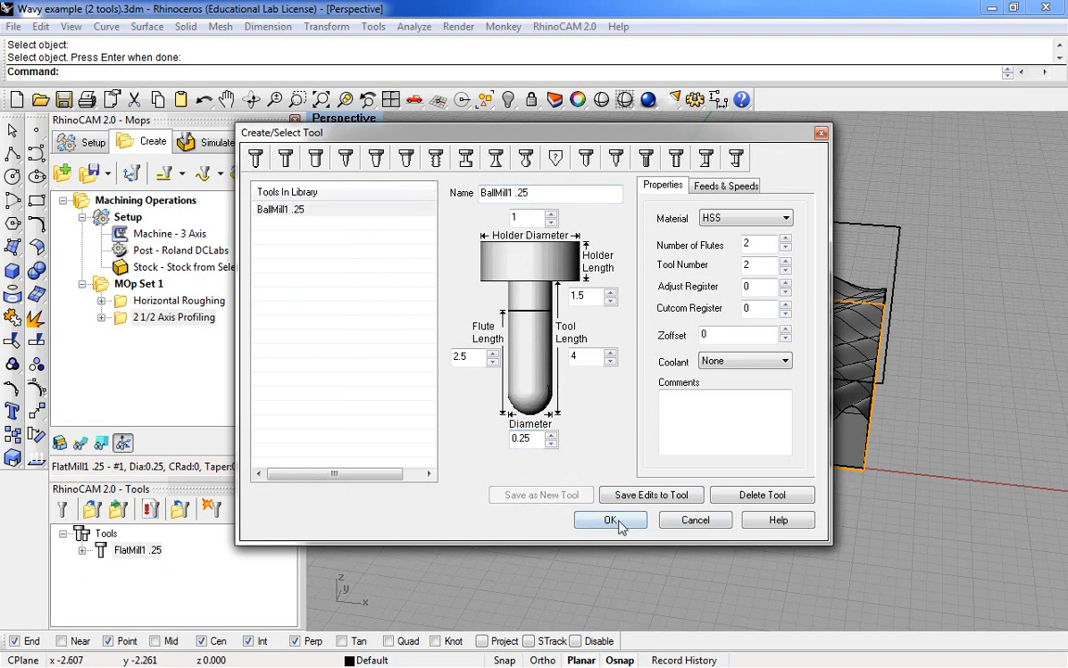
pyautogui.click(610, 519)
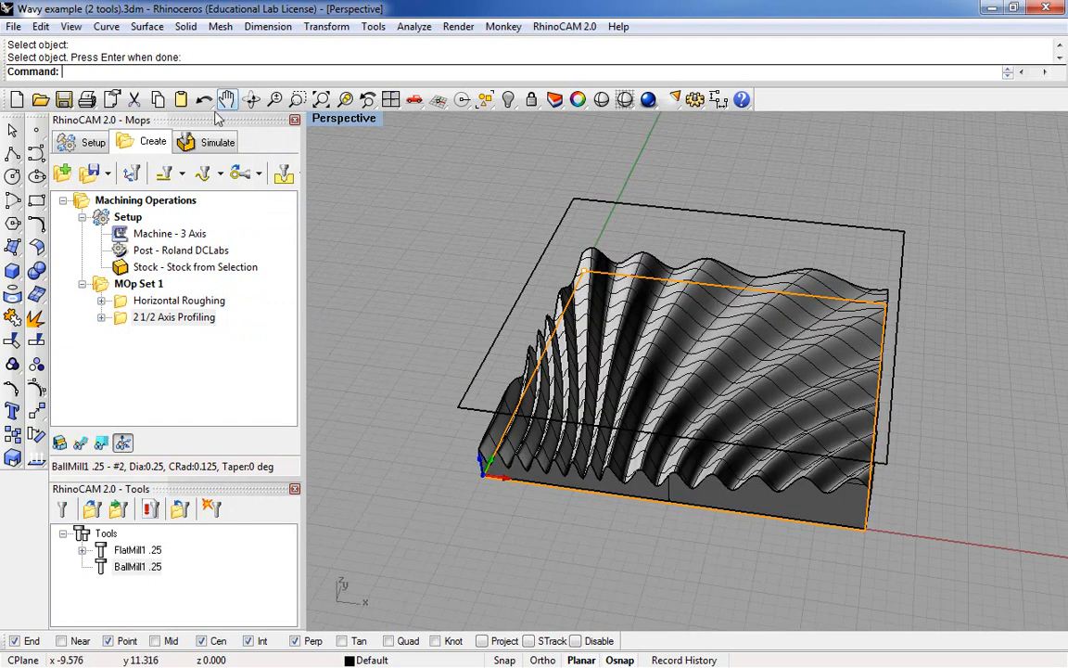
pyautogui.moveTo(288, 220)
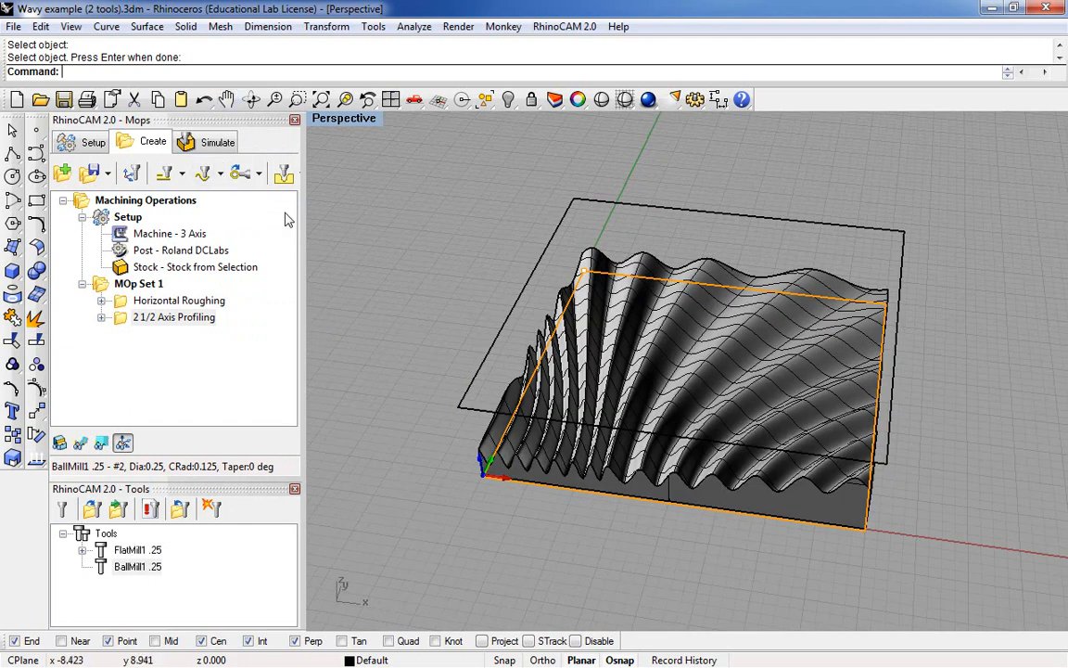
# Create a Parallel Finishing operation with 5% tool-diameter stepover and generate its toolpath
pyautogui.click(219, 173)
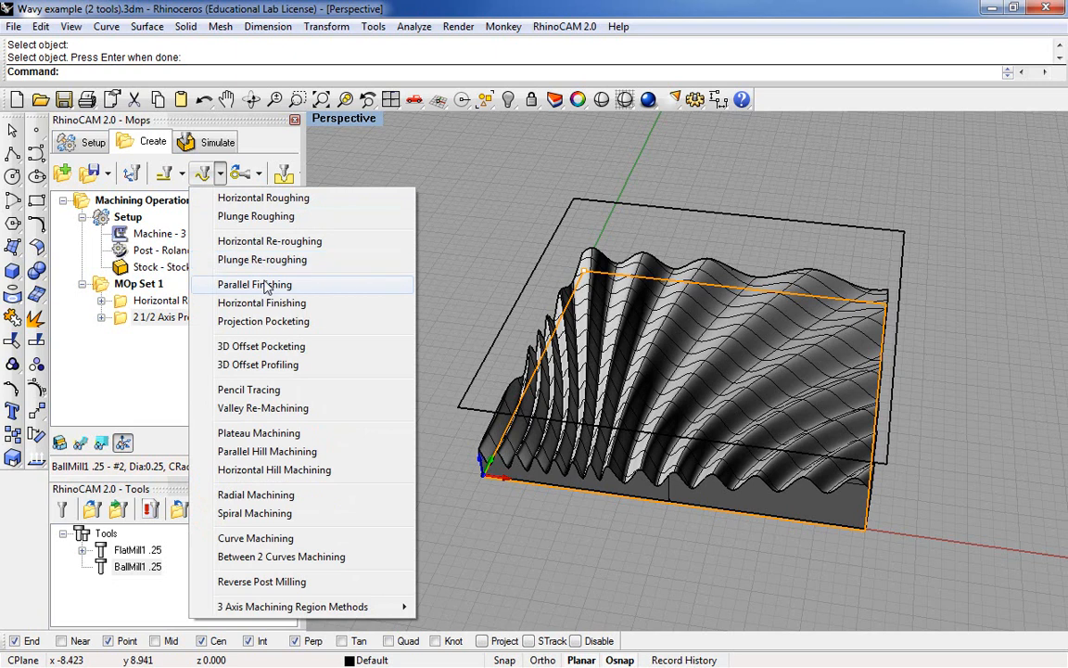
pyautogui.click(254, 284)
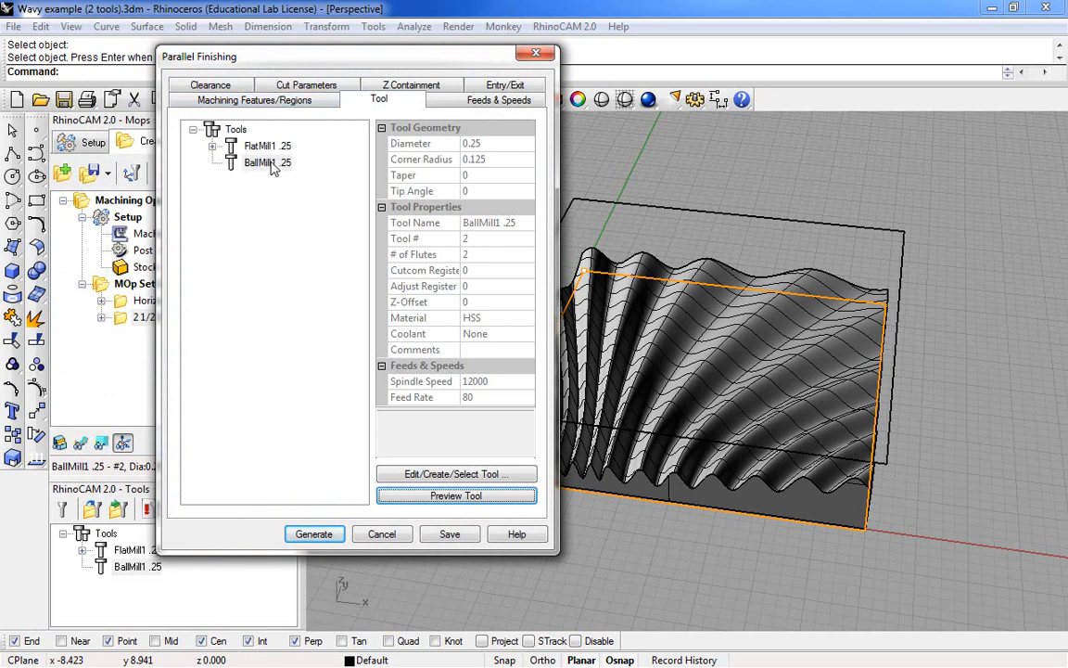
pyautogui.moveTo(311, 168)
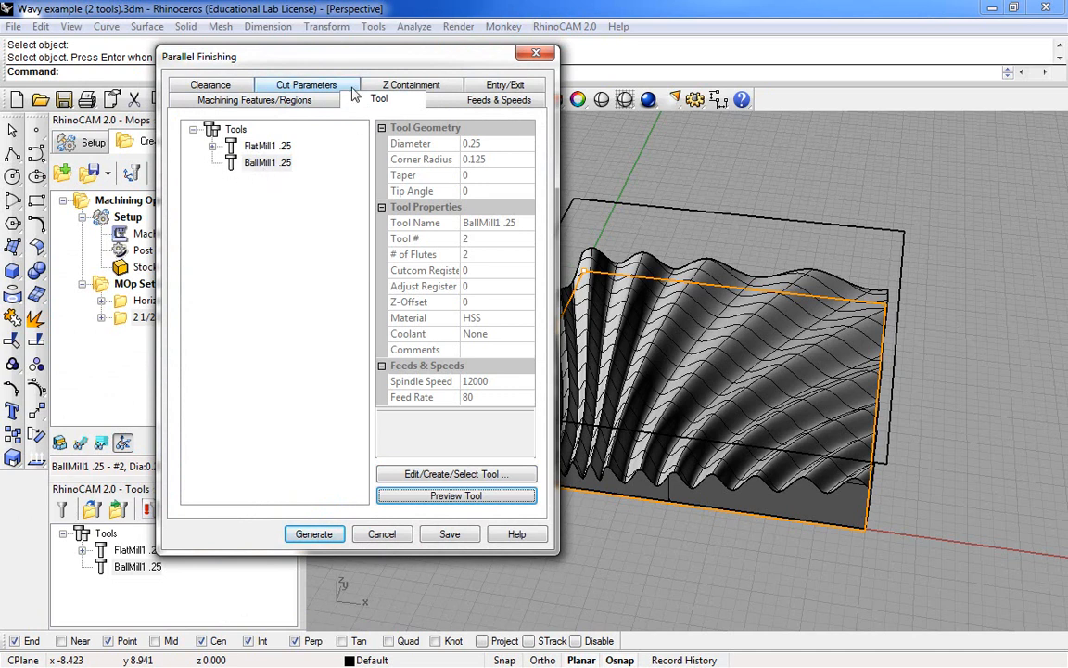
pyautogui.click(501, 99)
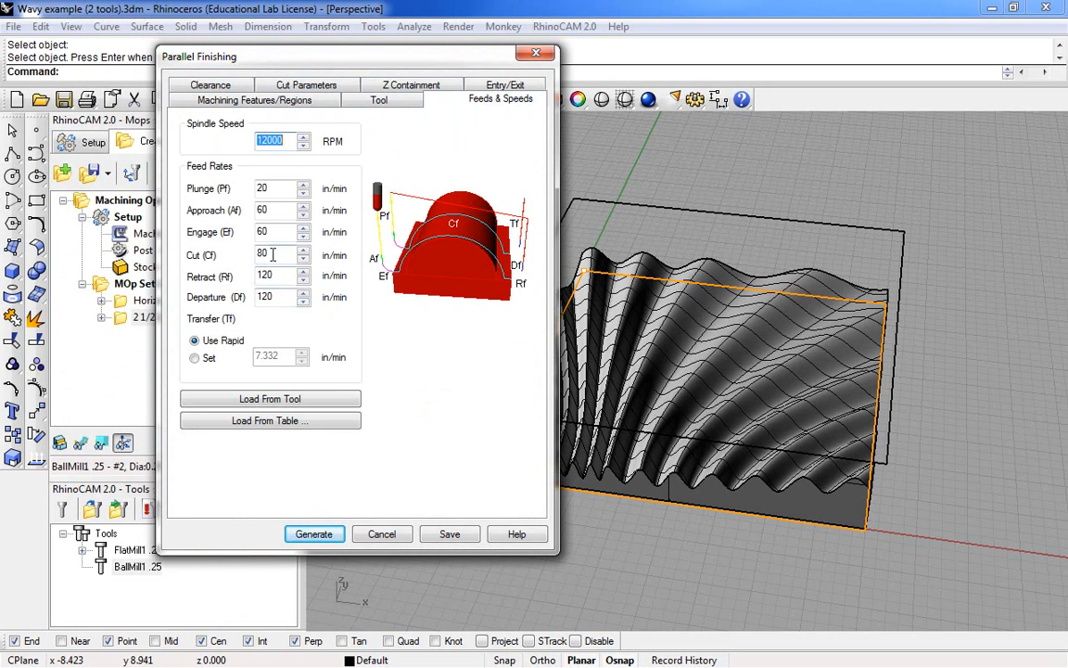
pyautogui.moveTo(379, 99)
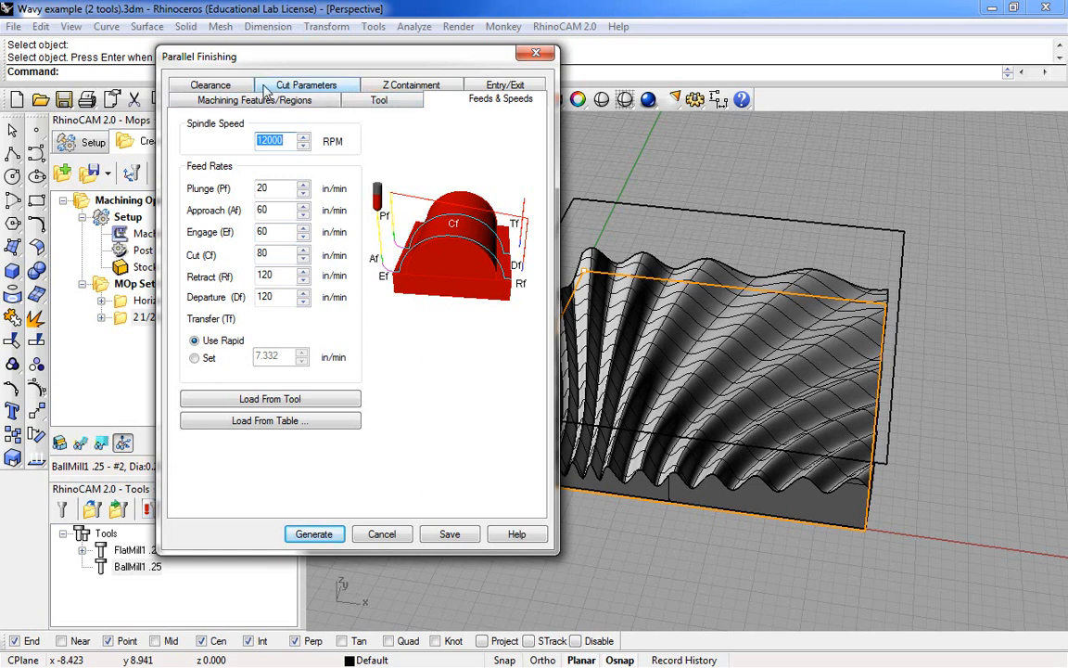
pyautogui.click(307, 99)
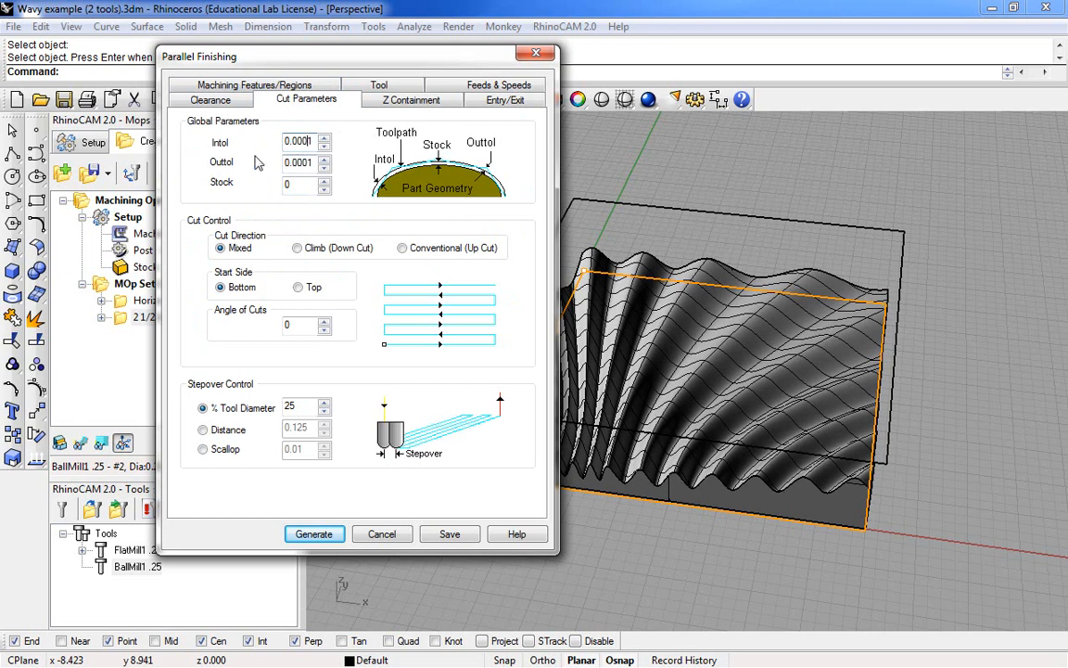
pyautogui.click(302, 408)
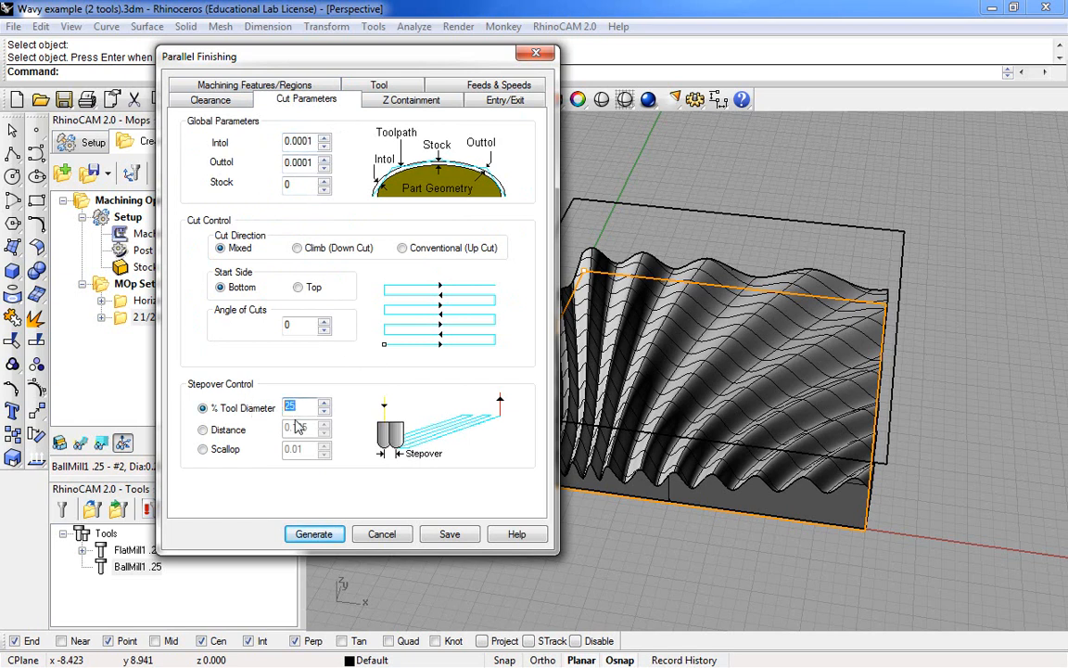
pyautogui.write('5')
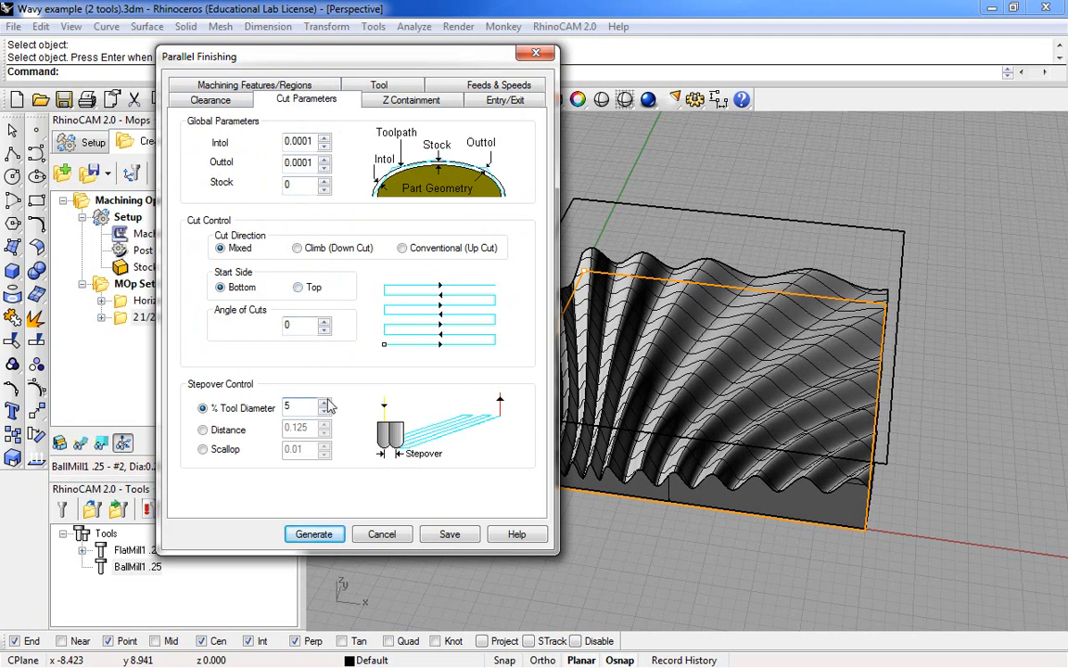
pyautogui.click(314, 533)
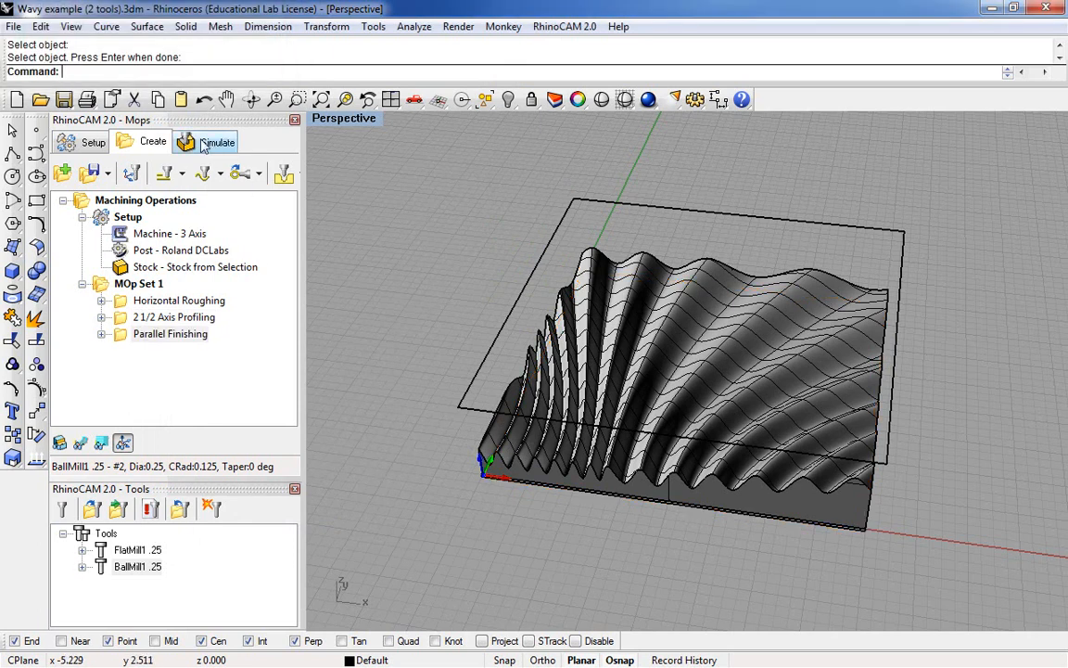
# Simulate all three operations to the end and view only the machined stock
pyautogui.click(218, 141)
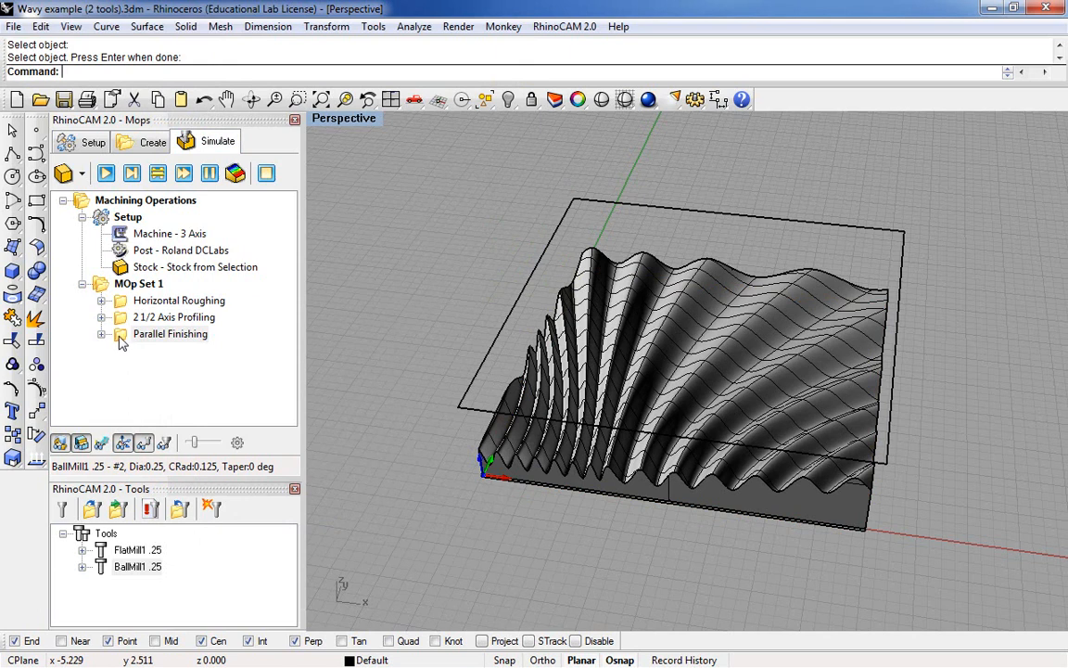
pyautogui.click(138, 282)
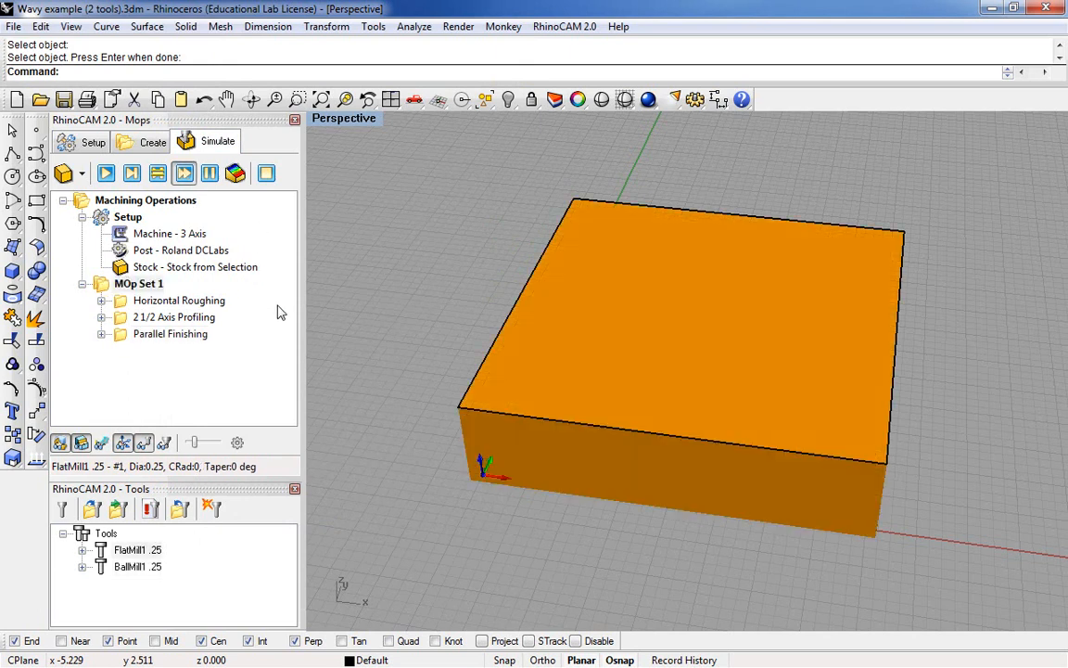
pyautogui.click(173, 318)
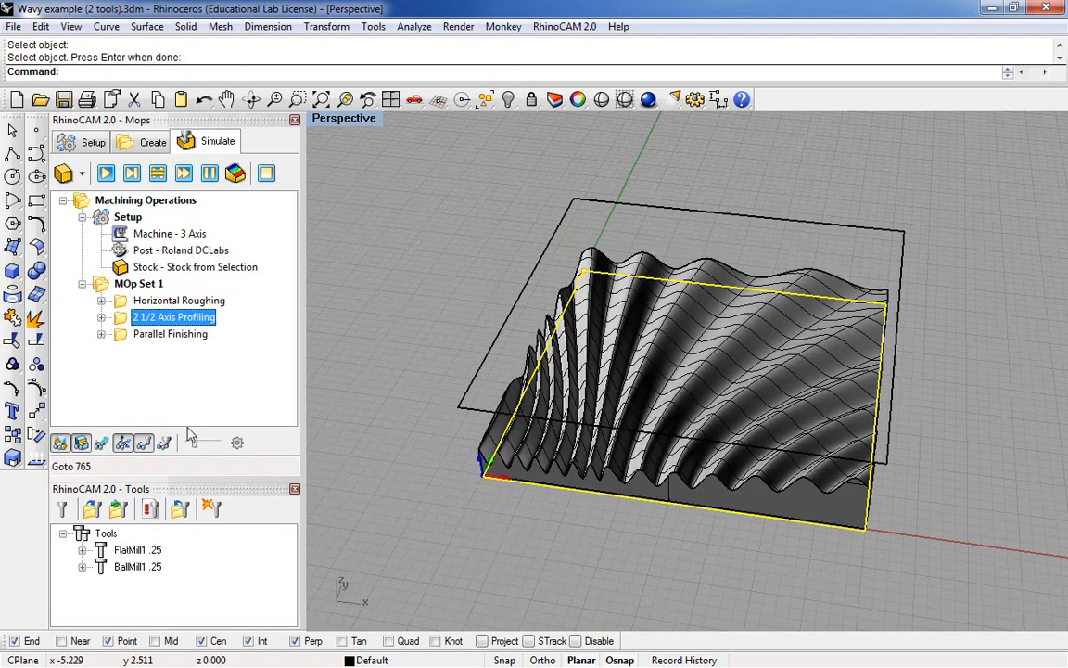
pyautogui.click(169, 334)
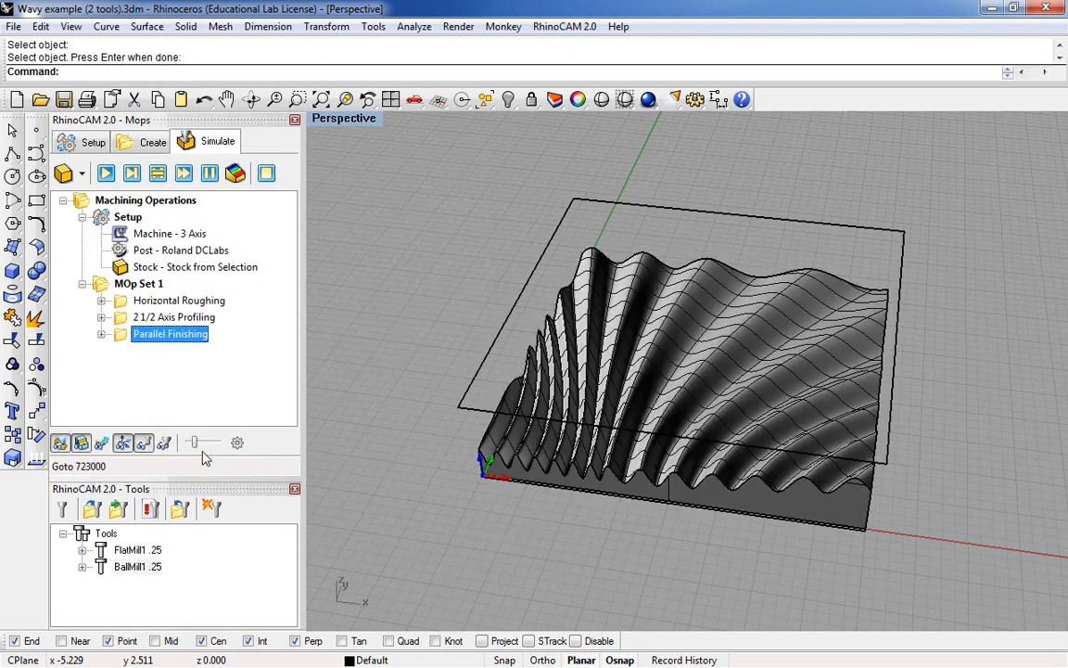
pyautogui.click(102, 442)
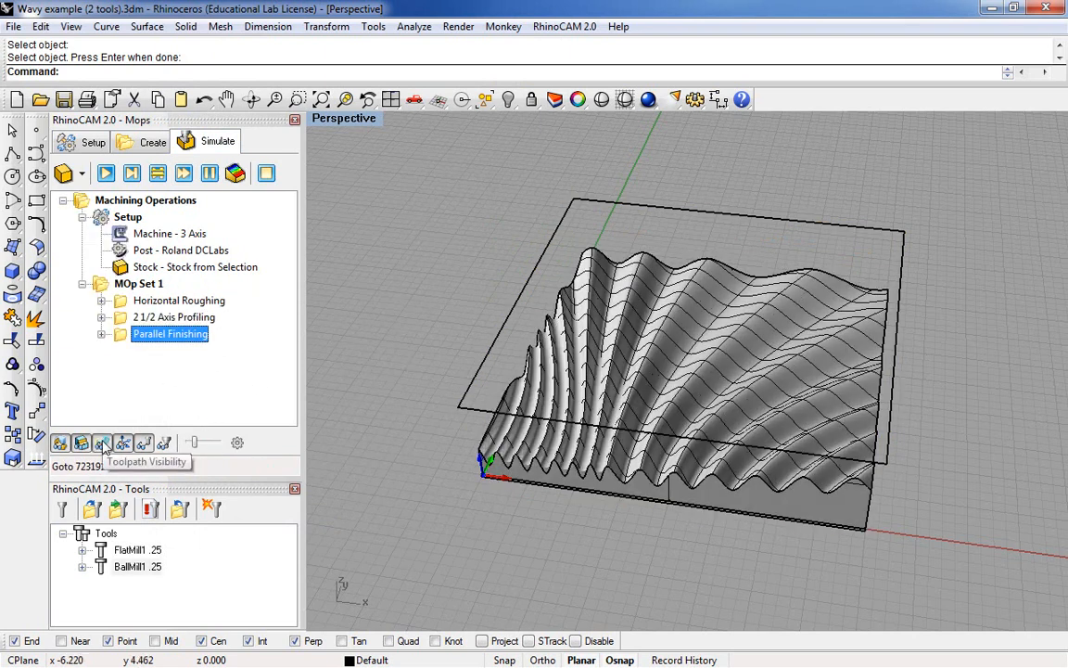
pyautogui.click(102, 443)
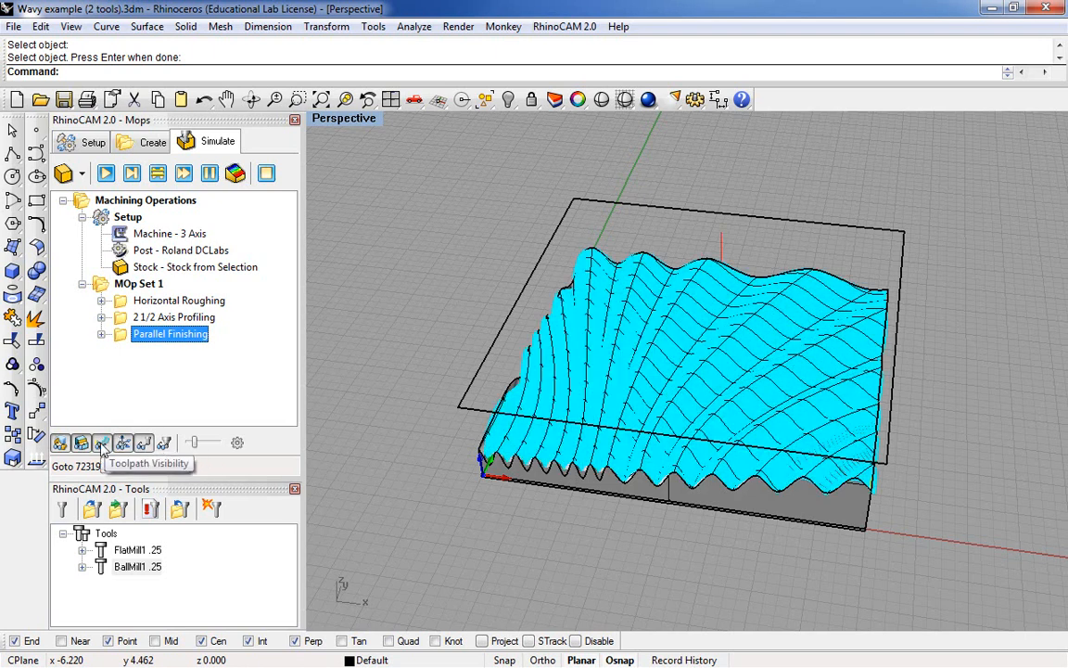
pyautogui.click(102, 442)
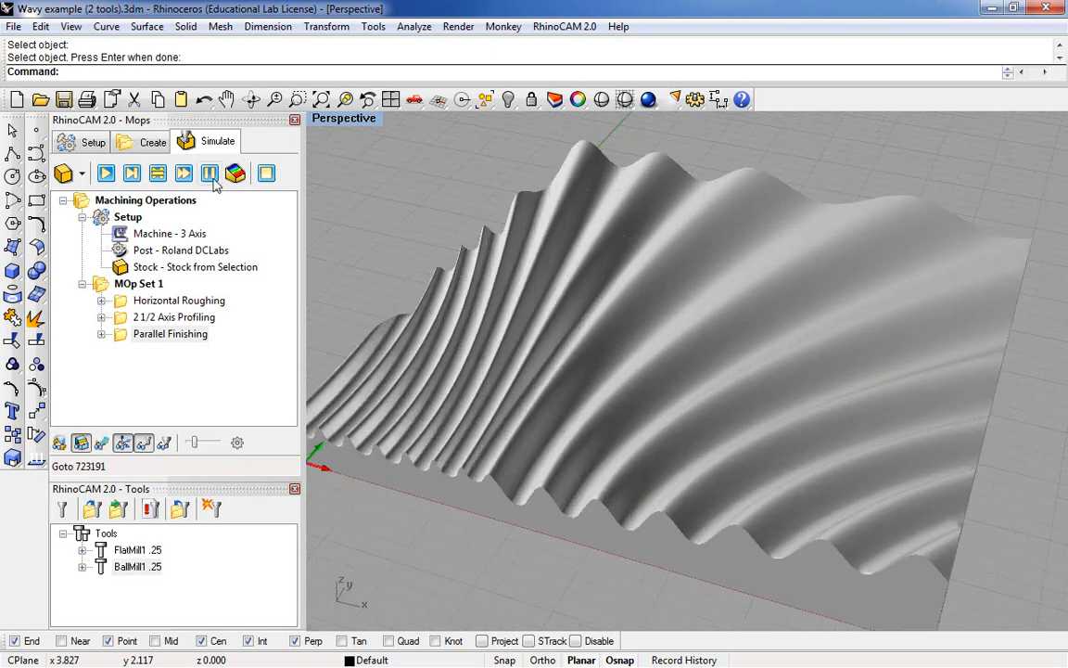
pyautogui.moveTo(236, 175)
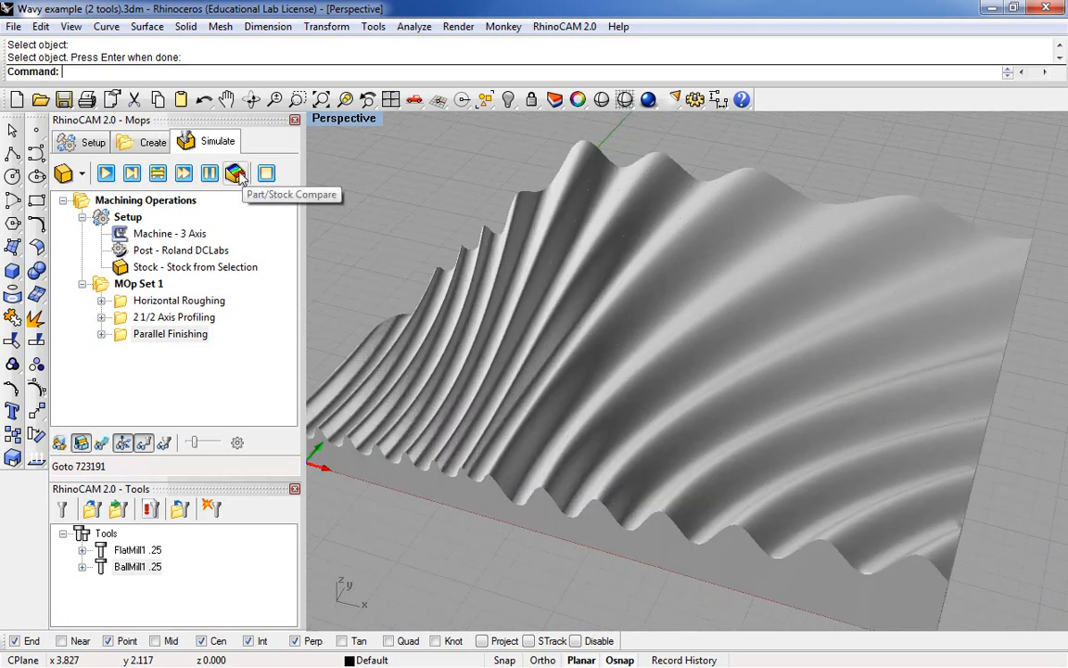
# Apply Part/Stock Compare with a 0.001 tolerance band to color stock by deviation
pyautogui.click(236, 174)
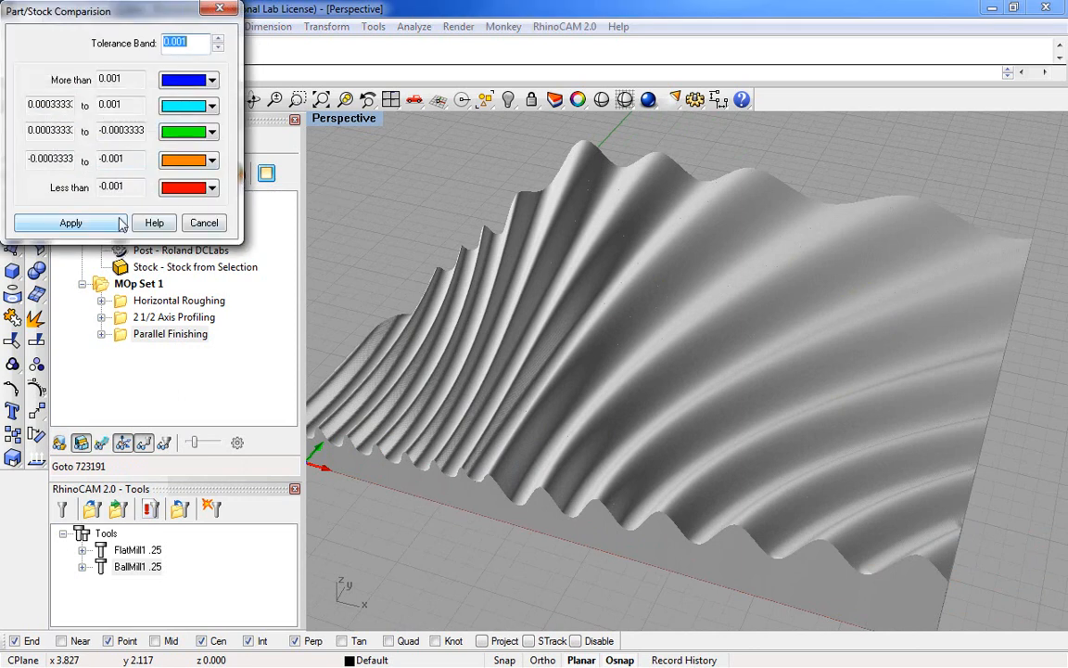
pyautogui.moveTo(742, 348)
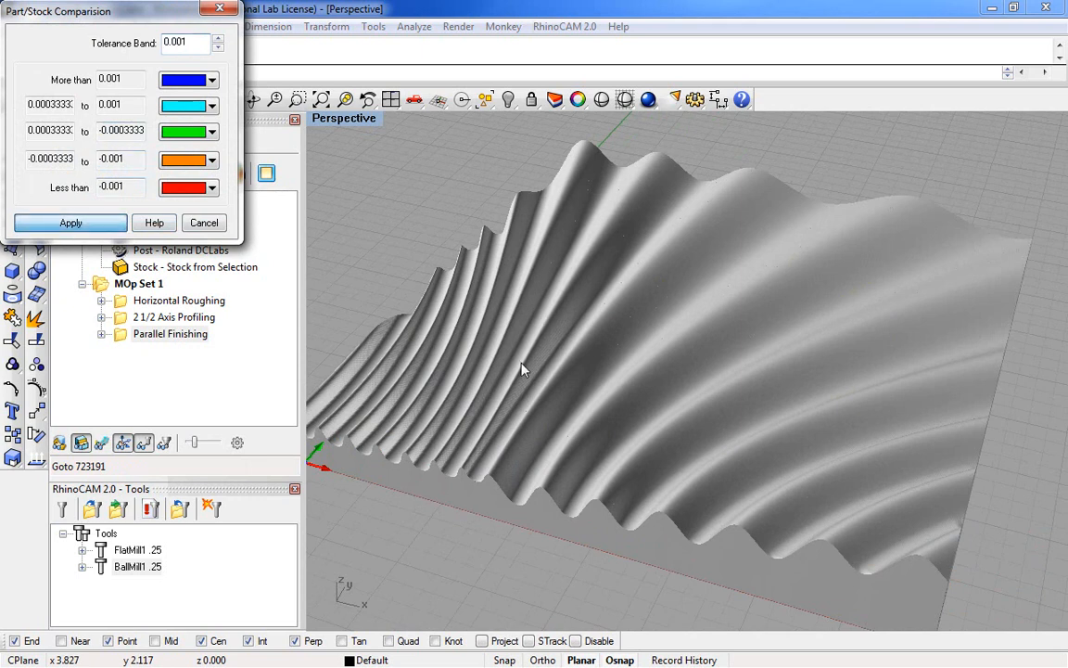
pyautogui.click(70, 222)
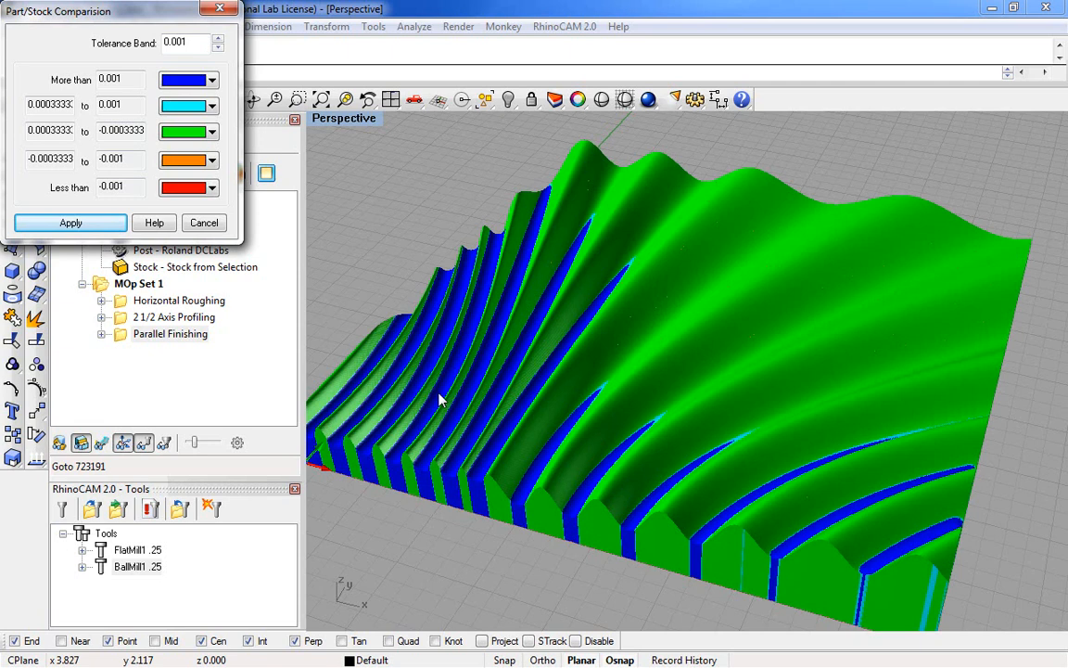
pyautogui.moveTo(561, 504)
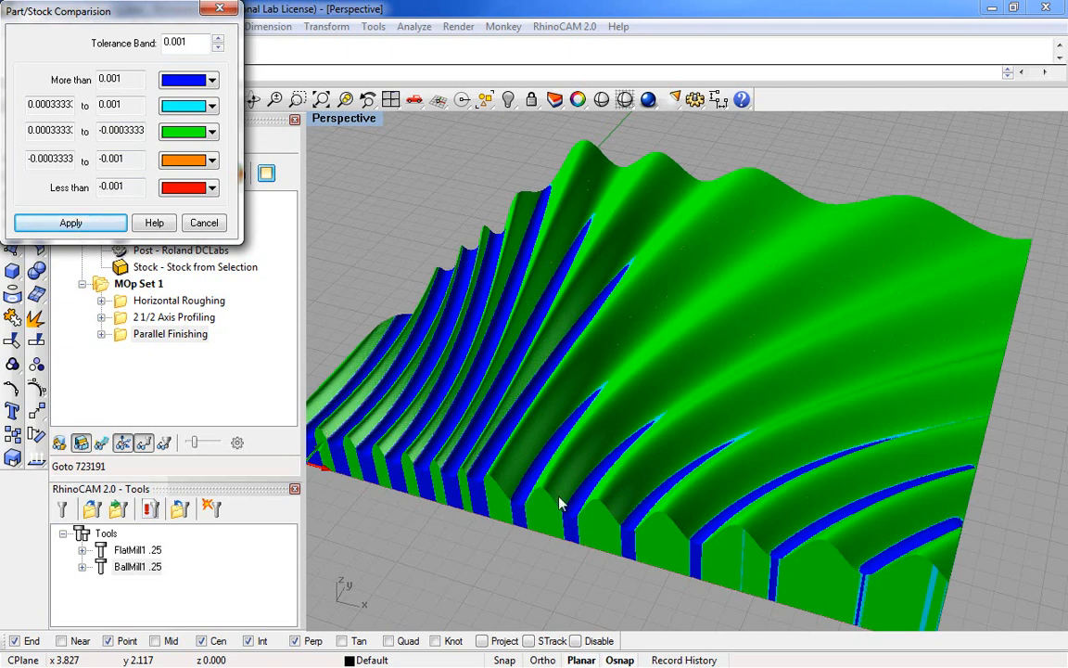
pyautogui.moveTo(504, 499)
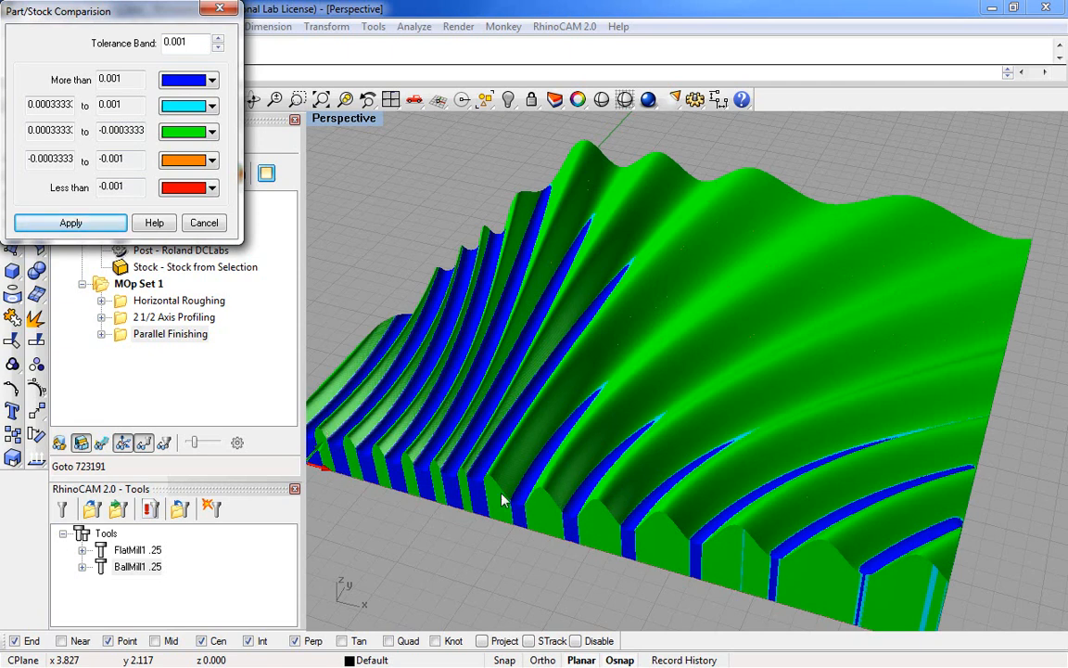
pyautogui.moveTo(455, 482)
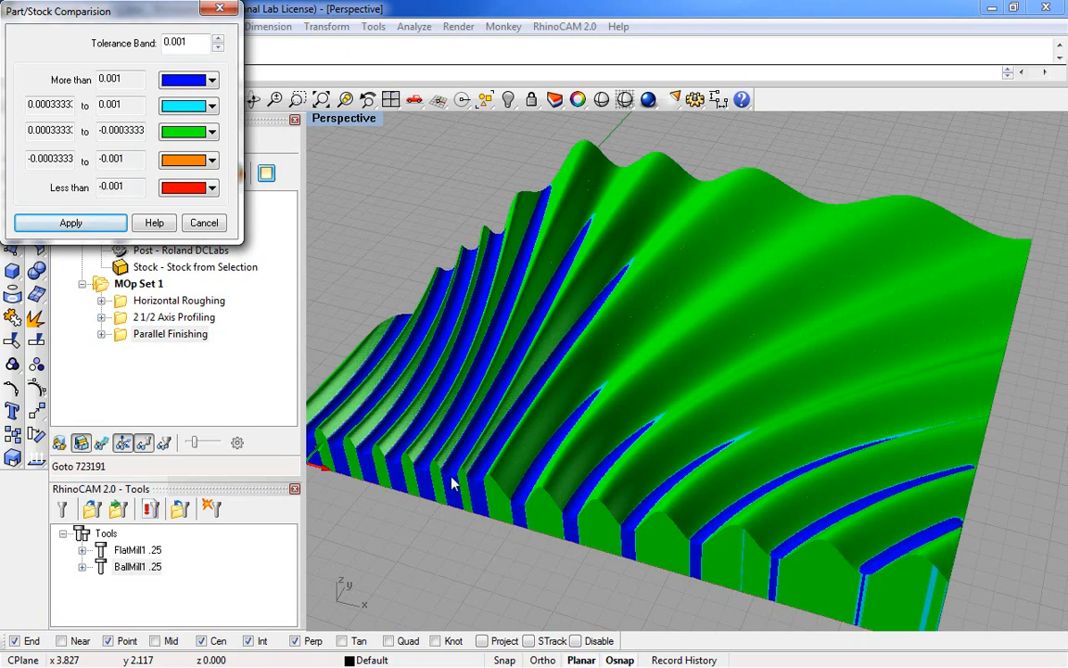
pyautogui.moveTo(584, 237)
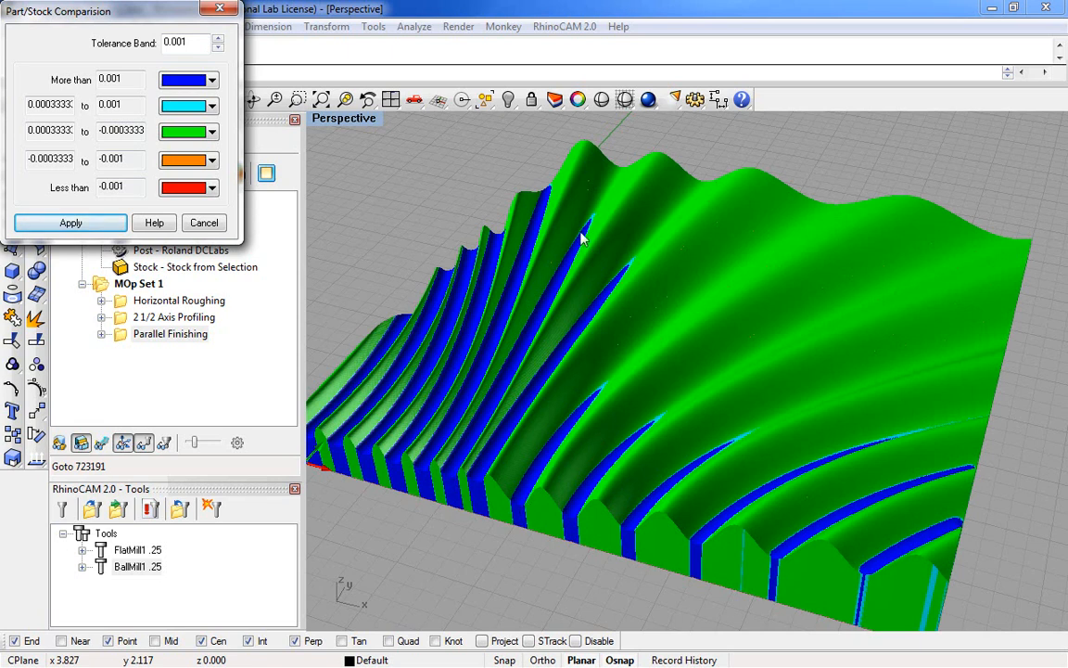
pyautogui.moveTo(599, 195)
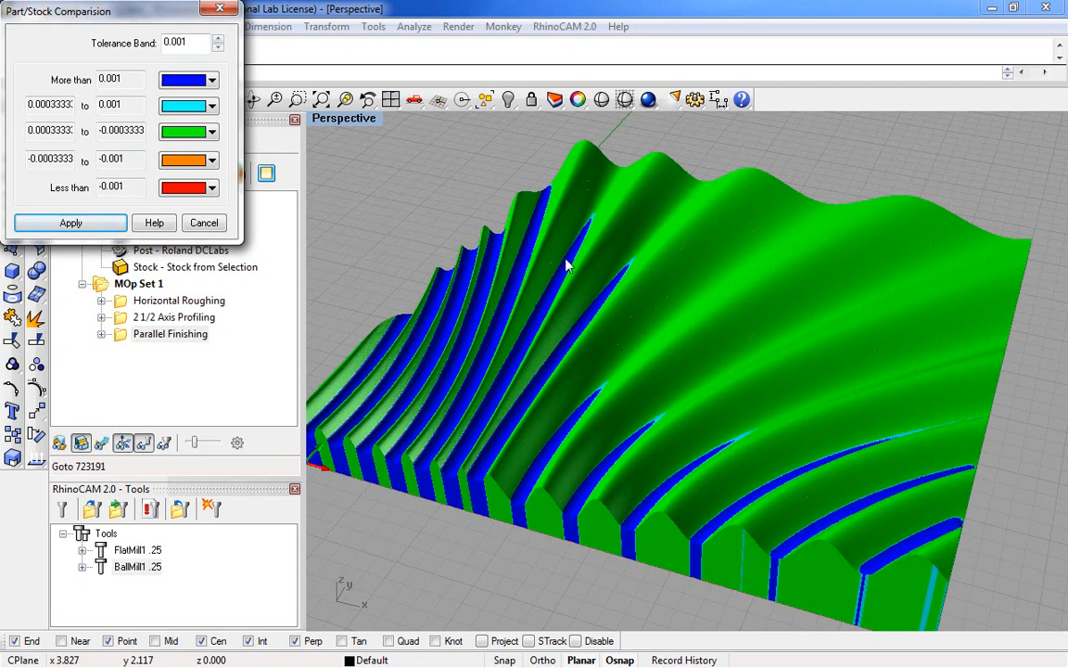
pyautogui.moveTo(383, 137)
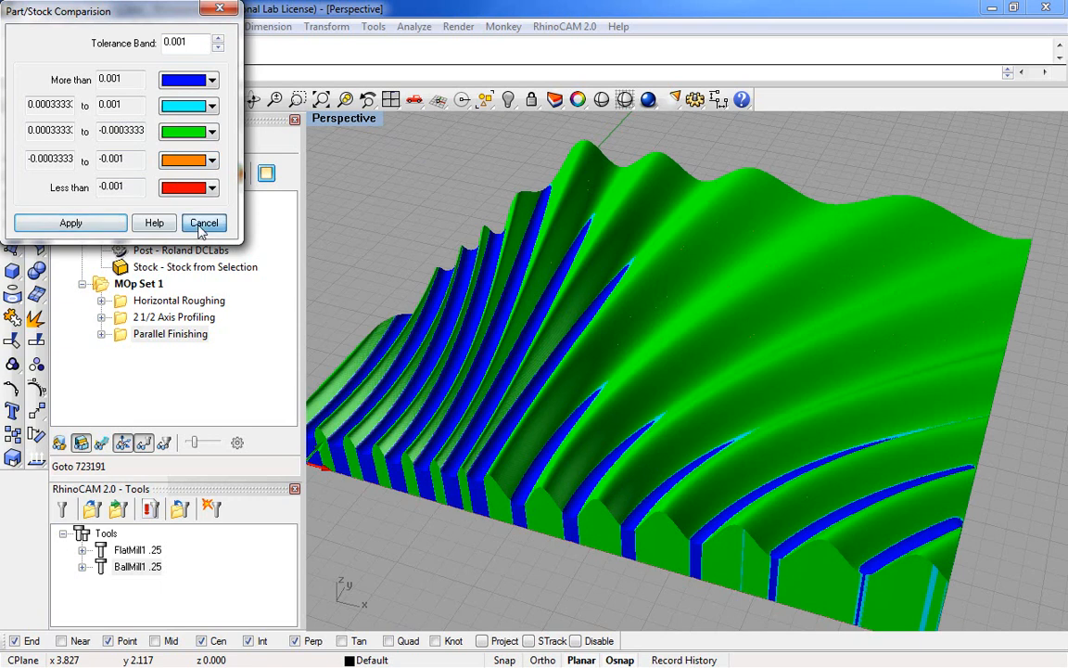
# Cancel the stock comparison and open BallMill1 .25 in the tool editor
pyautogui.click(205, 222)
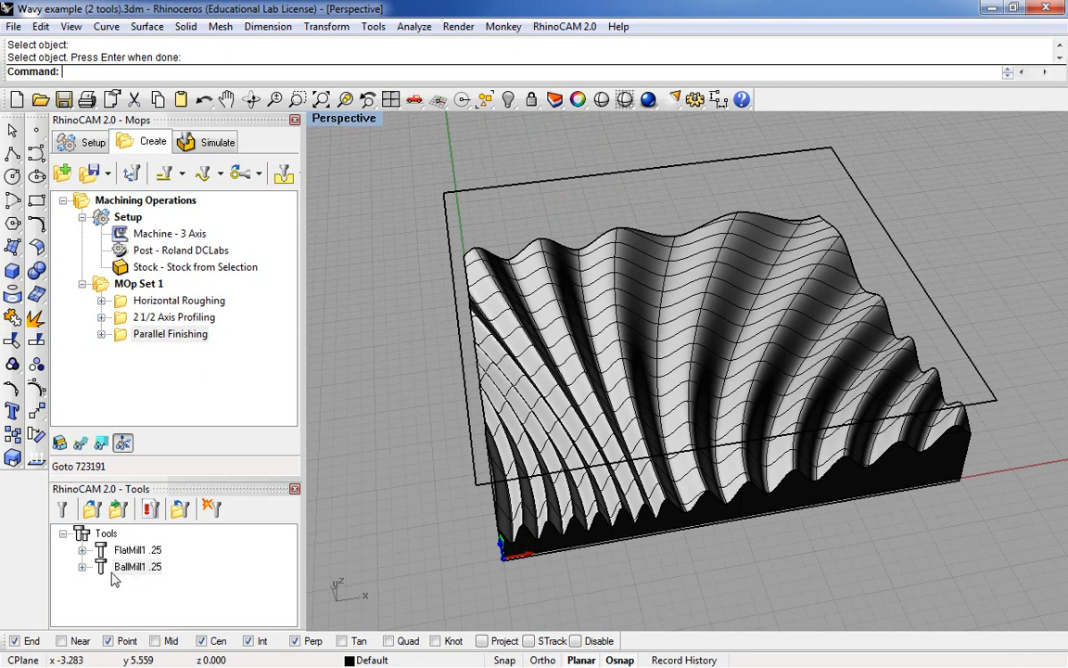
pyautogui.doubleClick(138, 566)
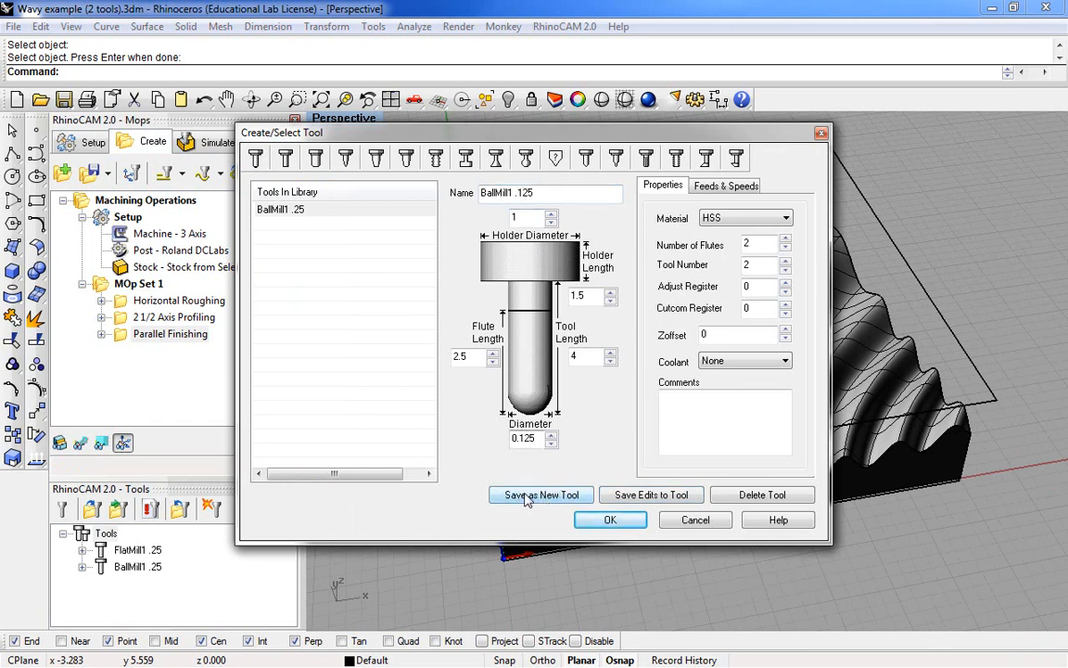
# Save the 0.125-diameter edit as a new tool, BallMill1 .125
pyautogui.click(540, 494)
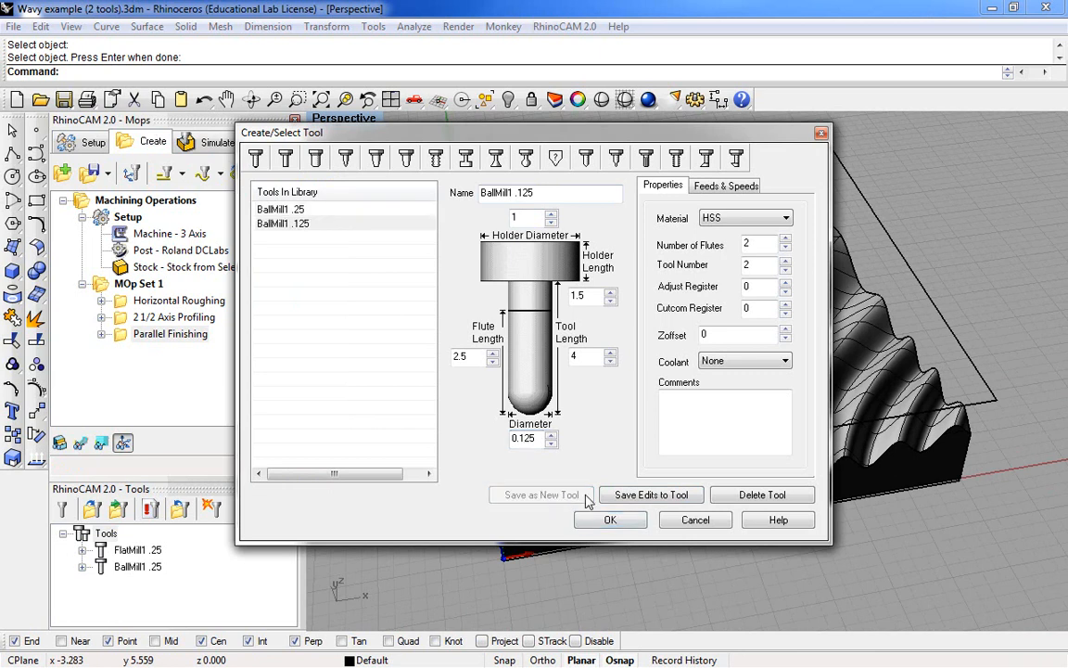
pyautogui.click(610, 519)
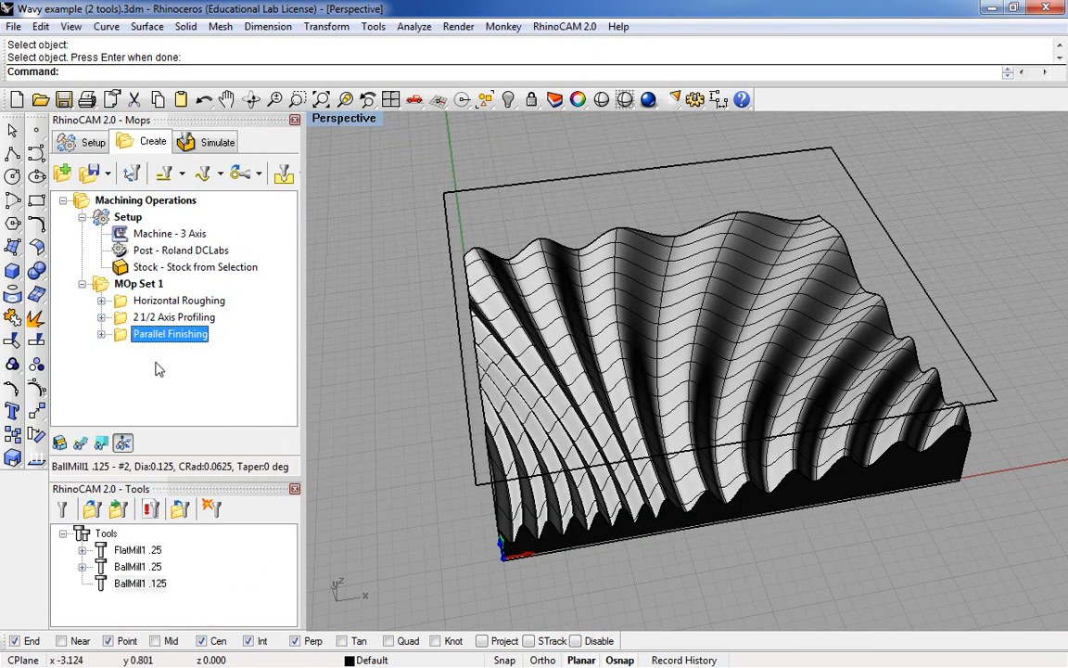
pyautogui.moveTo(253, 400)
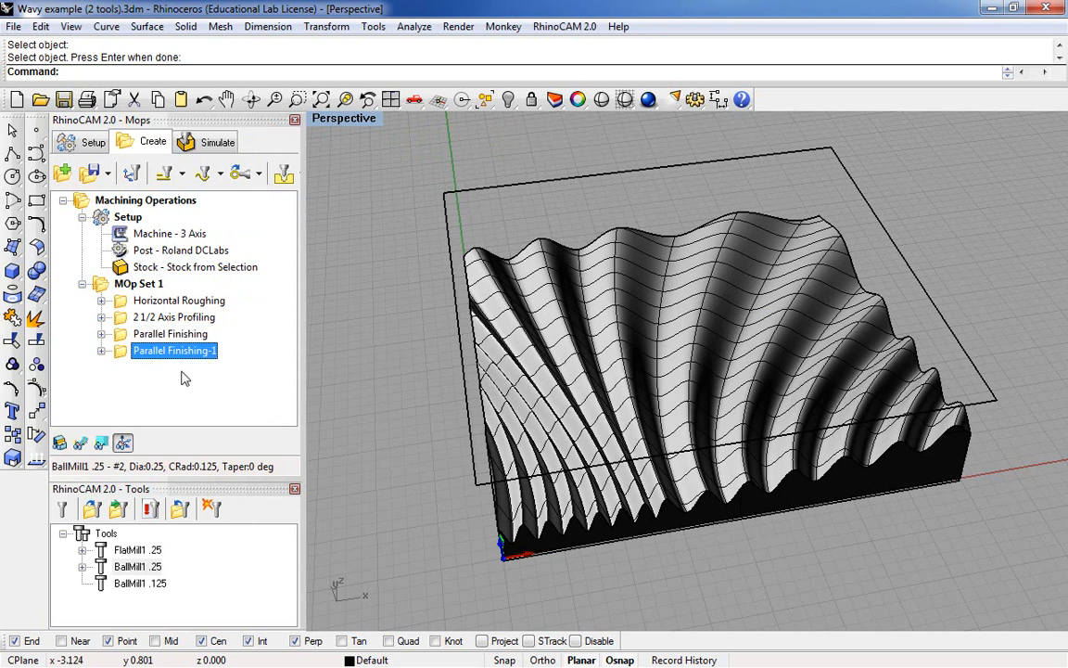
pyautogui.moveTo(122, 359)
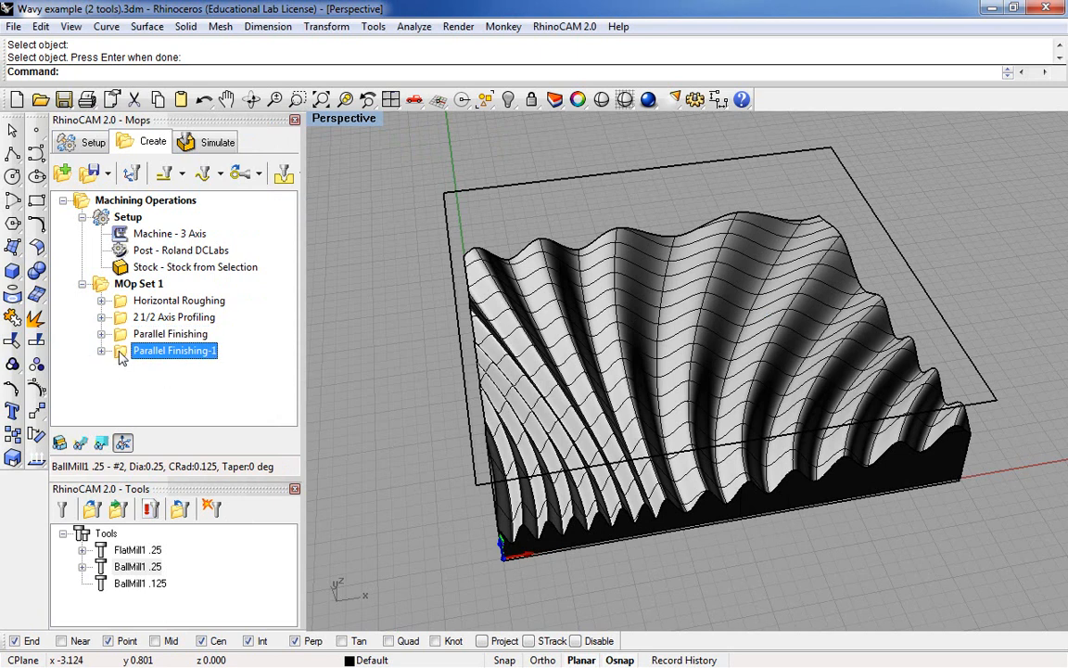
# Open Parallel Finishing-1, start then stop toolpath generation, and check the machining region
pyautogui.doubleClick(175, 350)
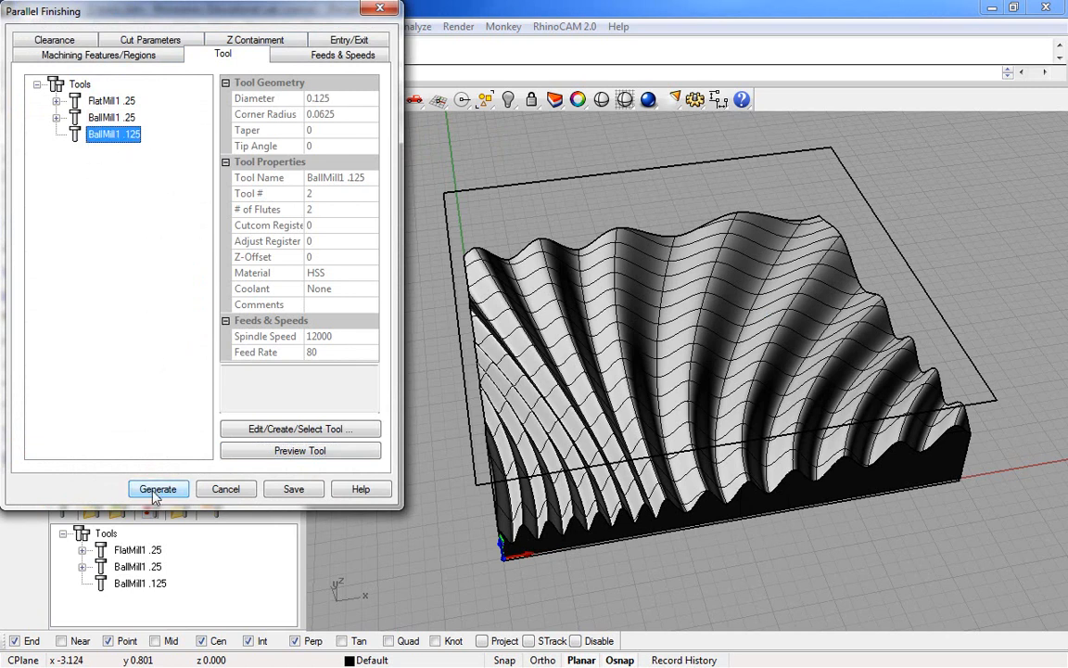
pyautogui.click(158, 489)
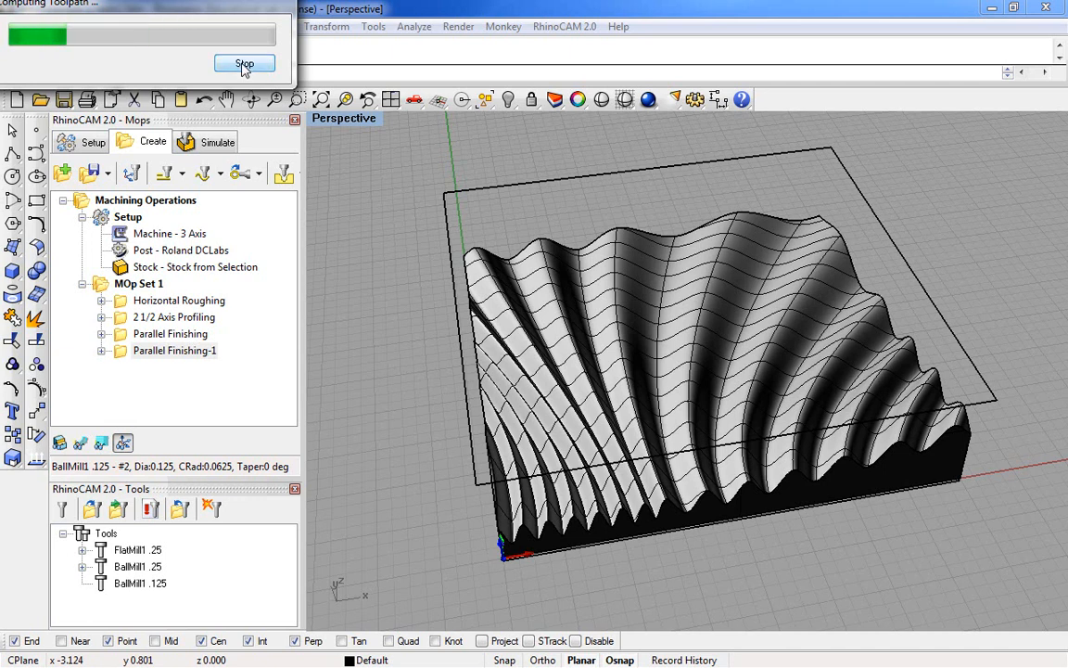
pyautogui.click(244, 63)
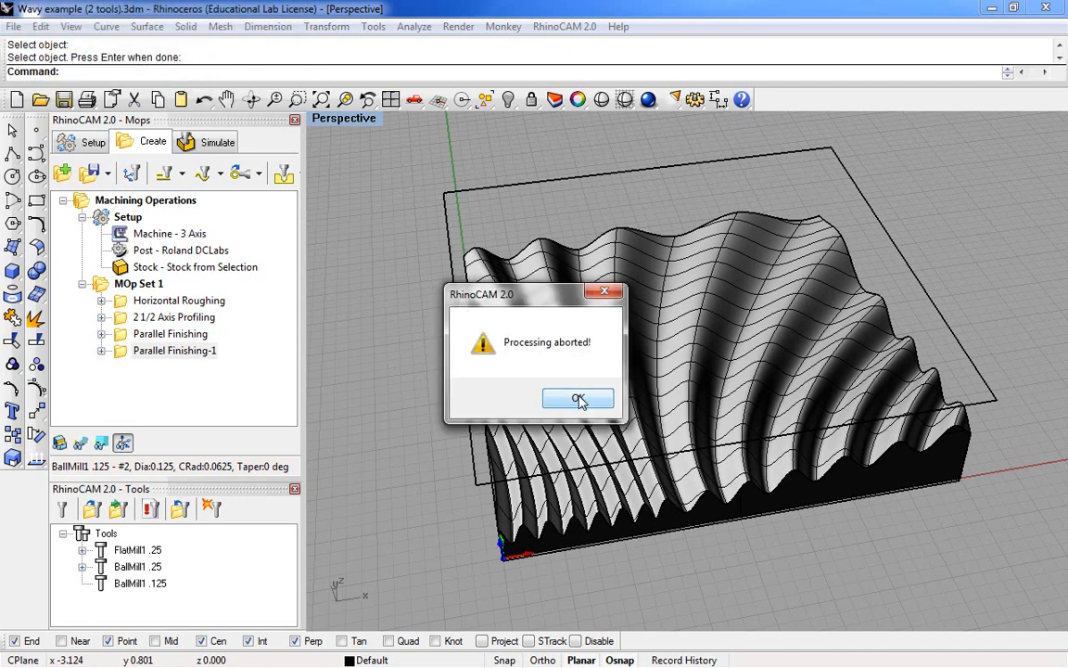
pyautogui.click(579, 399)
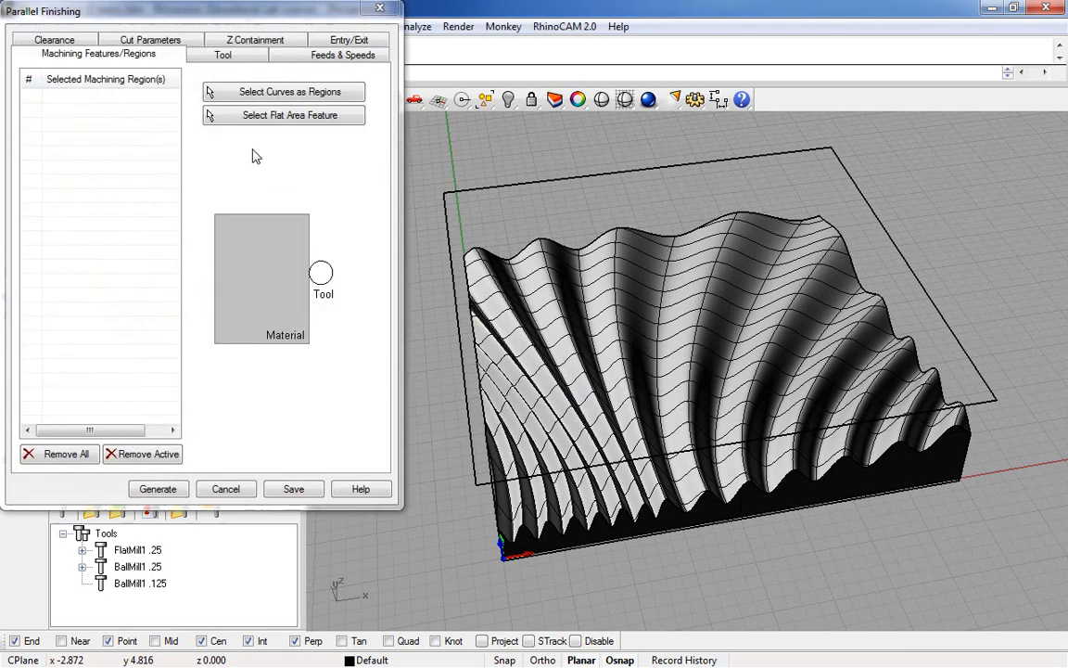
# Load table feeds and speeds: 15000 RPM spindle and 120 in/min cut feed
pyautogui.click(342, 54)
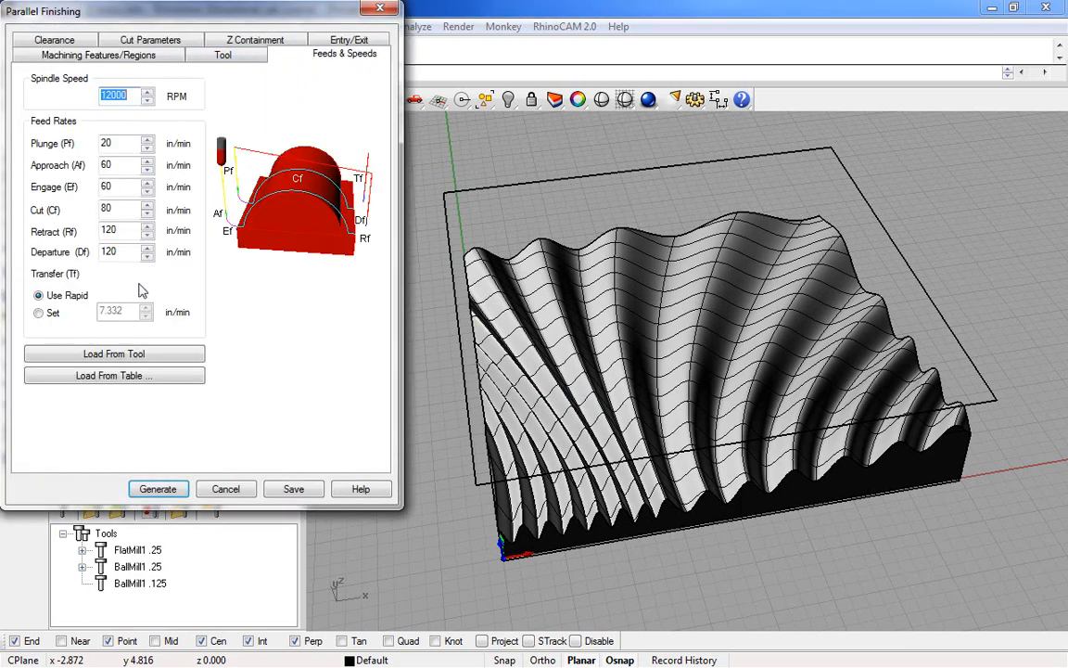
pyautogui.click(113, 376)
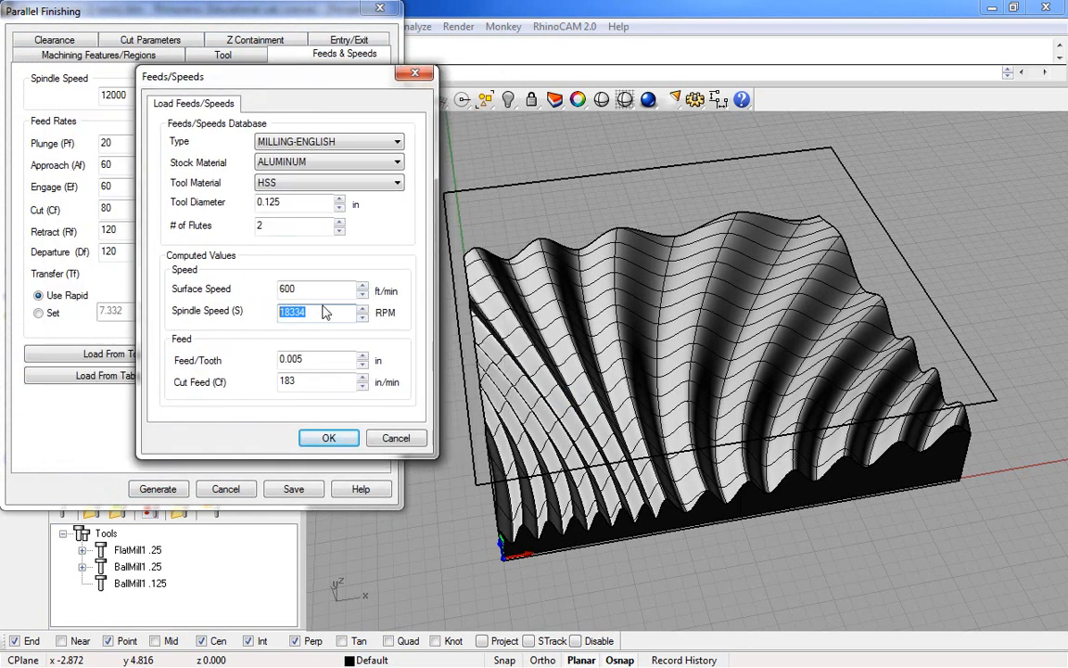
pyautogui.write('15000')
pyautogui.click(316, 381)
pyautogui.write('120')
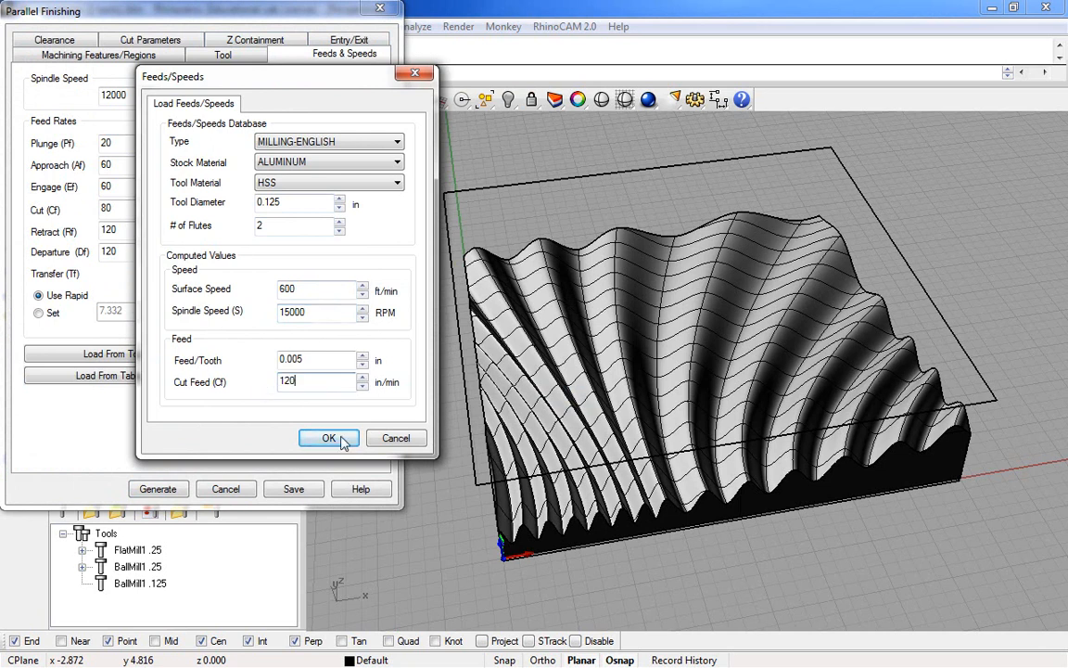
pyautogui.click(328, 437)
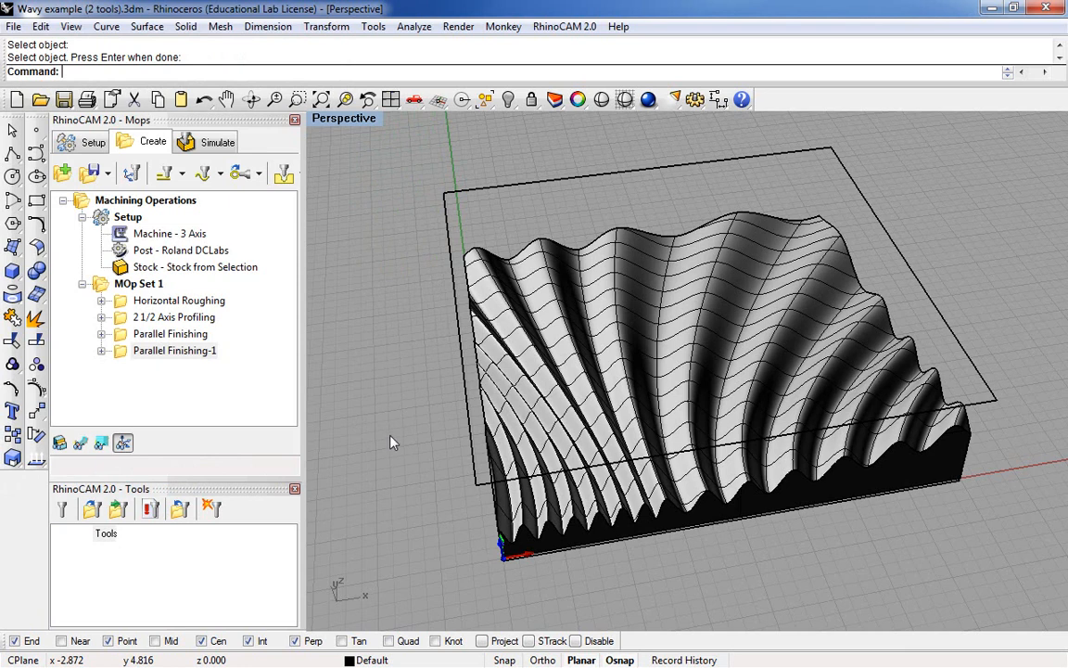
# Generate Parallel Finishing-1, then simulate MOp Set 1 with a higher display interval
pyautogui.click(174, 350)
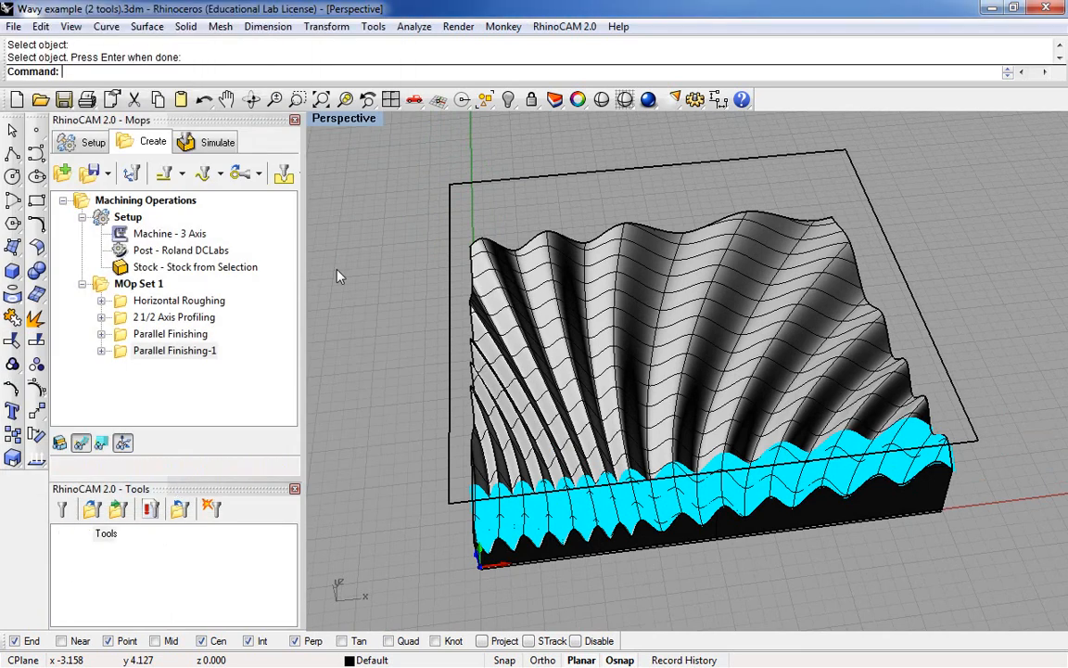
pyautogui.click(217, 142)
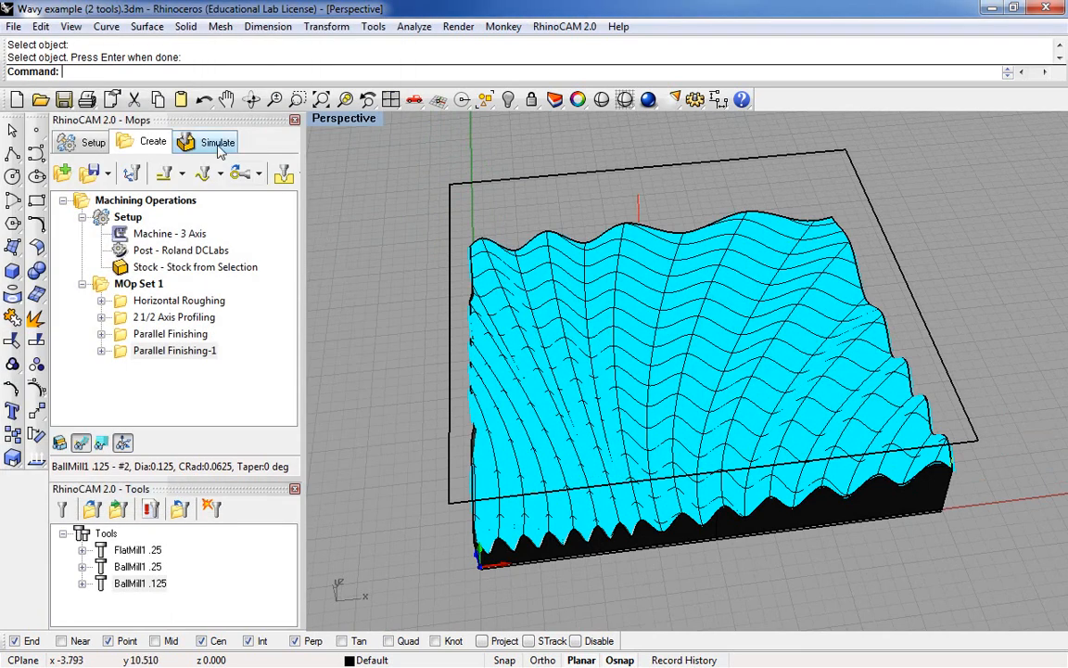
pyautogui.click(217, 141)
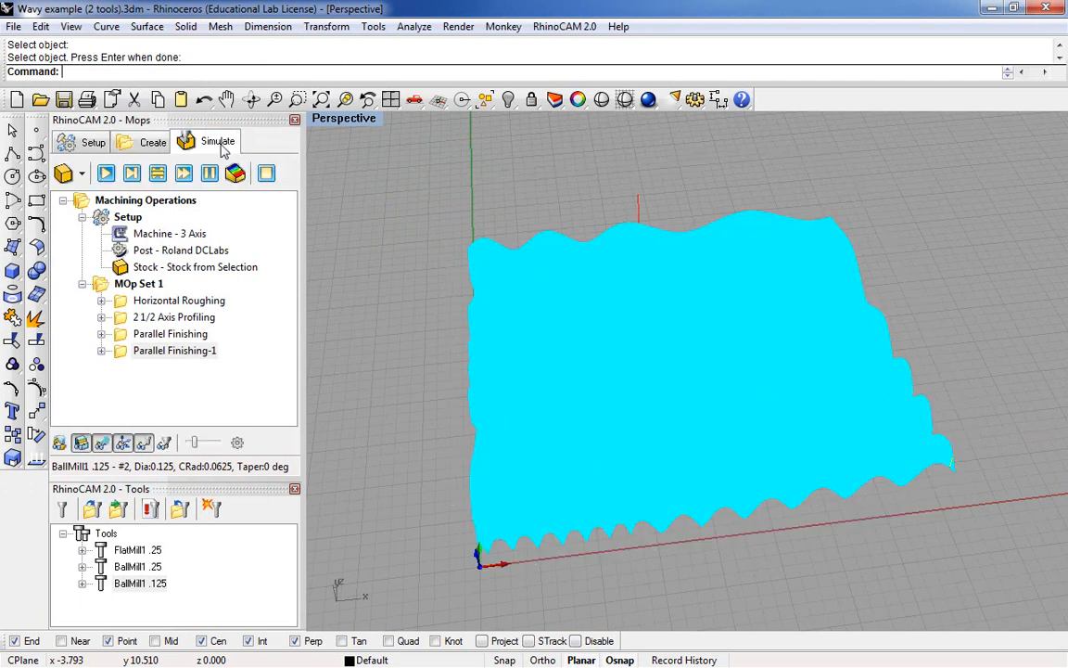
pyautogui.click(138, 282)
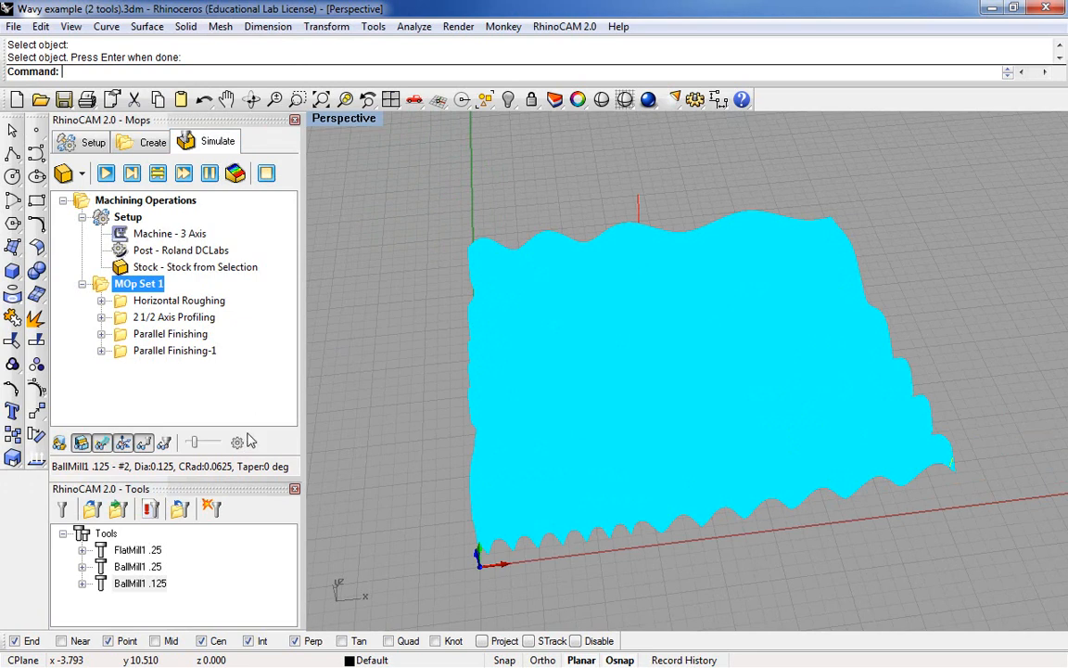
pyautogui.moveTo(194, 449)
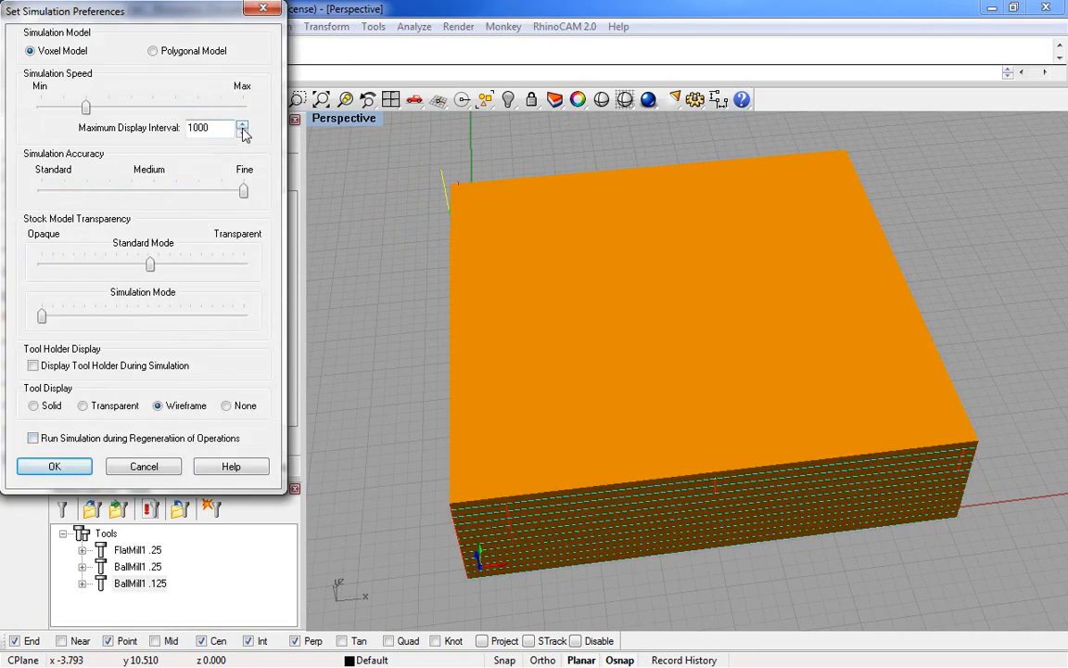
pyautogui.click(54, 465)
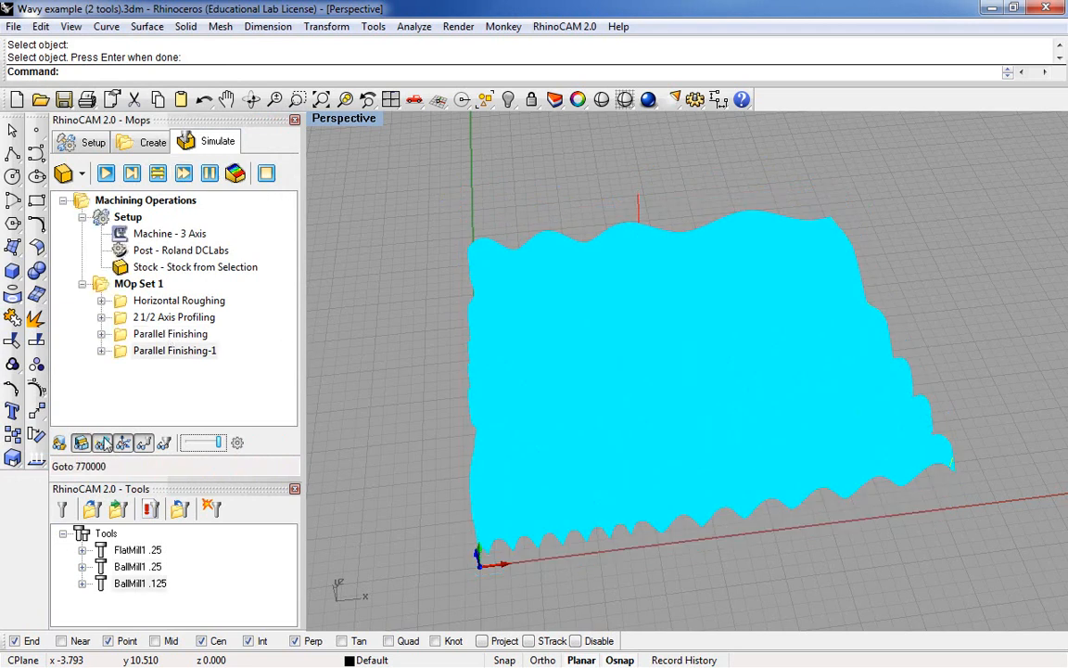
pyautogui.moveTo(104, 443)
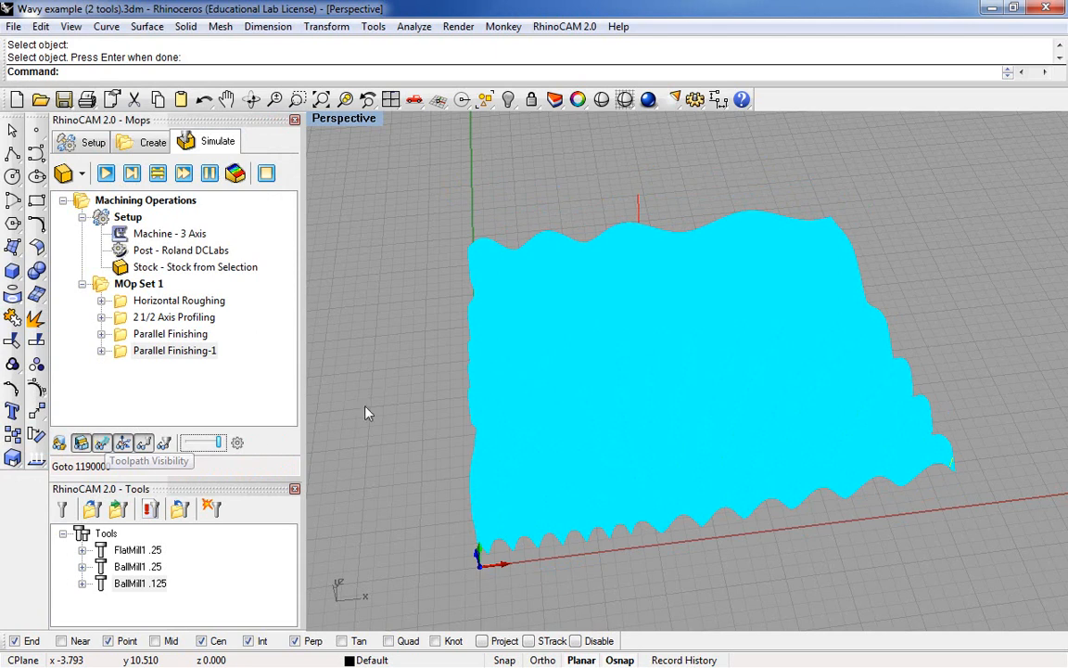
pyautogui.click(171, 334)
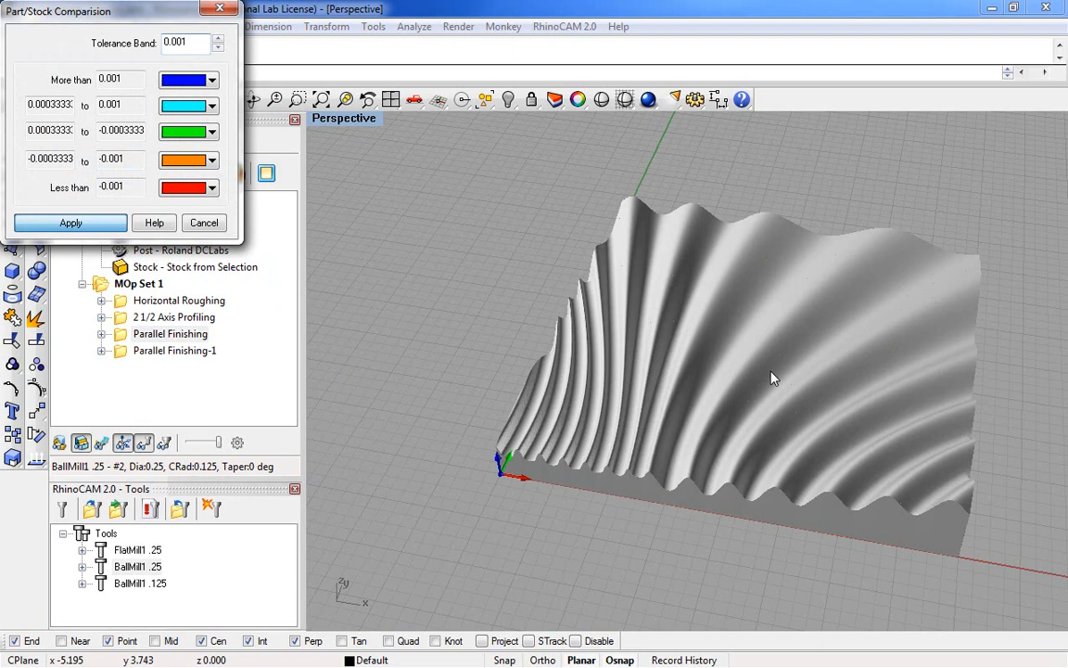
# Apply Part/Stock Comparison after fine finishing, coloring the stock mostly green with a few blue bands
pyautogui.click(70, 223)
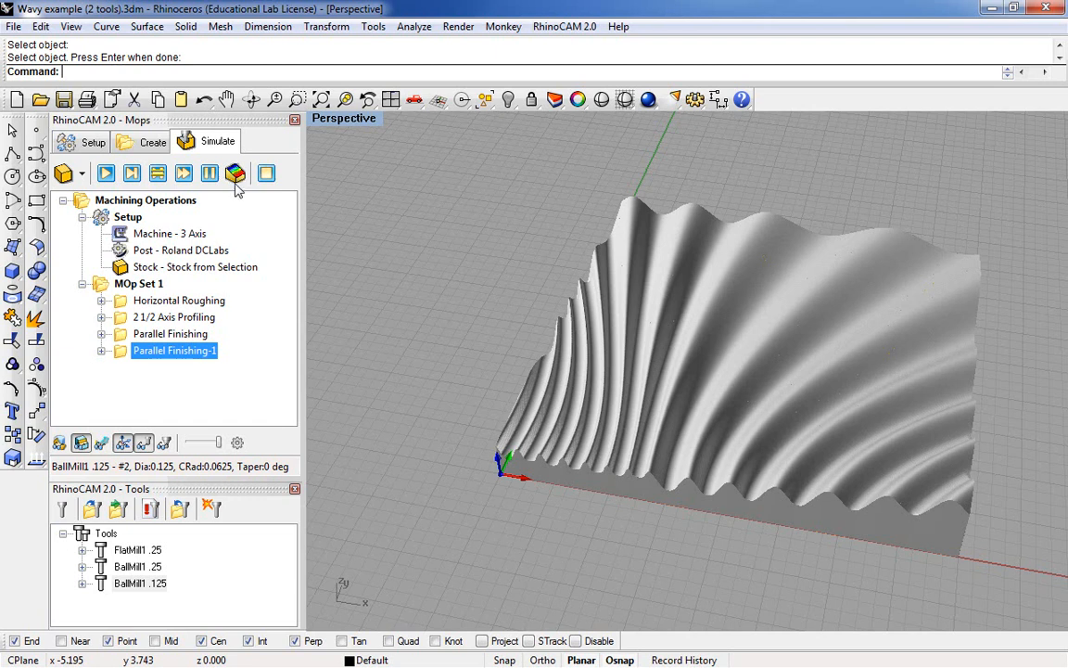
pyautogui.click(235, 174)
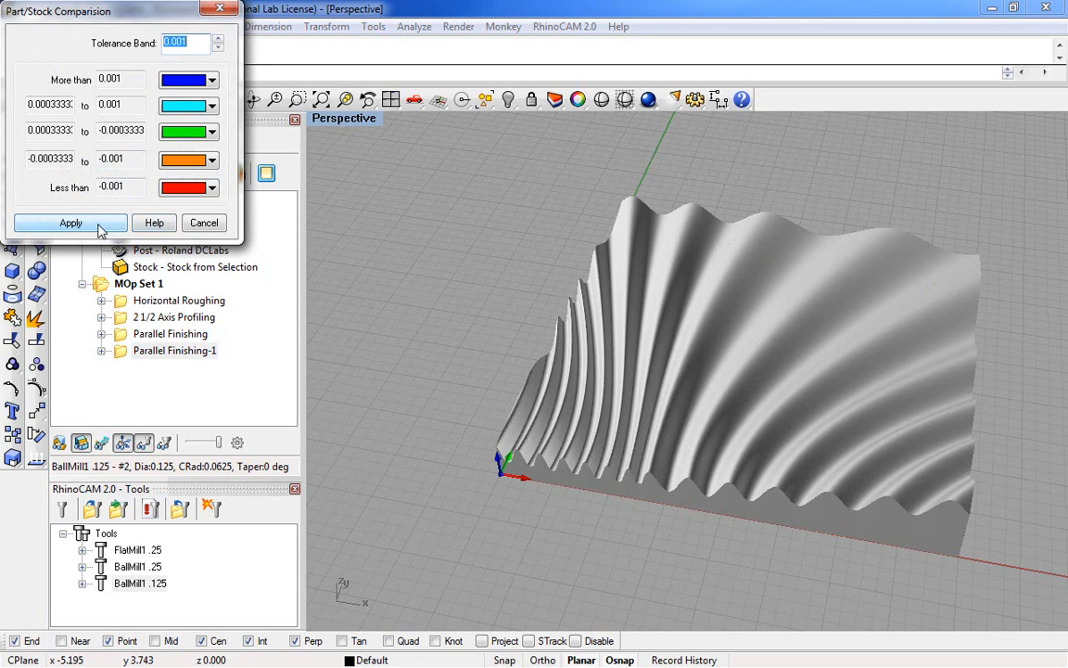
pyautogui.click(69, 223)
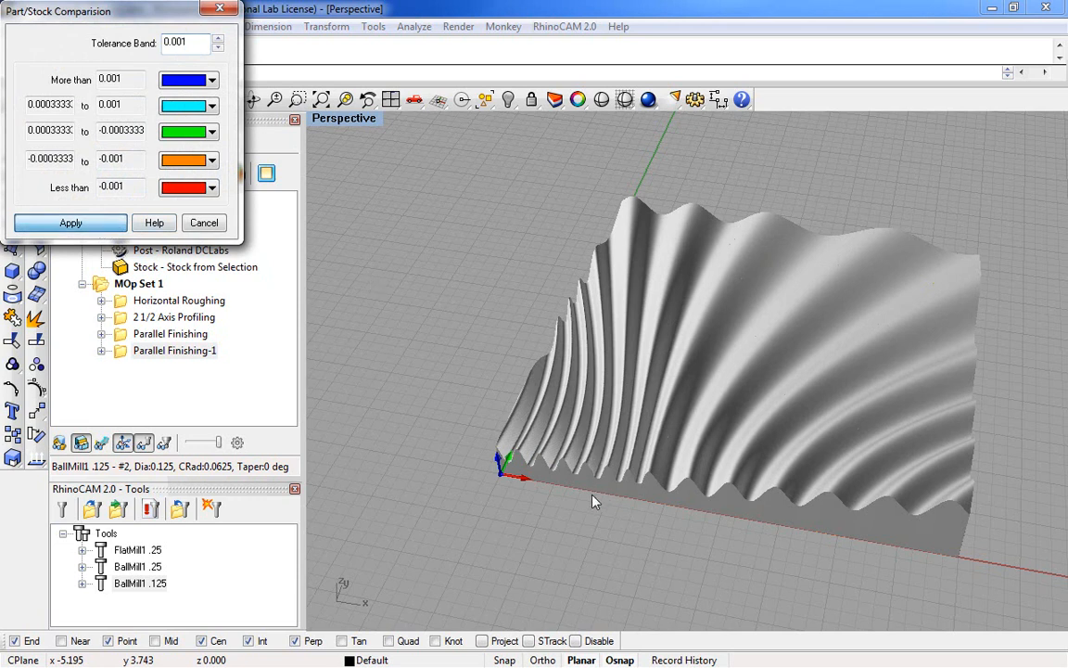
pyautogui.moveTo(829, 554)
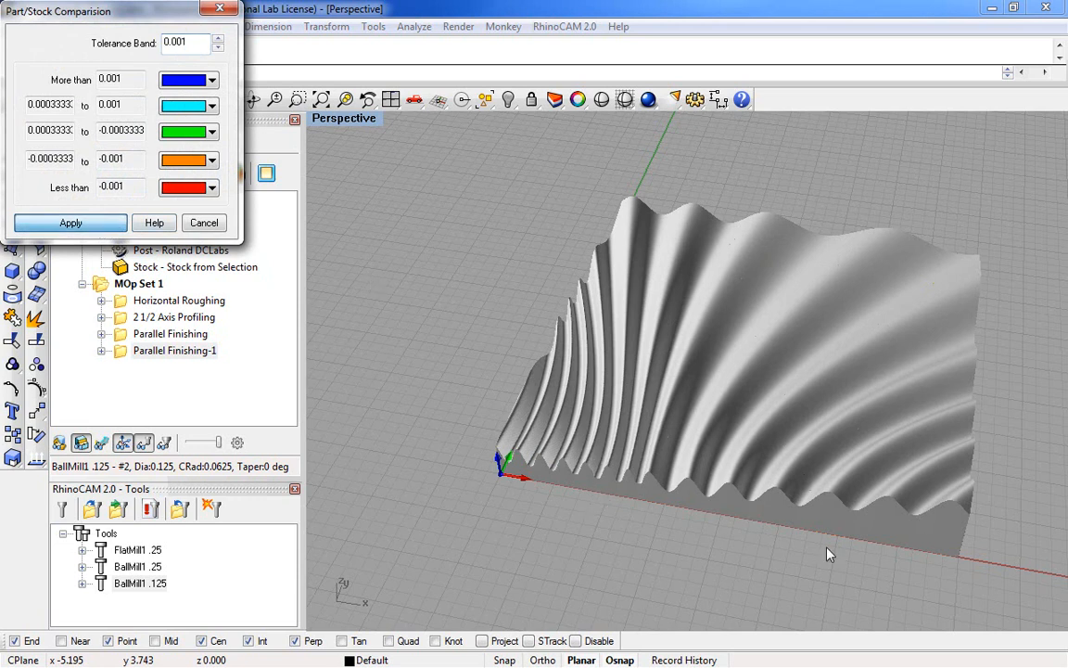
pyautogui.click(69, 222)
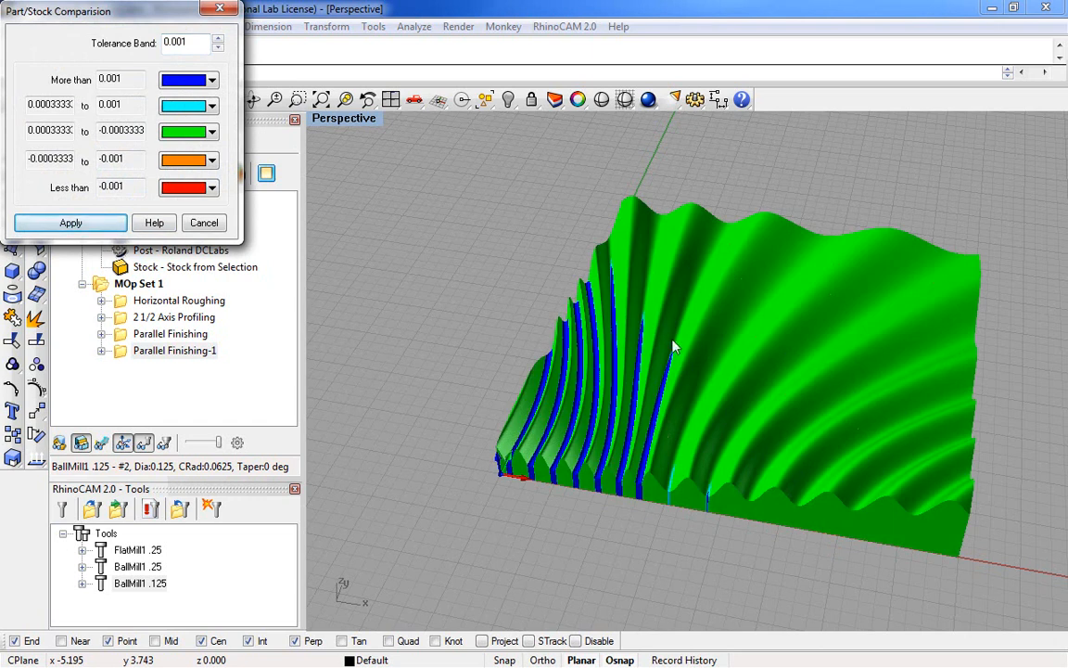
pyautogui.moveTo(600, 481)
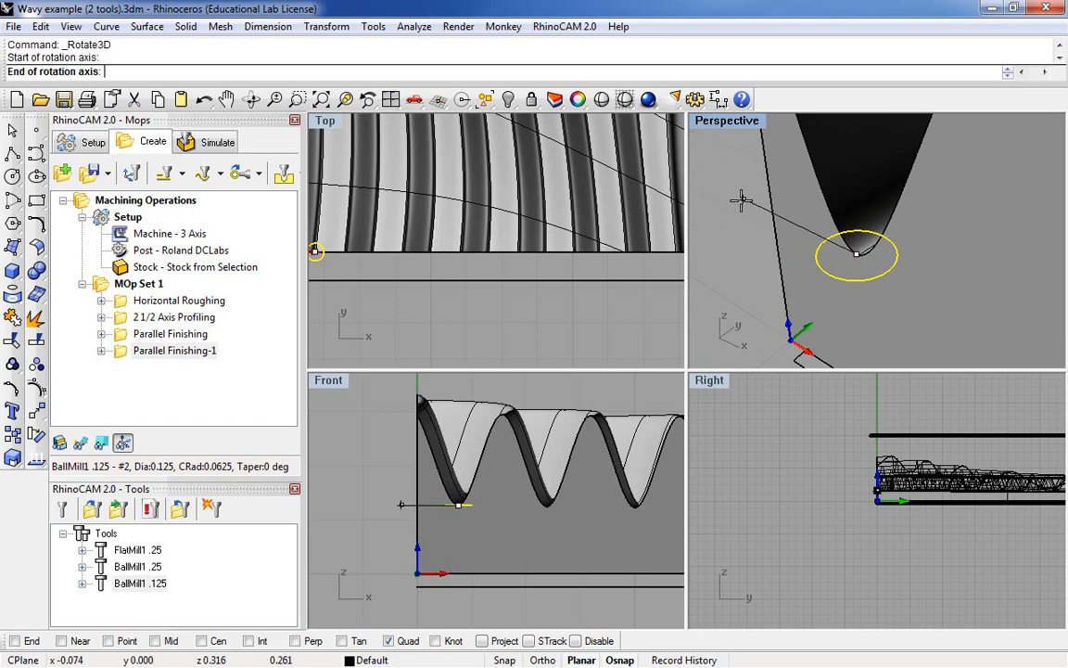
# Rotate the tool circle into the valley, inspect it in maximized Front view, then maximize Perspective
pyautogui.click(853, 255)
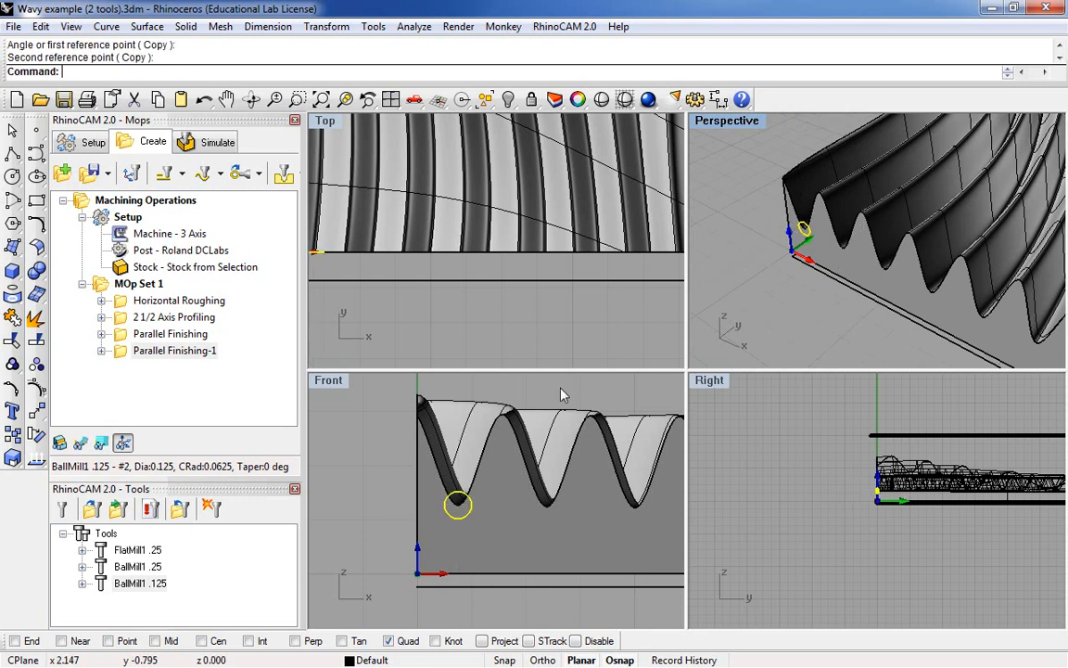
pyautogui.doubleClick(328, 380)
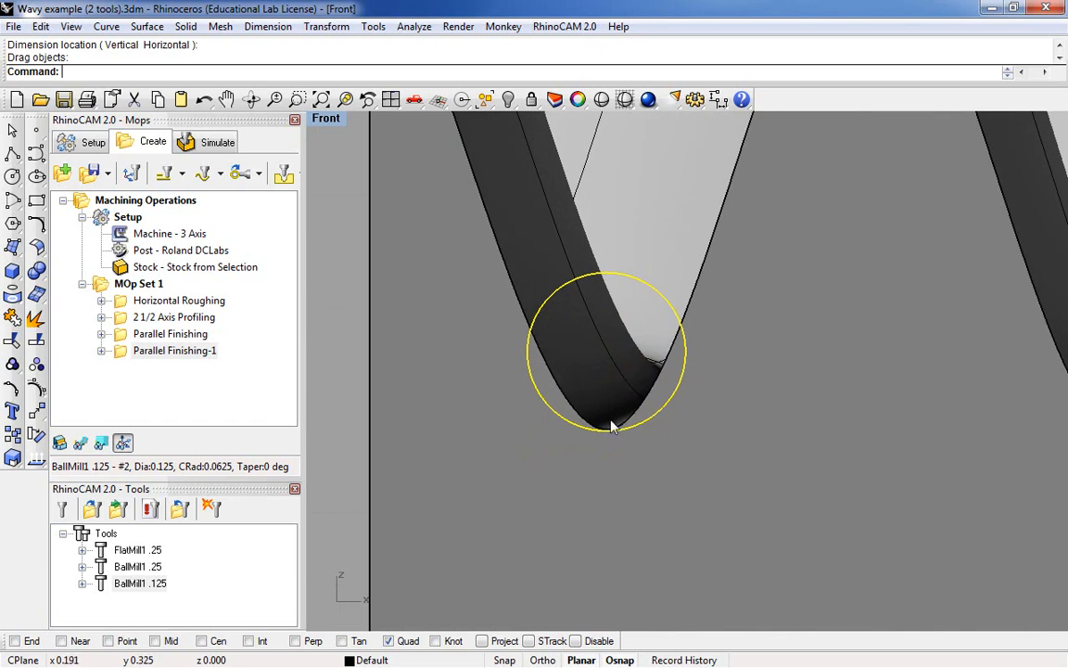
pyautogui.moveTo(482, 222)
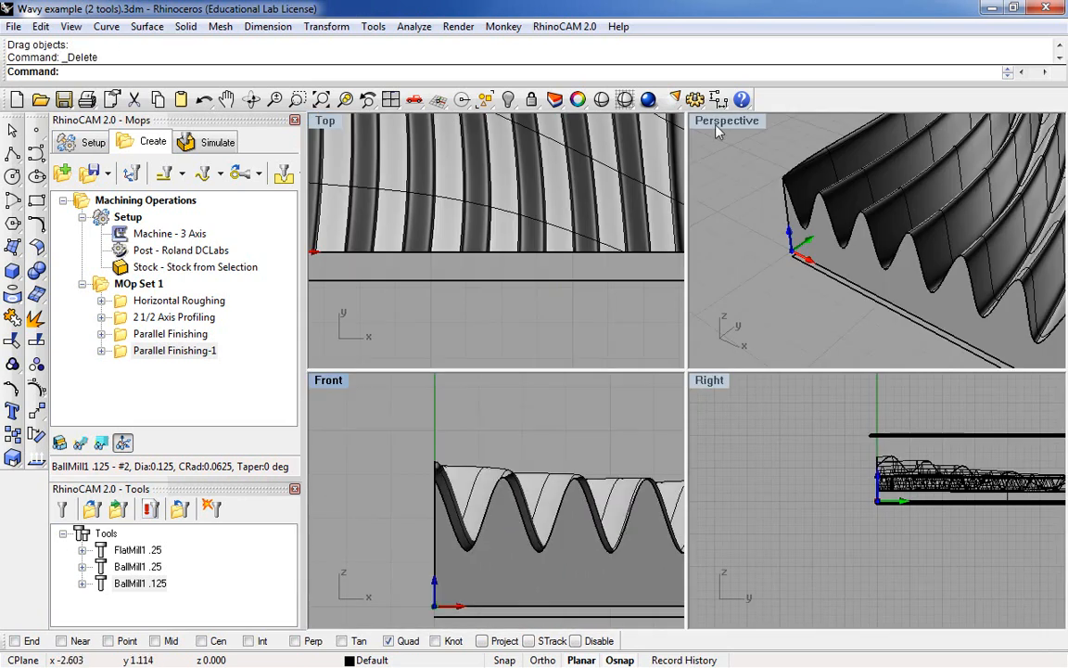
pyautogui.doubleClick(727, 121)
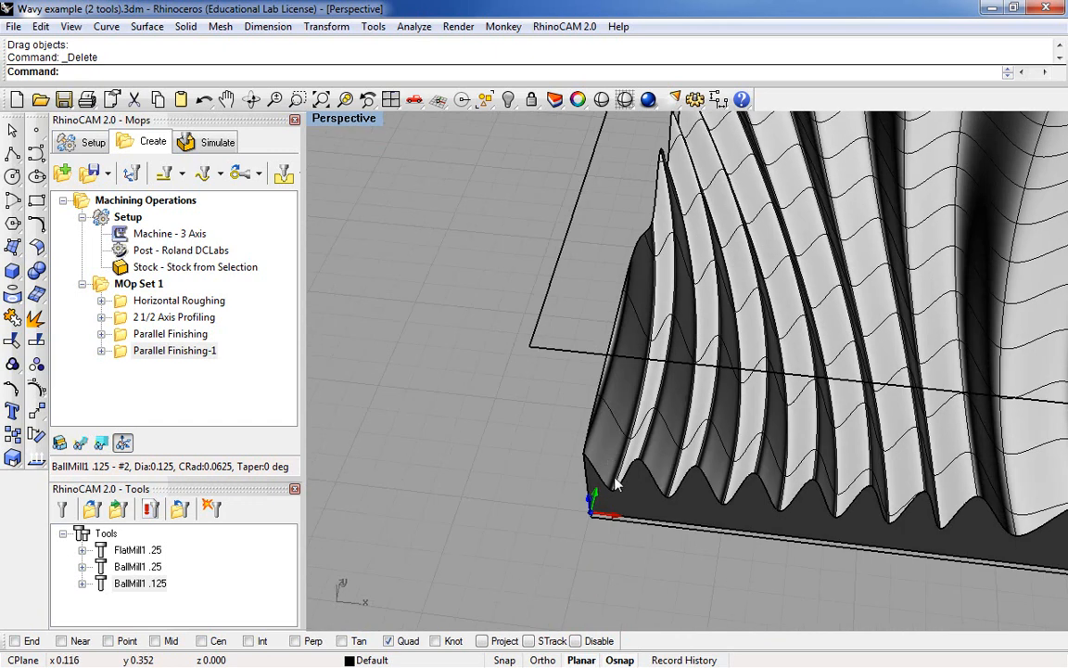
pyautogui.moveTo(559, 420)
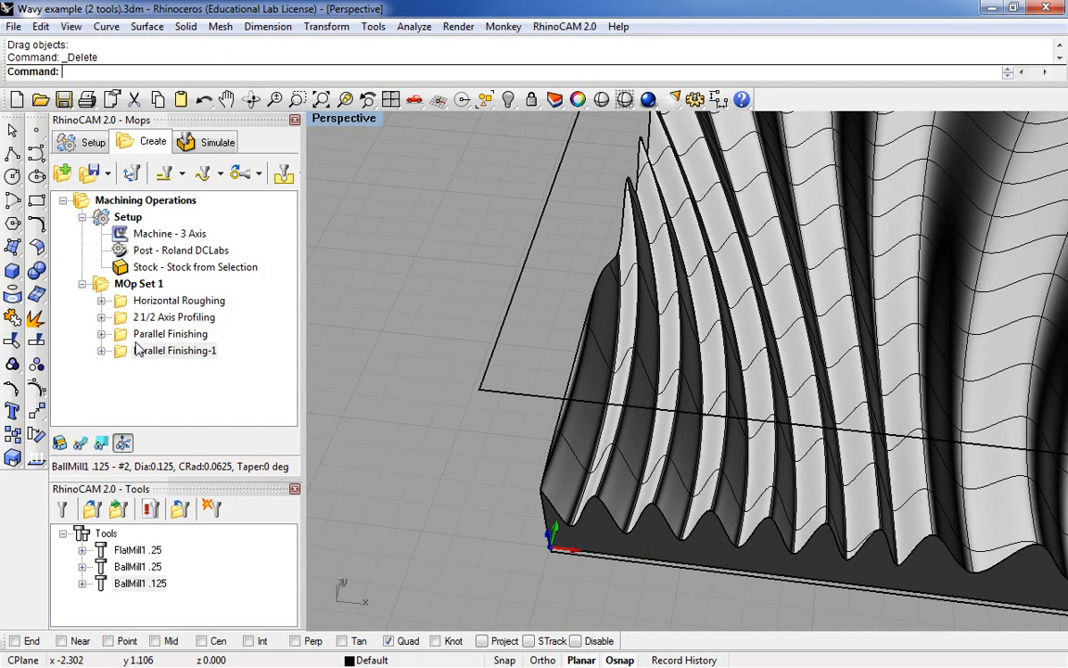
pyautogui.click(170, 334)
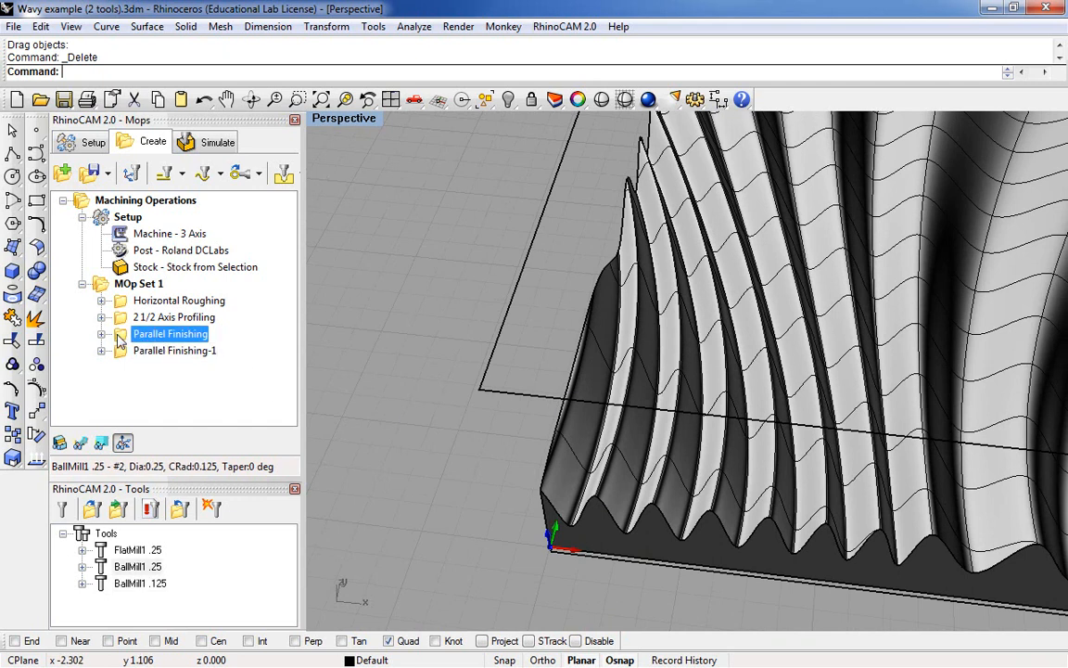
pyautogui.rightClick(169, 333)
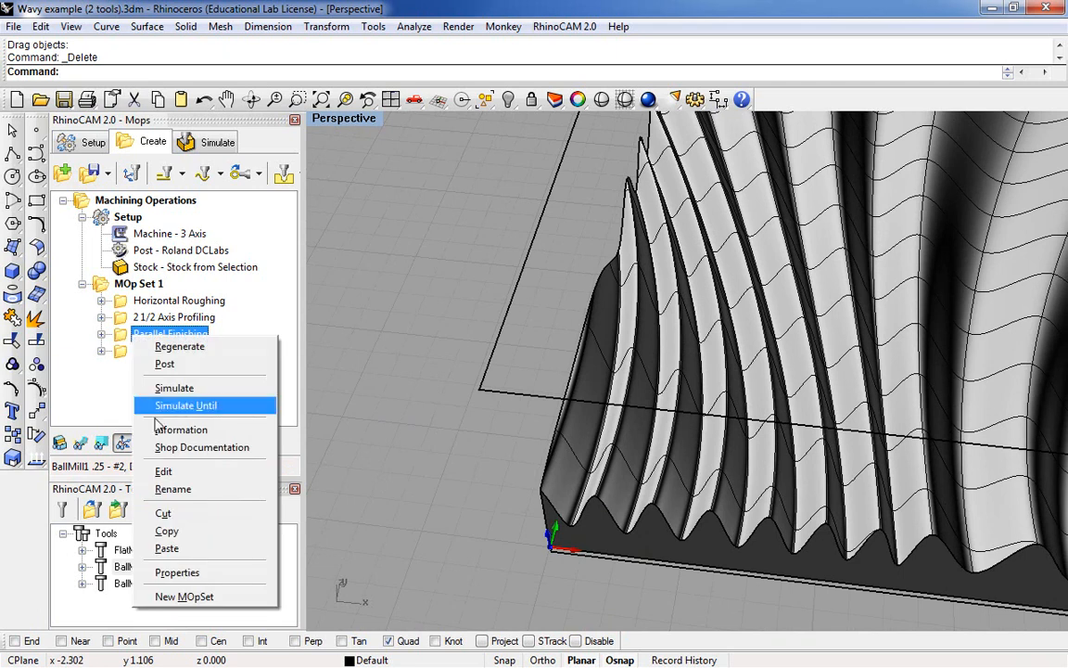
pyautogui.click(181, 430)
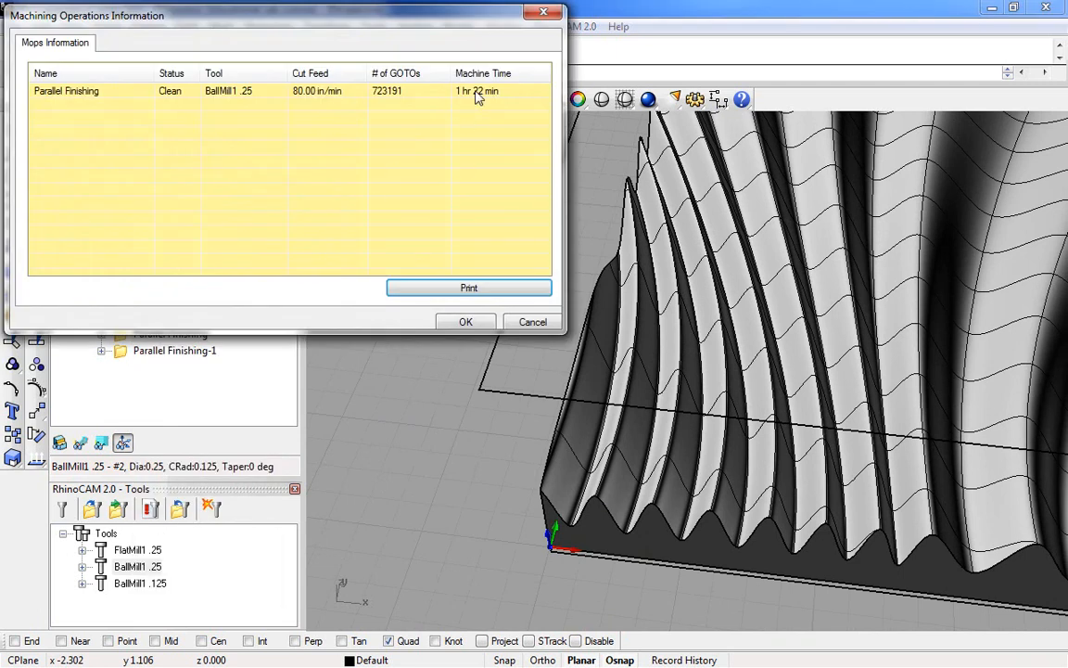
pyautogui.click(466, 322)
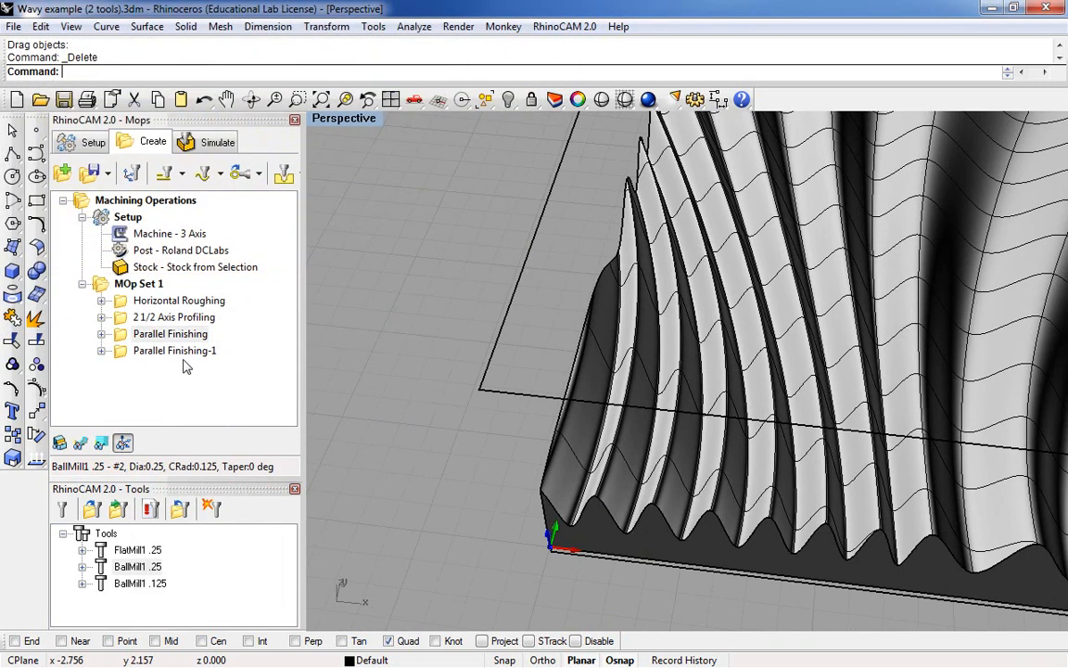
pyautogui.click(175, 351)
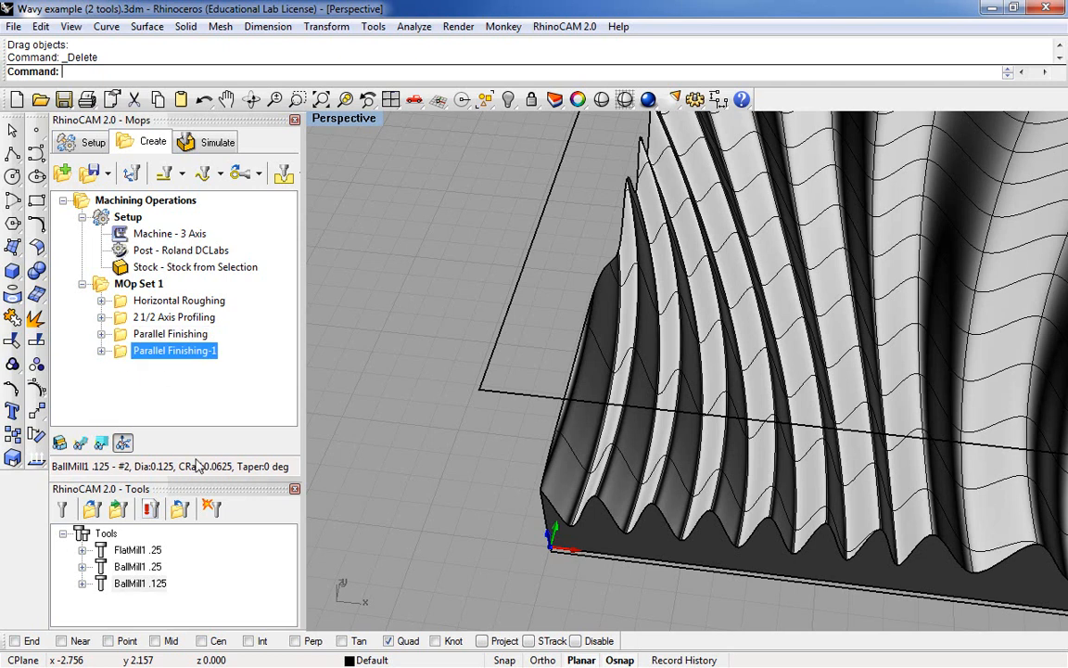
pyautogui.rightClick(174, 350)
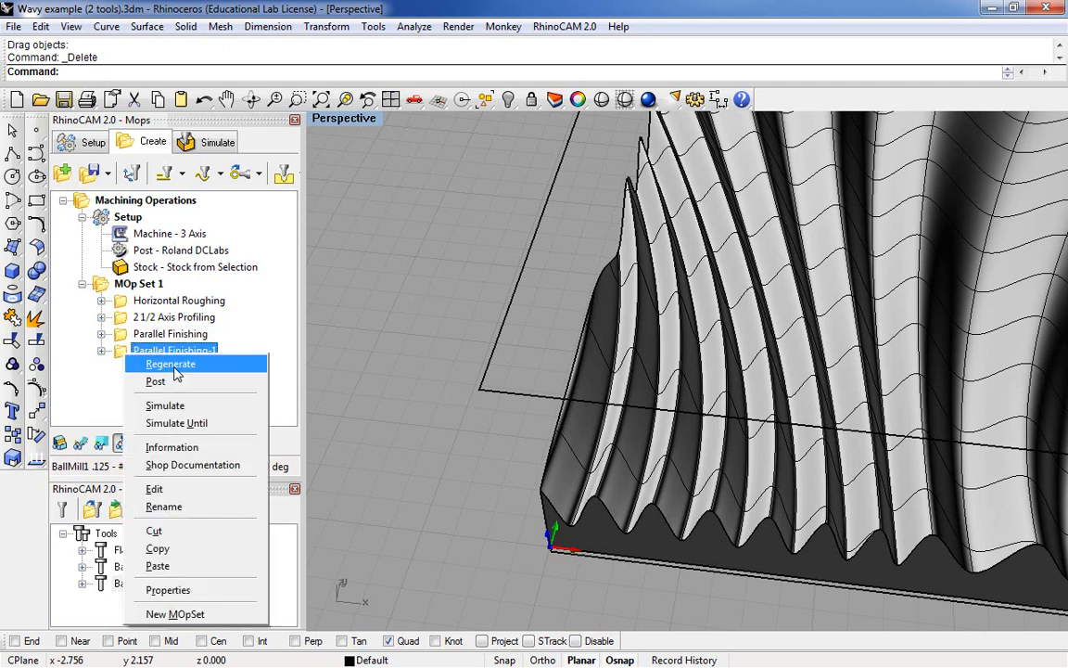
pyautogui.click(172, 446)
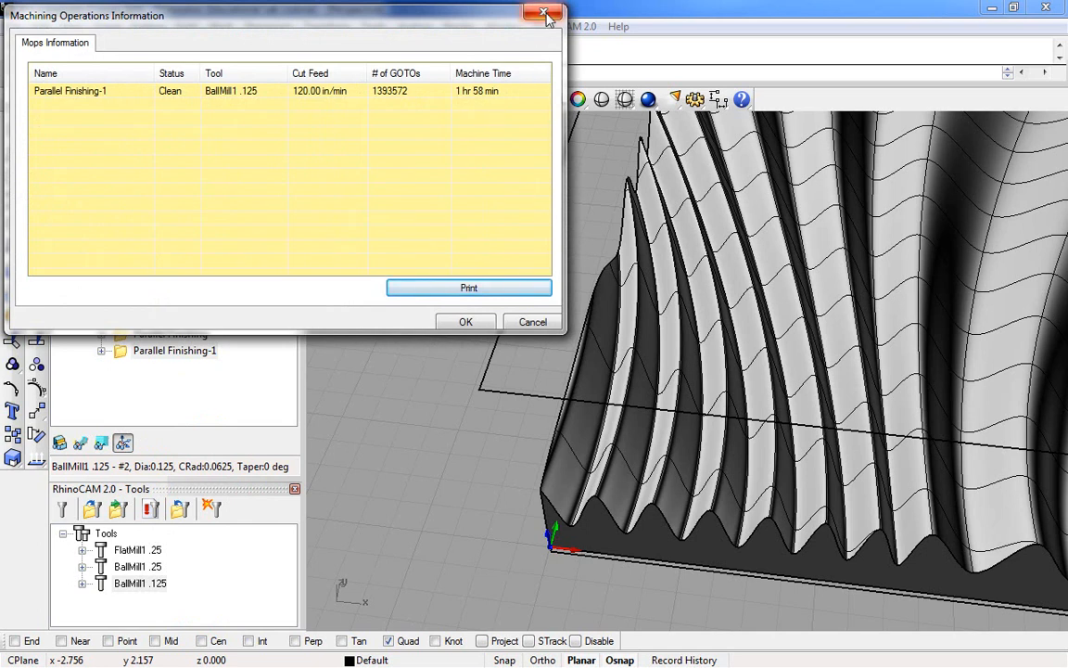
pyautogui.click(546, 12)
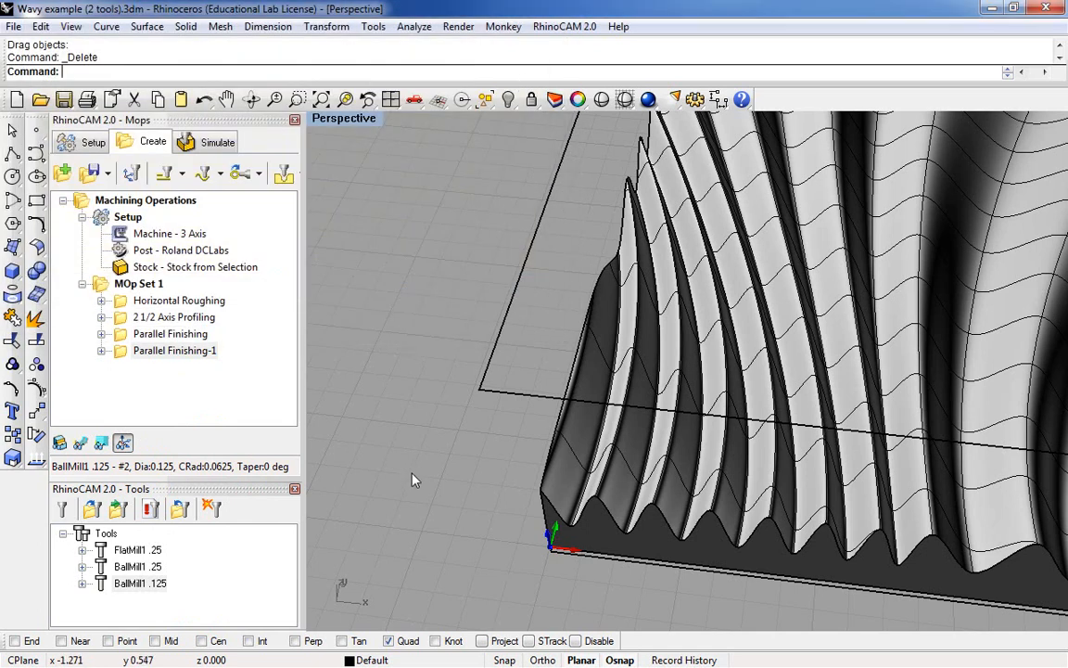